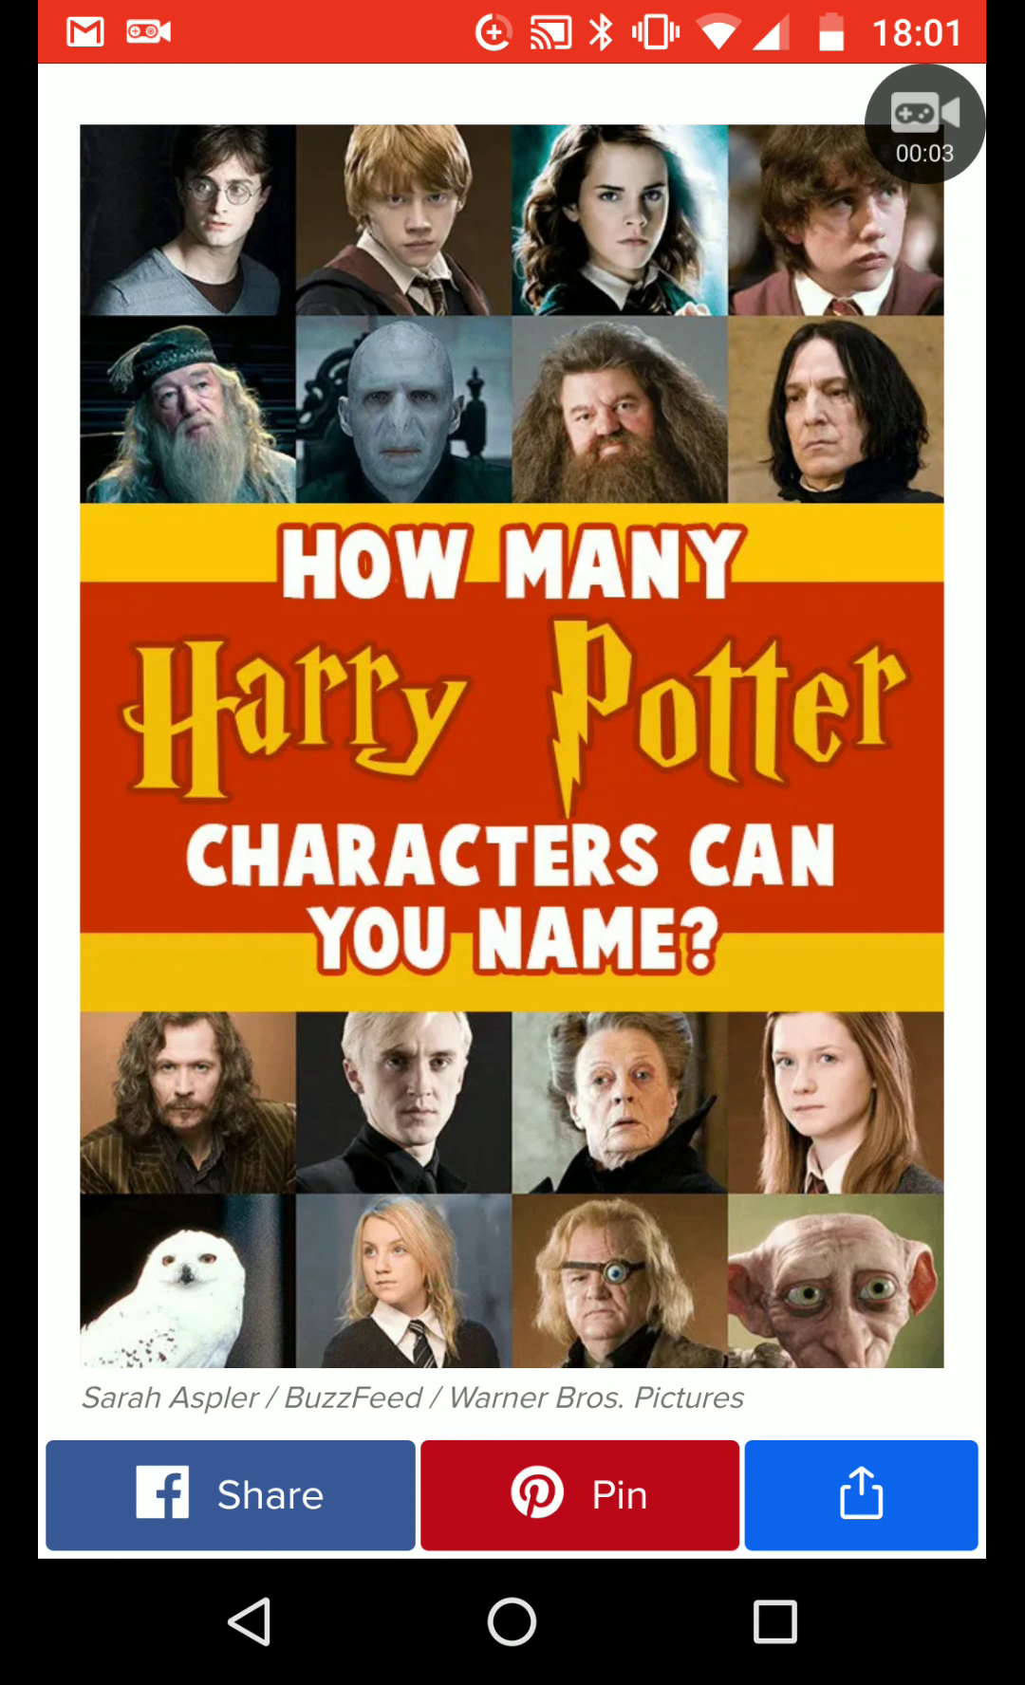
# Scroll down the article to the quiz and activate its 'Type Here...' answer field
pyautogui.scroll(-3)
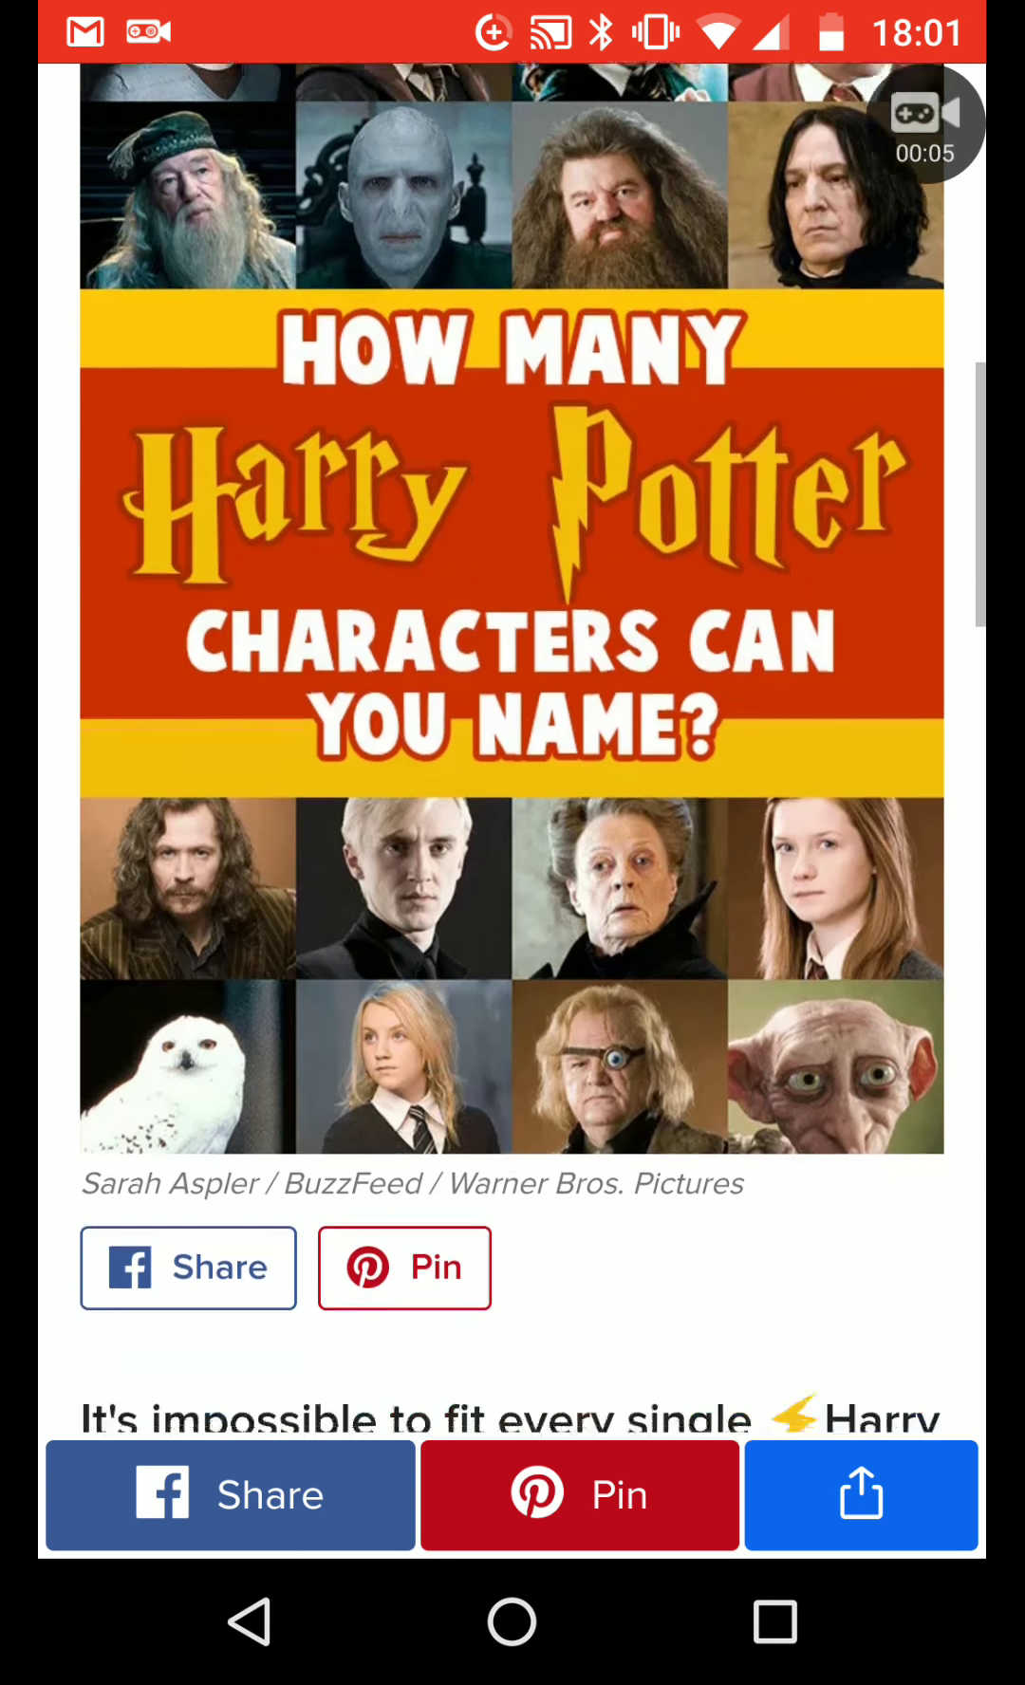
pyautogui.scroll(-3)
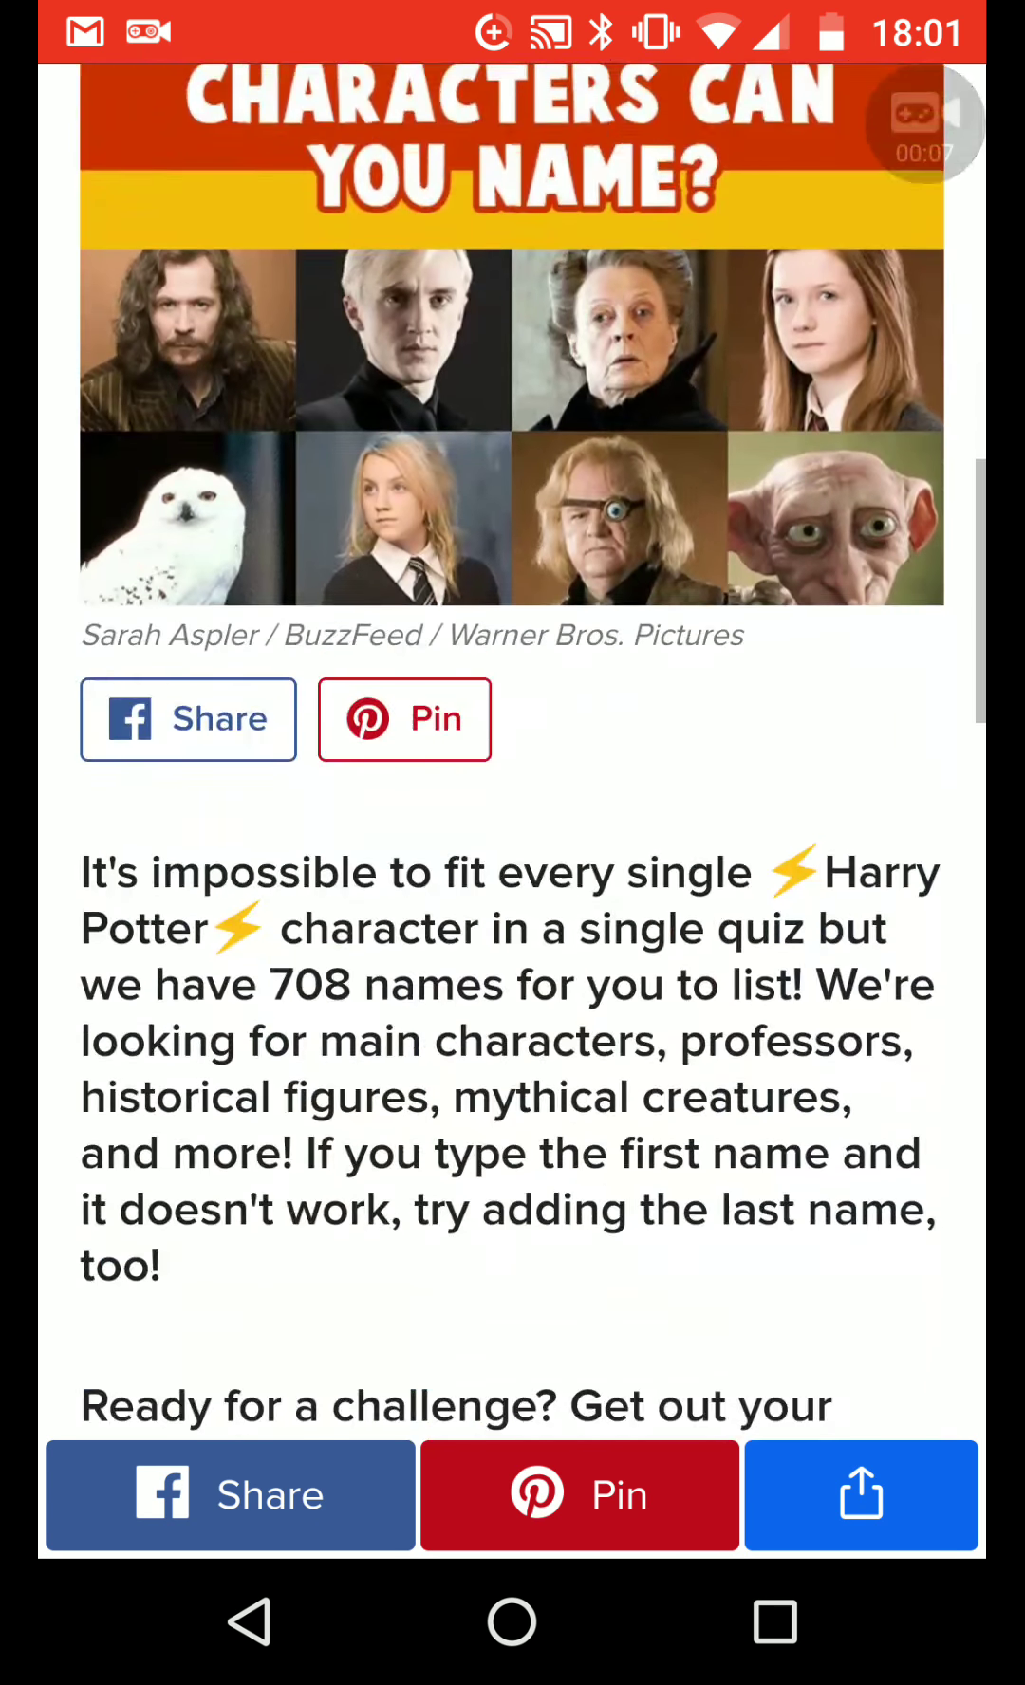
pyautogui.scroll(-3)
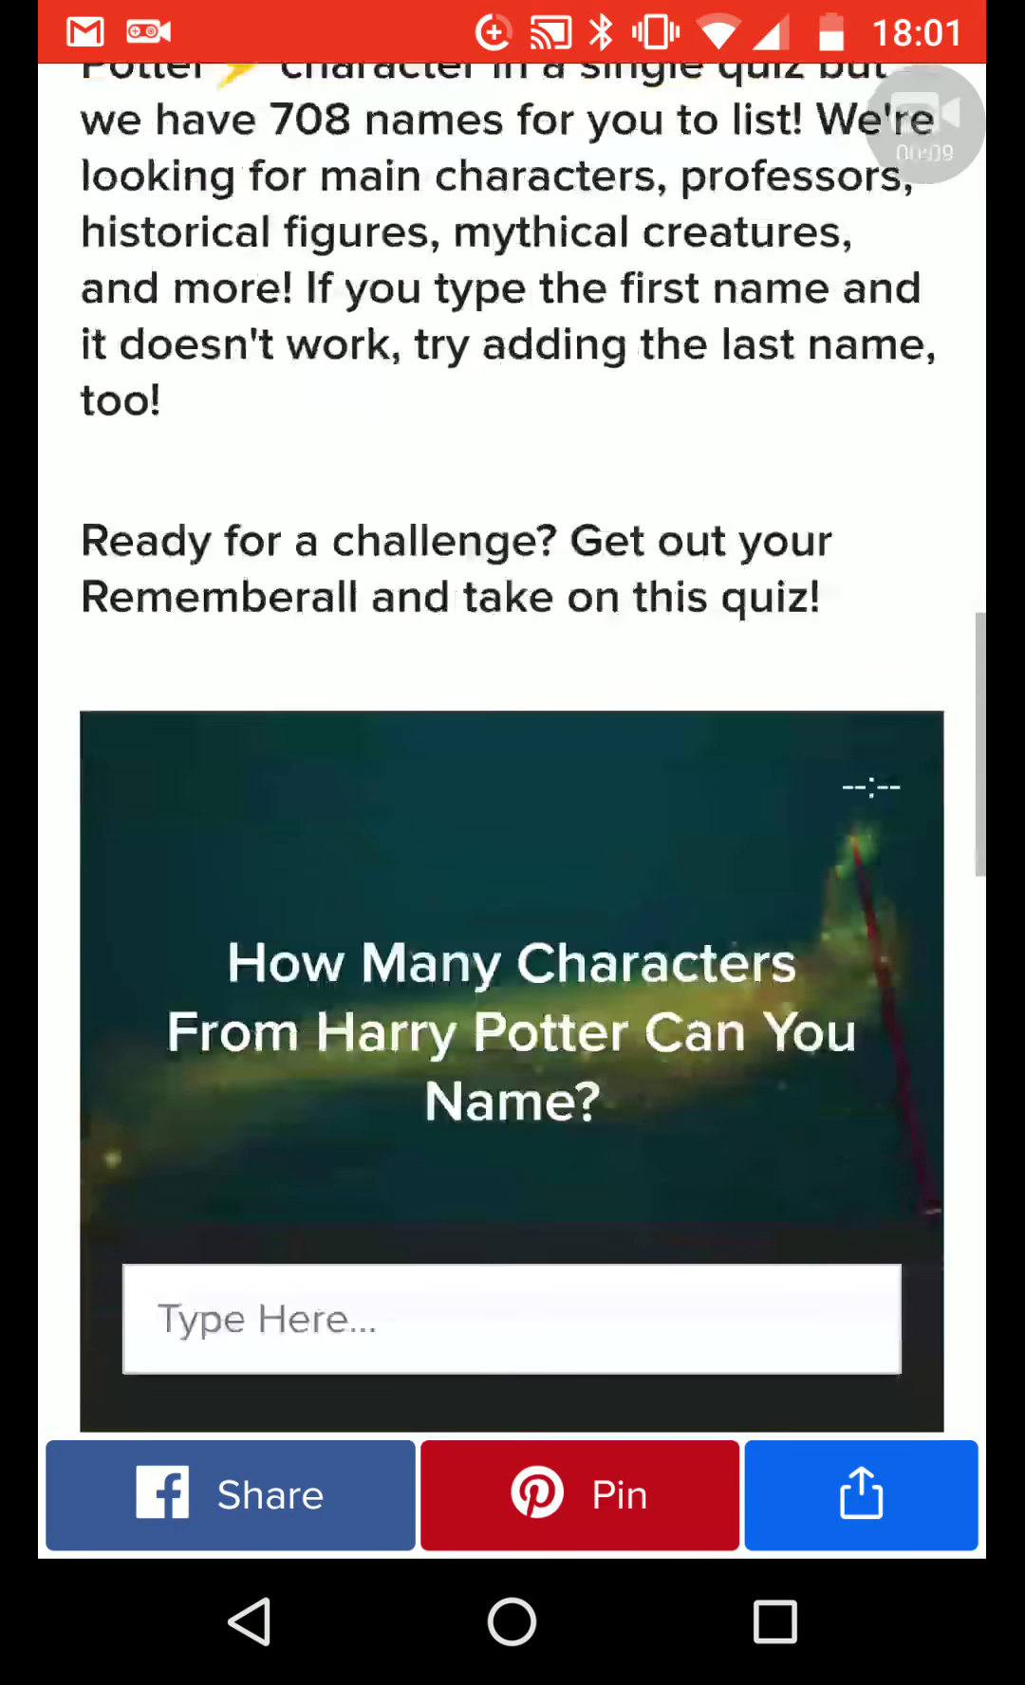
pyautogui.scroll(-3)
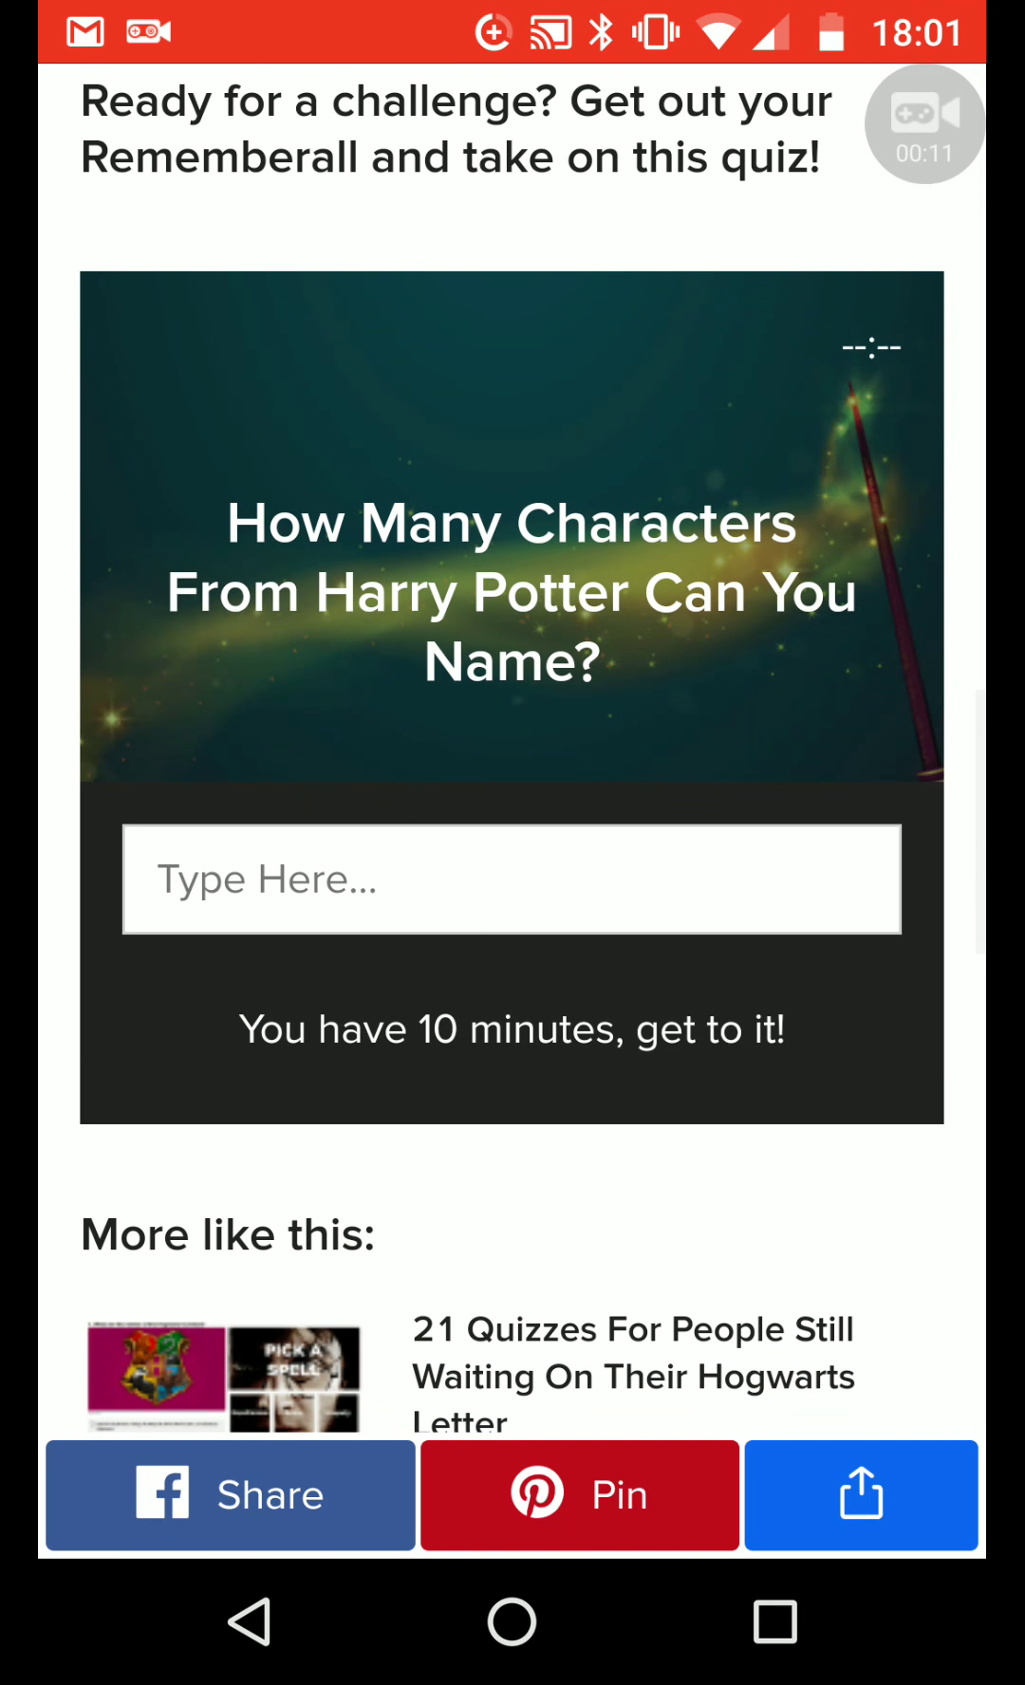
pyautogui.click(510, 878)
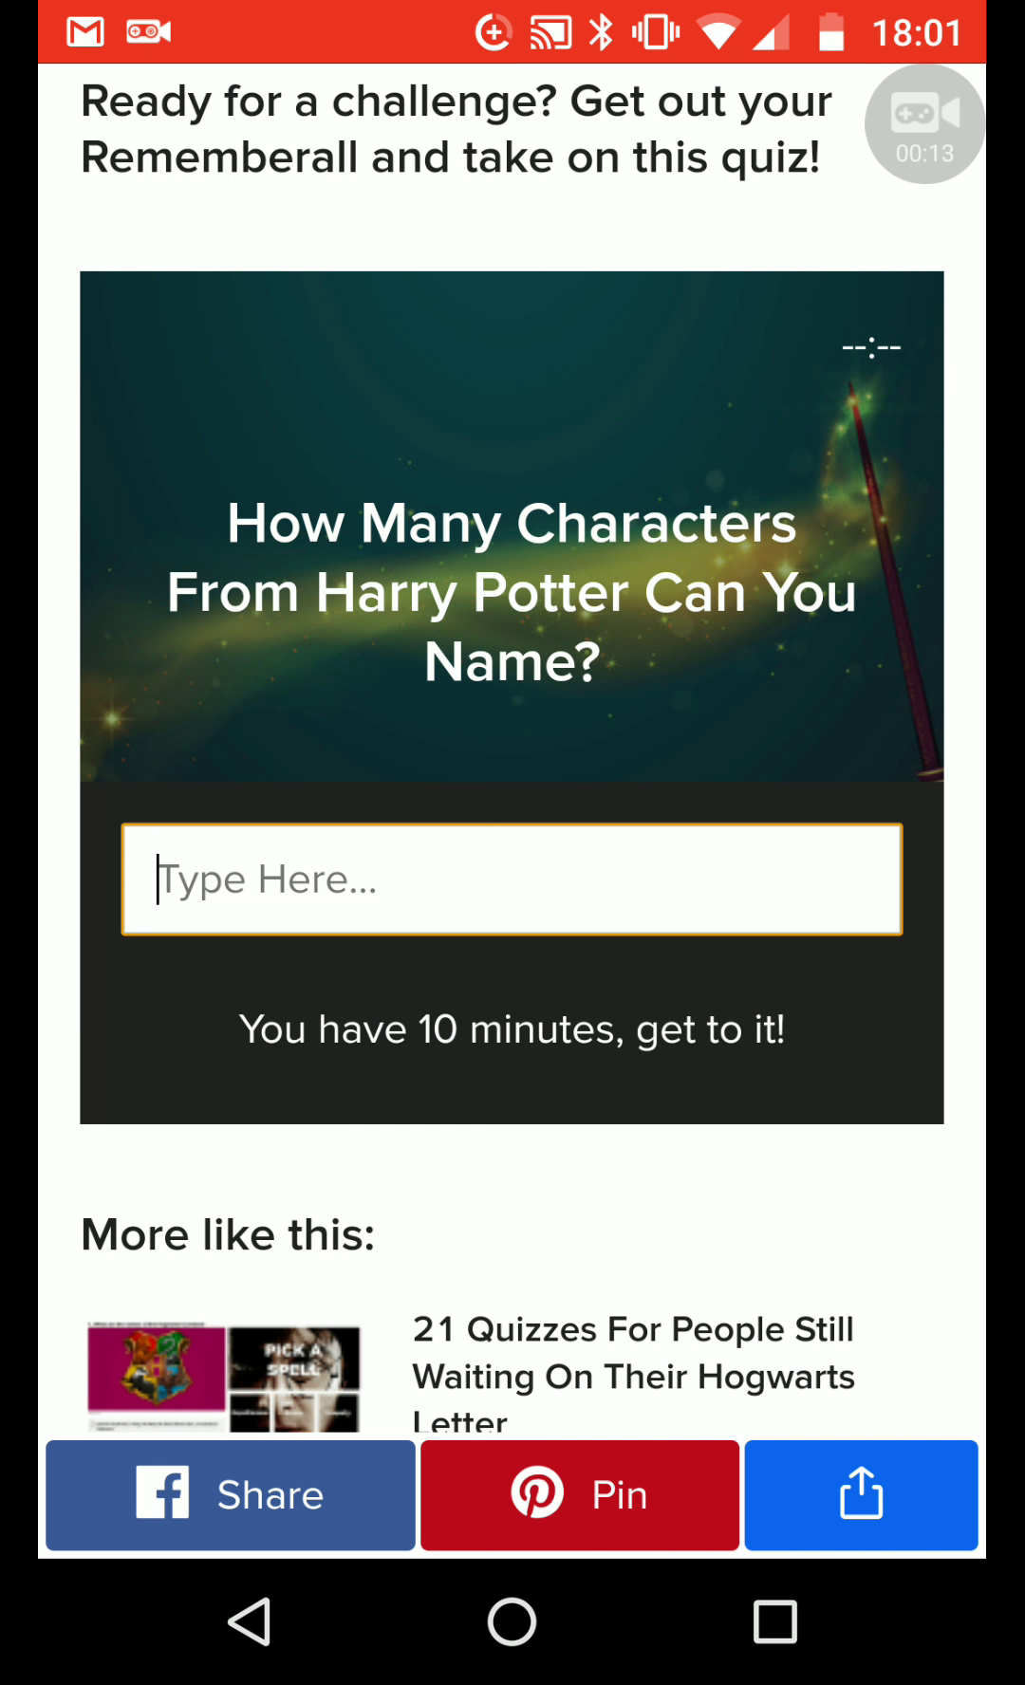
# Enter Severus Snape, Harry Potter and Hermione Granger, leaving 705 names to find
pyautogui.click(513, 879)
pyautogui.write('Professor Sna')
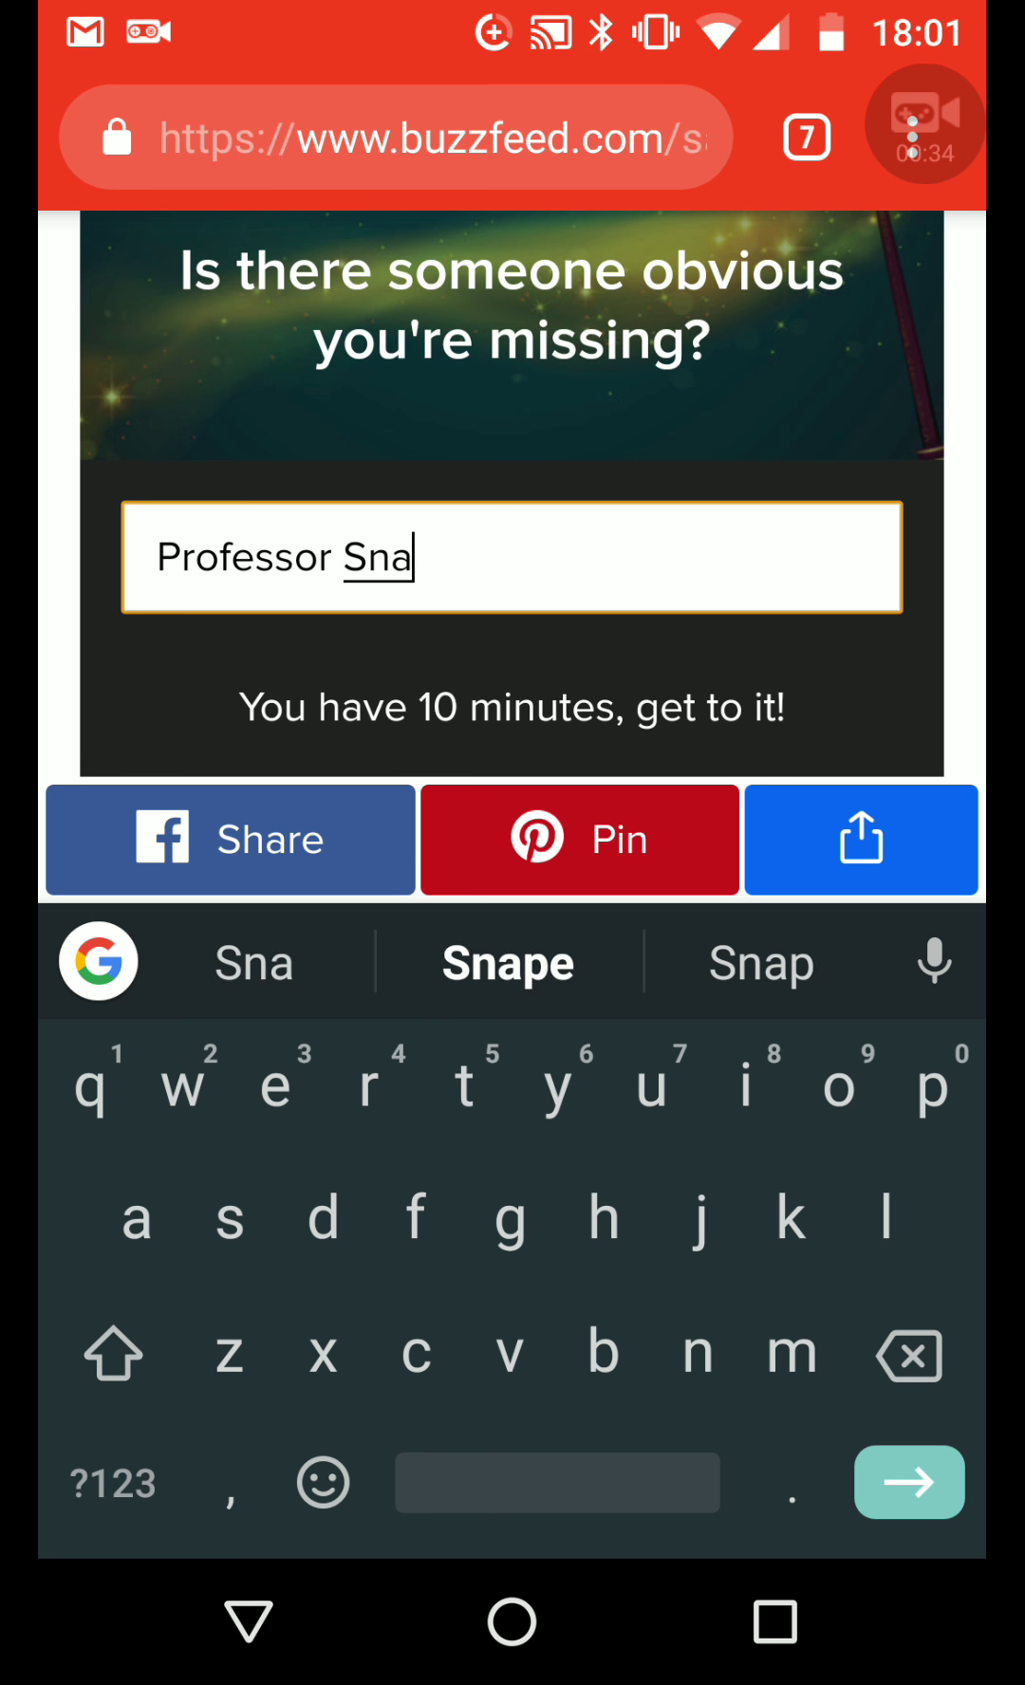
pyautogui.click(907, 1482)
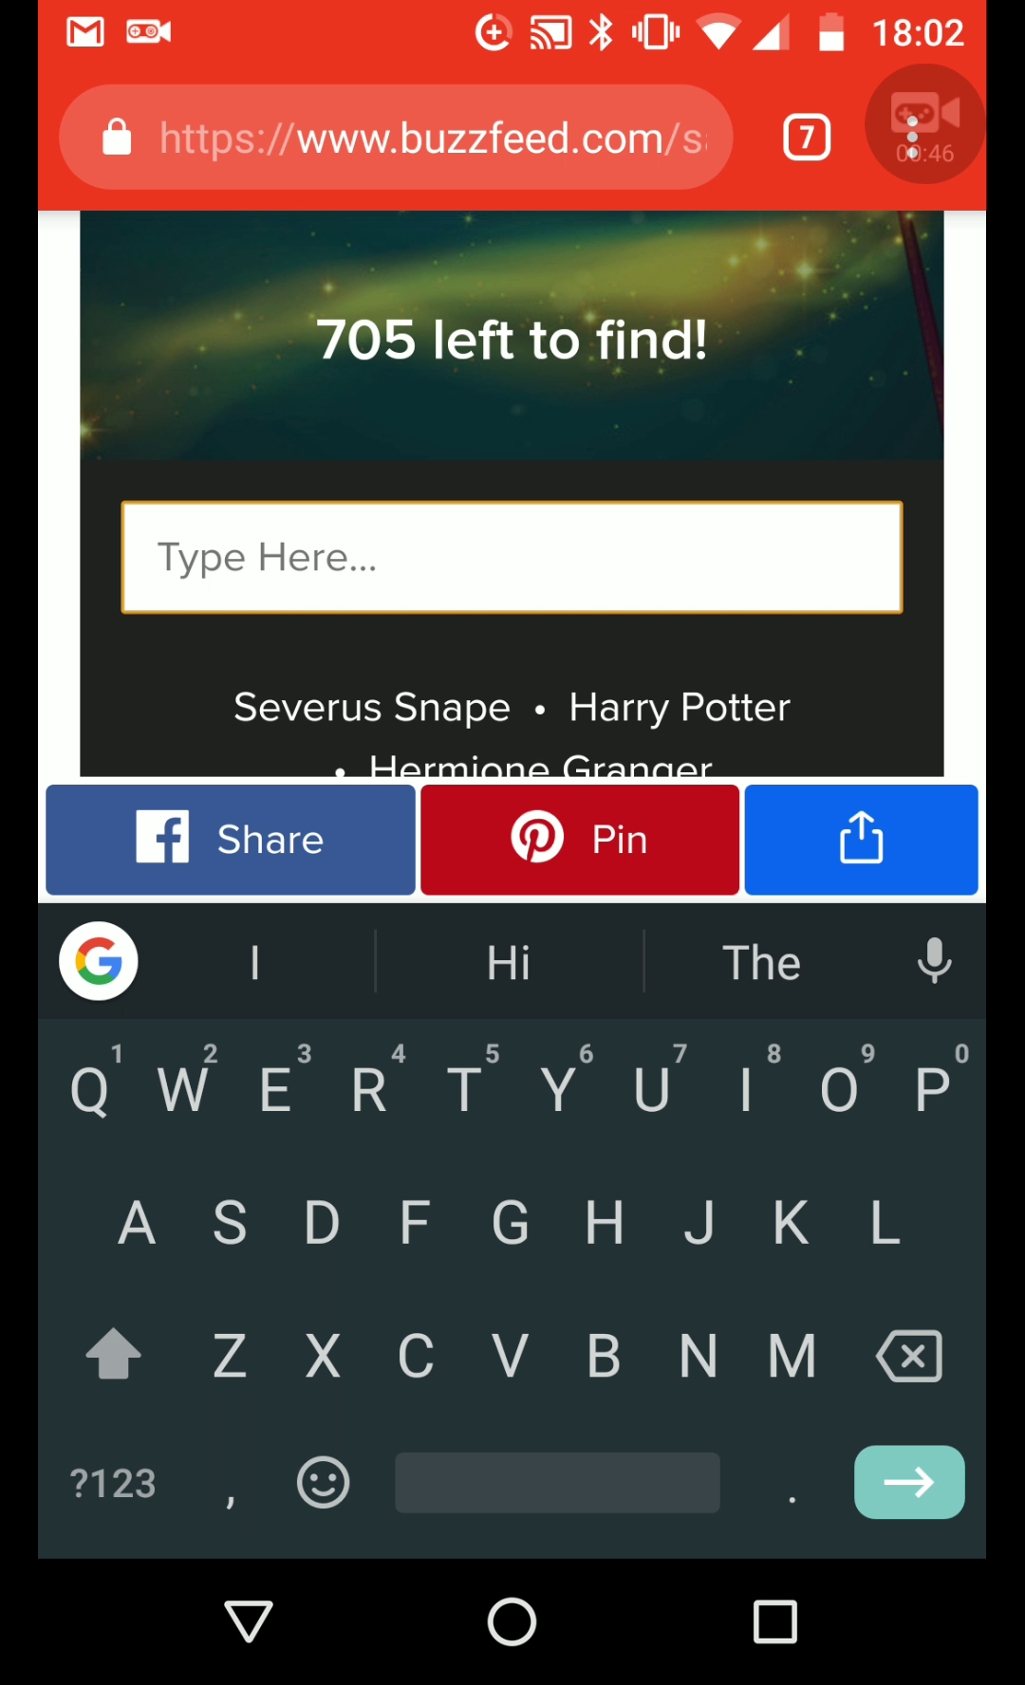
# Enter Voldemort and Bellatrix as accepted character names
pyautogui.write('Vol')
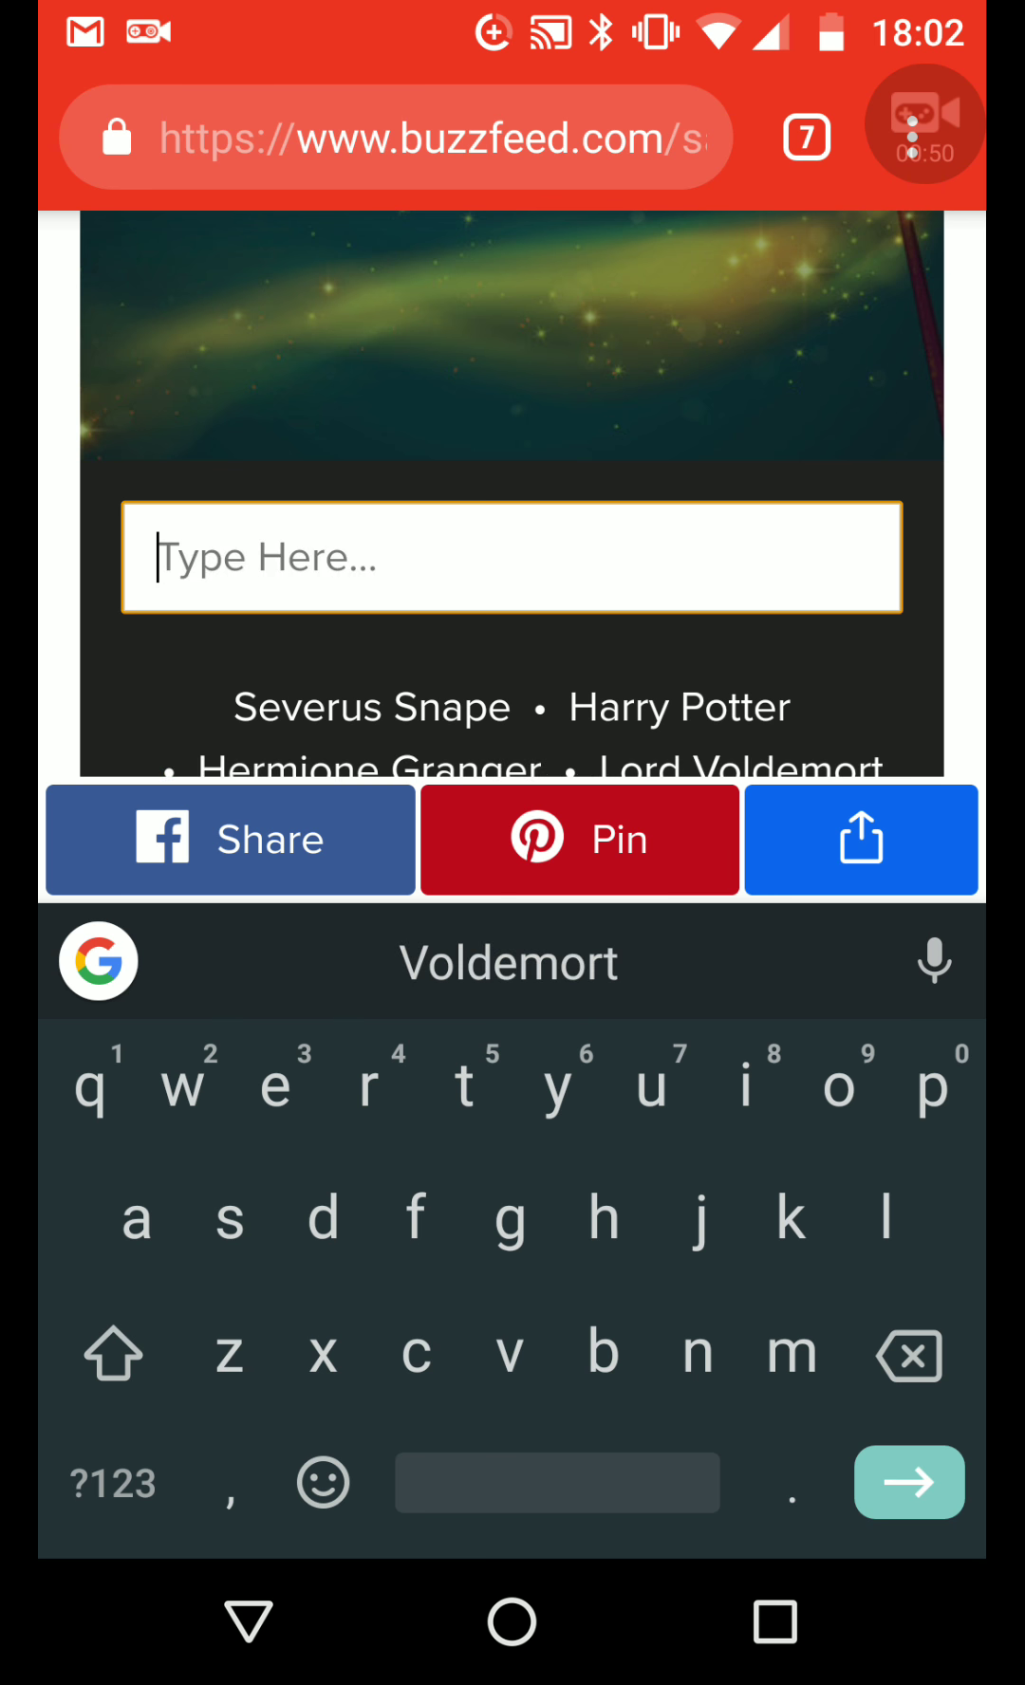
pyautogui.write('e')
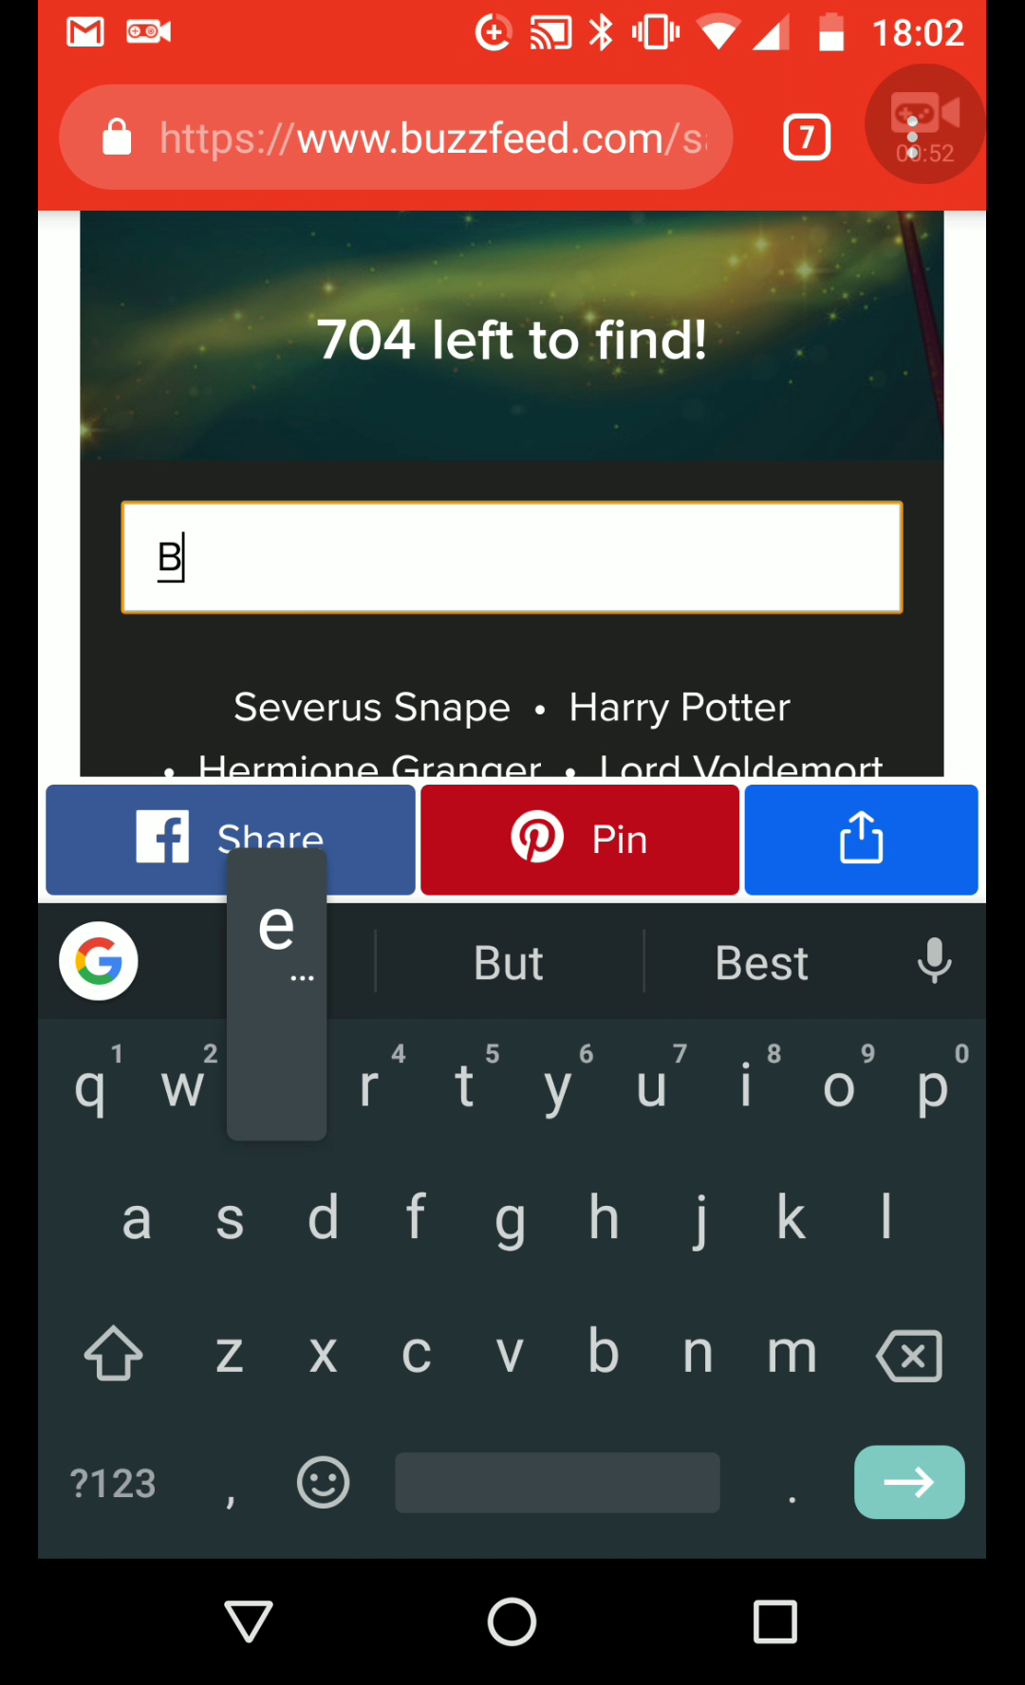
pyautogui.write('ellatri')
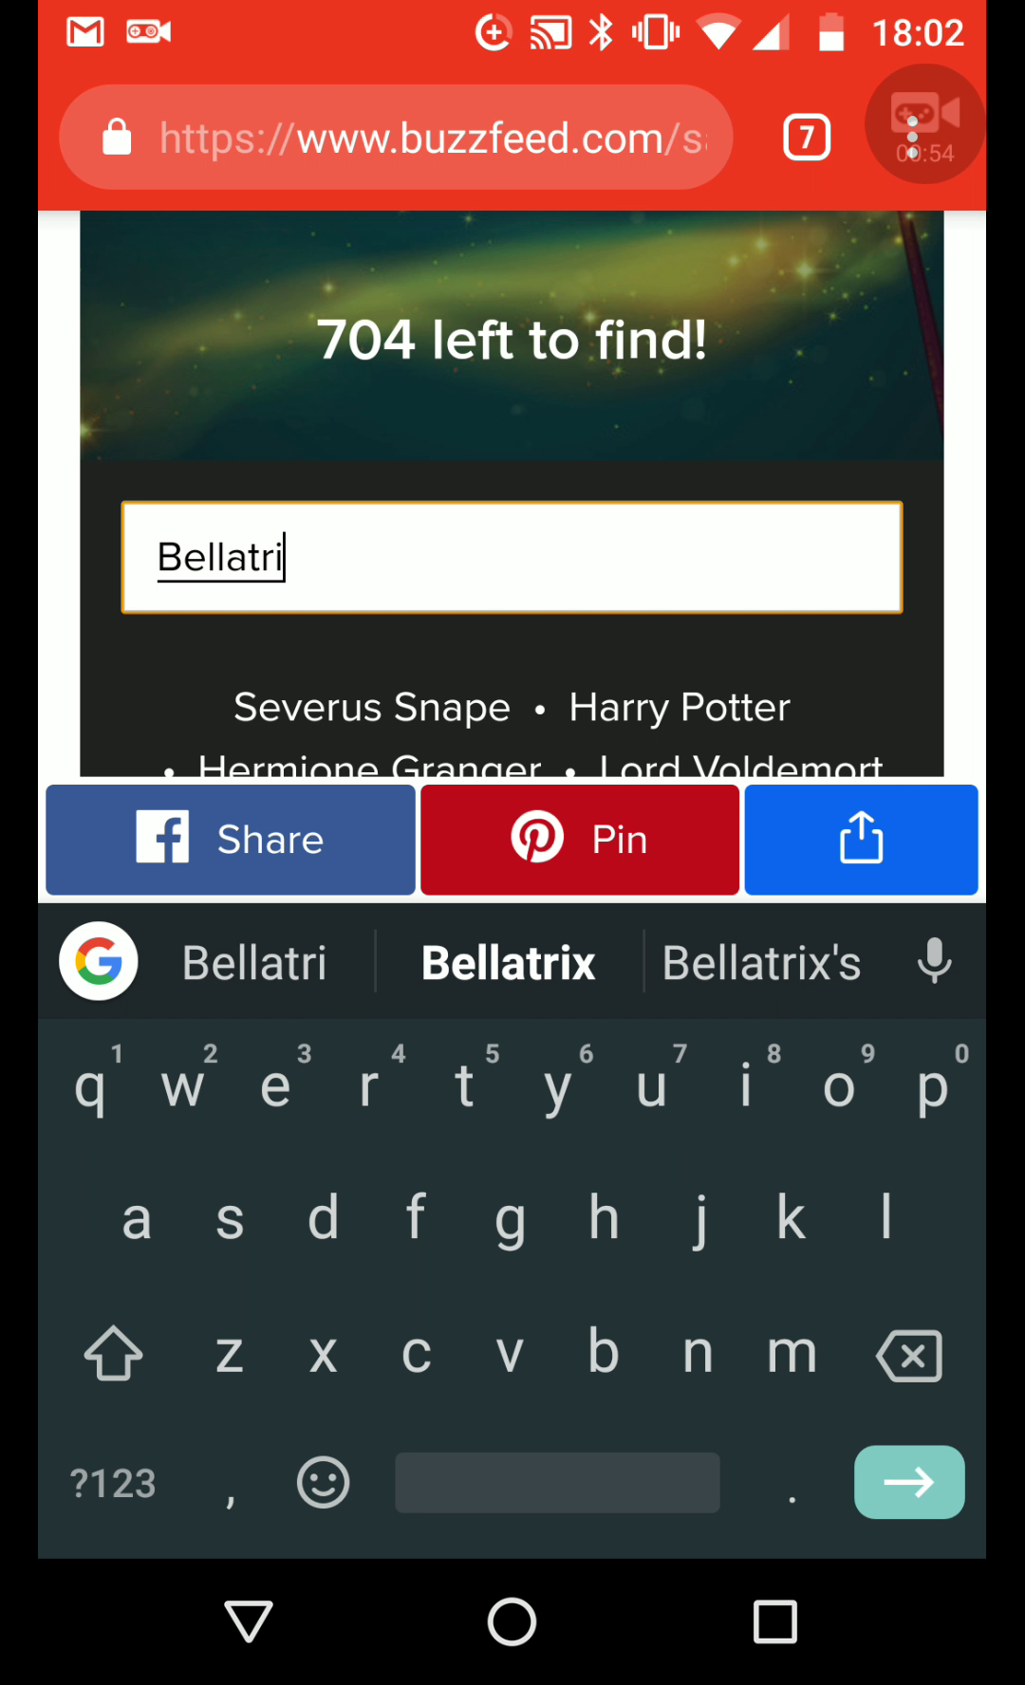
pyautogui.press('enter')
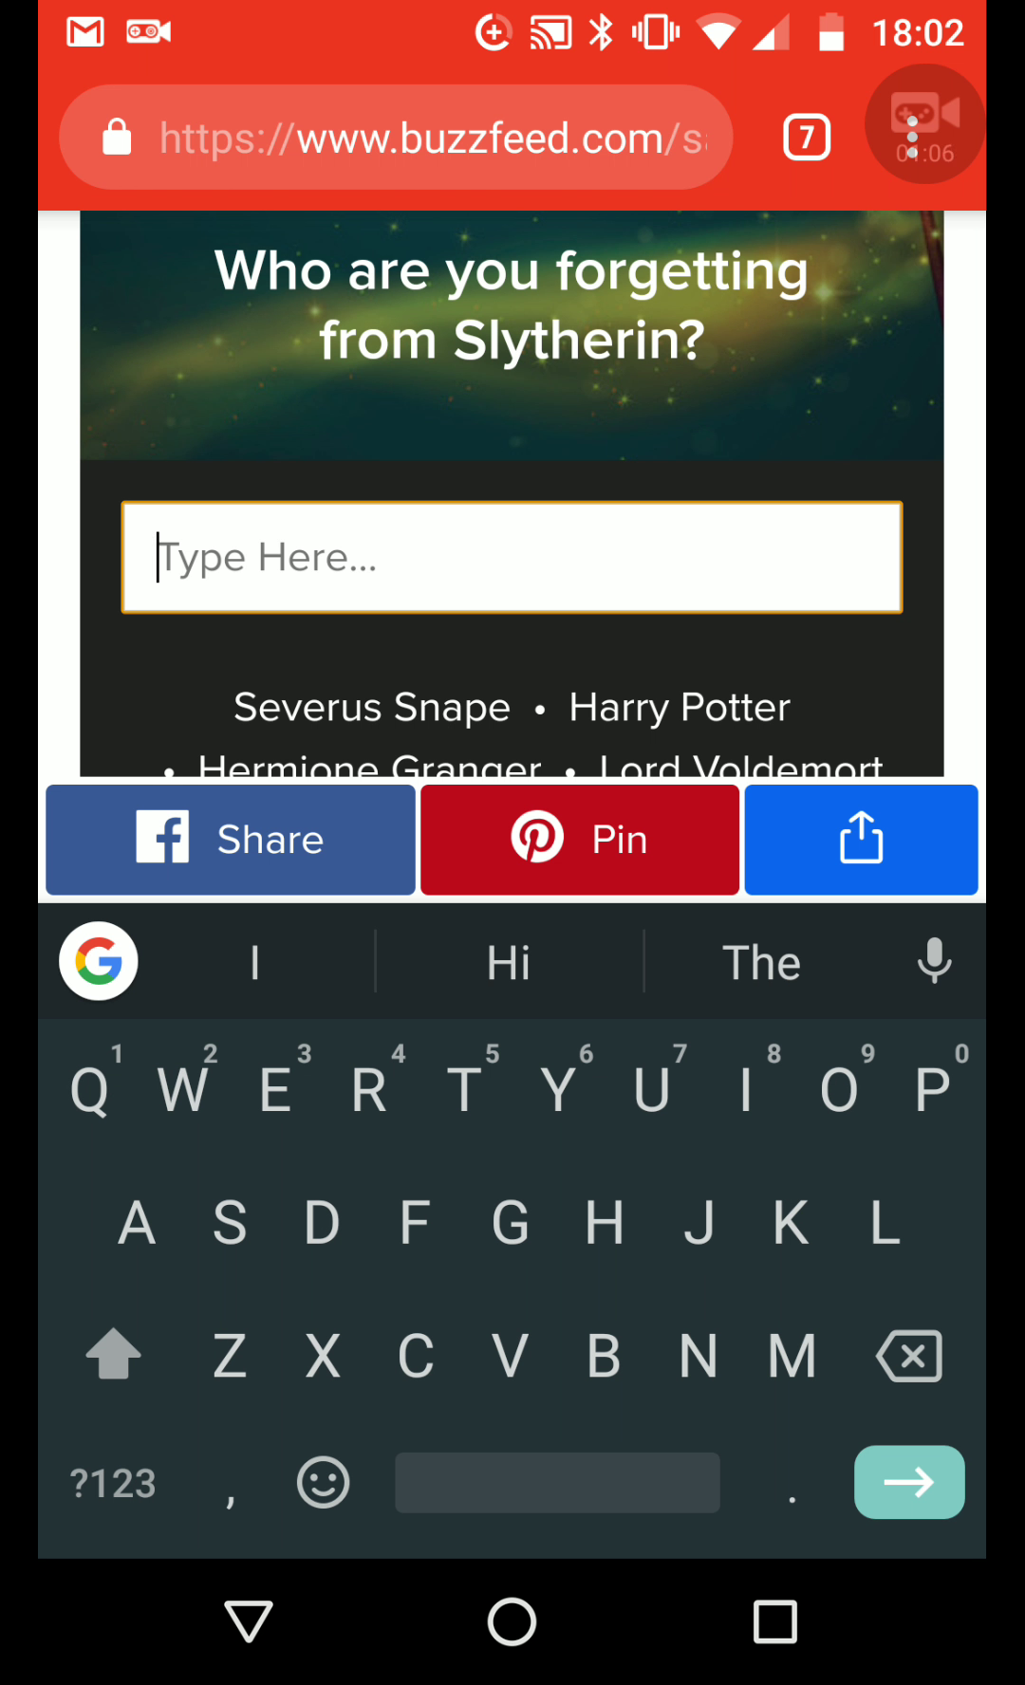
# Enter Draco, Umbridge and Neville, bringing the count to 700 left to find
pyautogui.write('Dr')
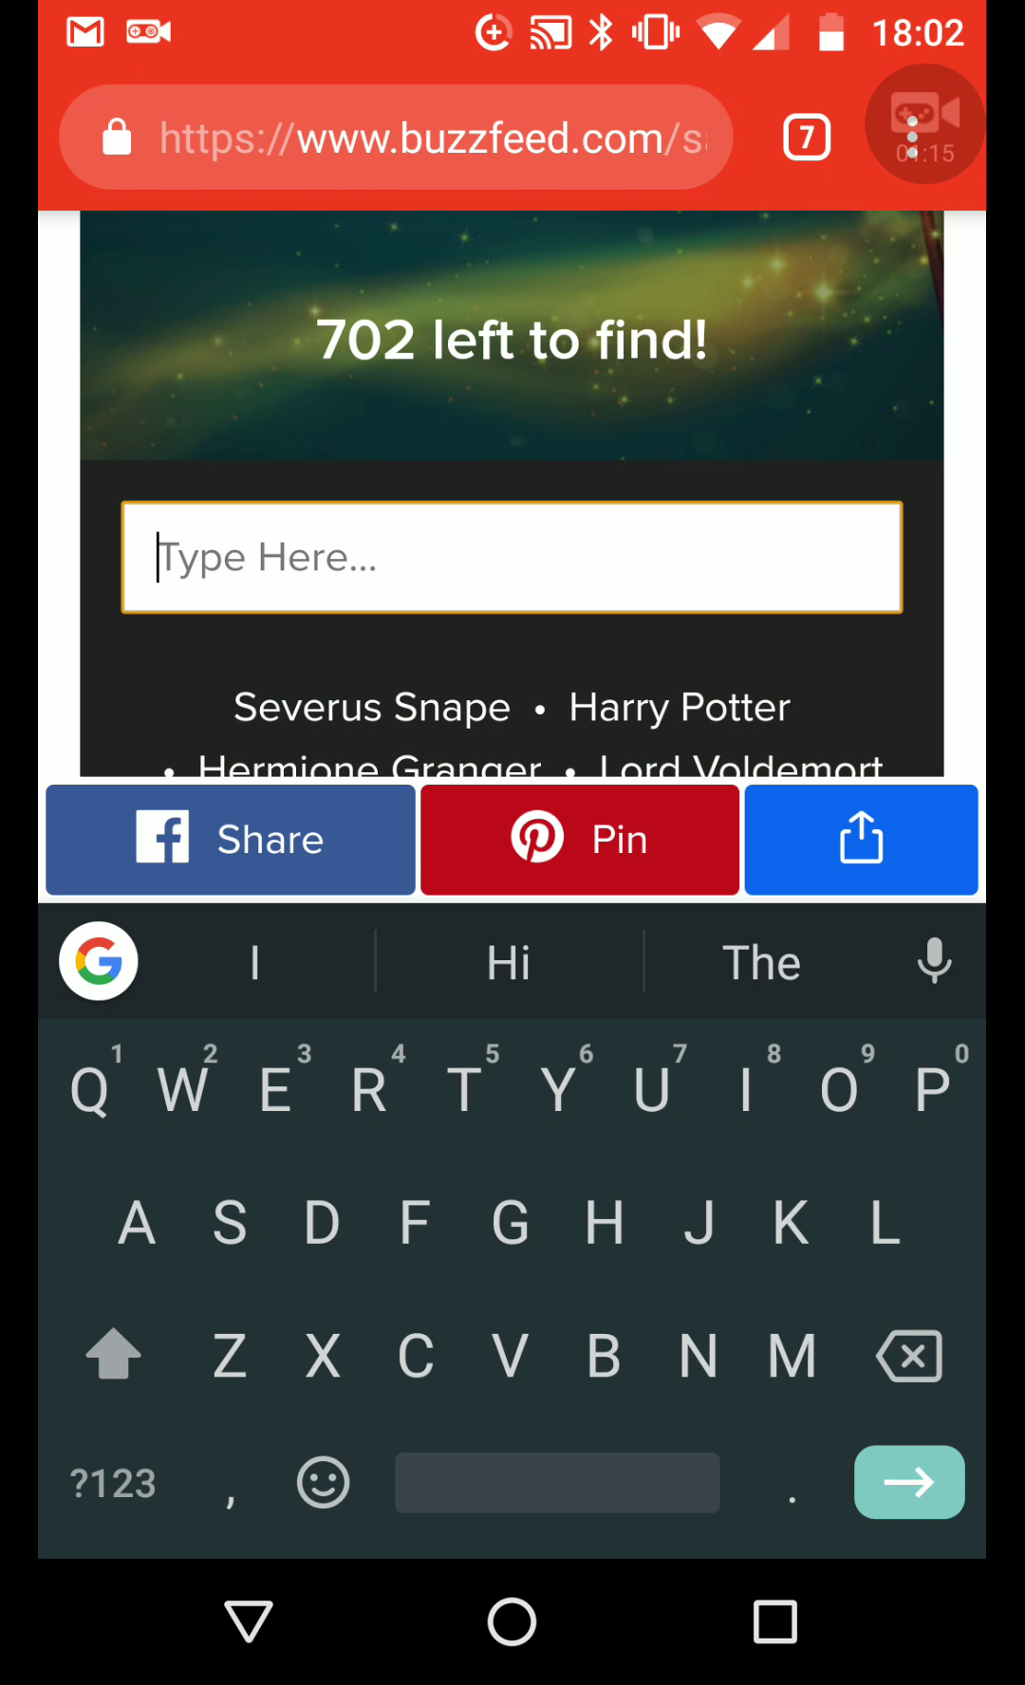
pyautogui.write('Umbrid')
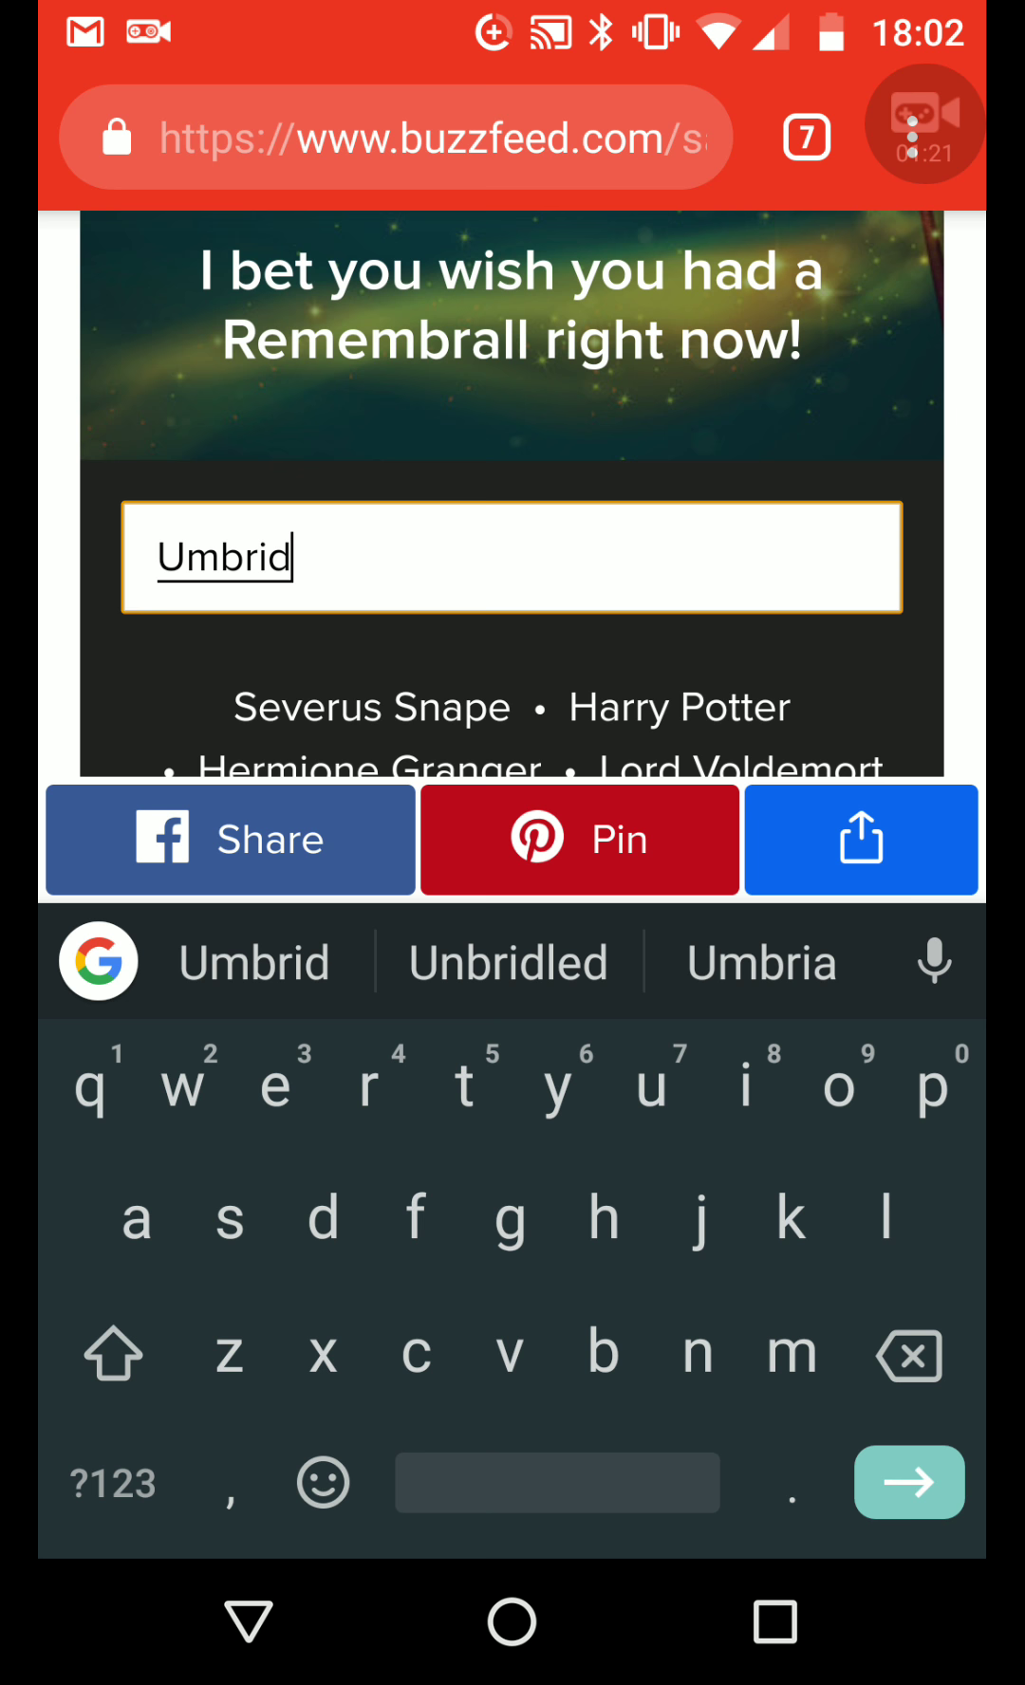
pyautogui.press('enter')
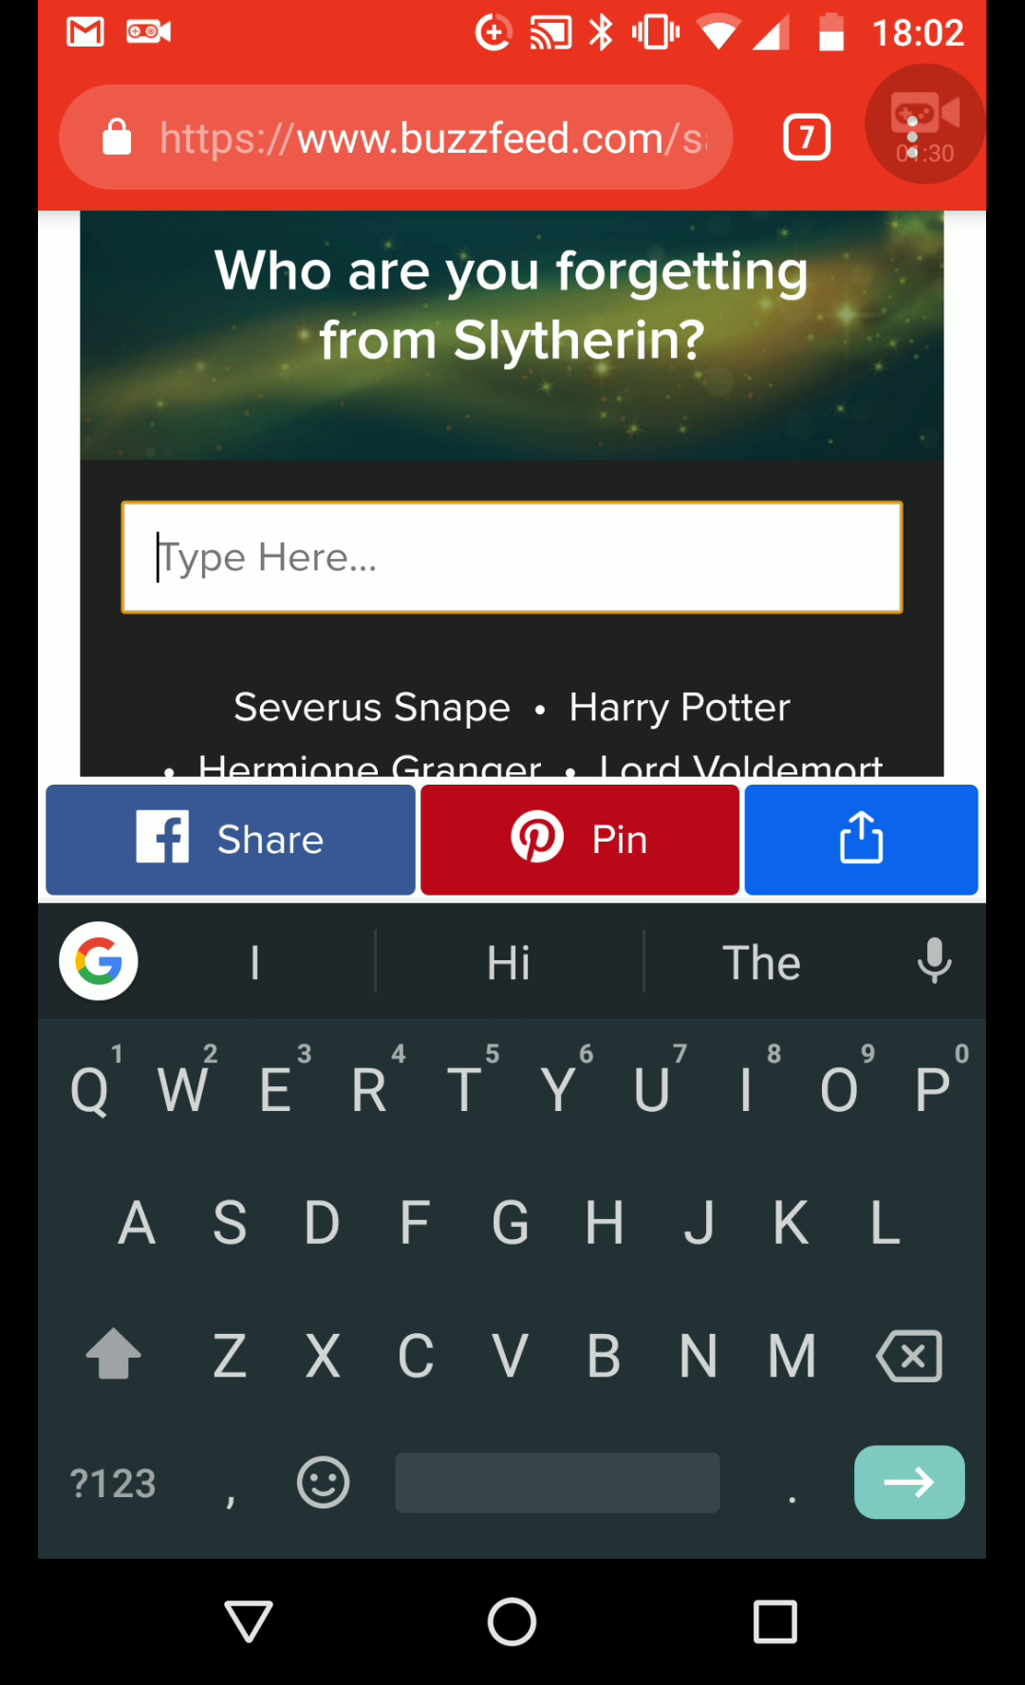
pyautogui.write('Nevvl')
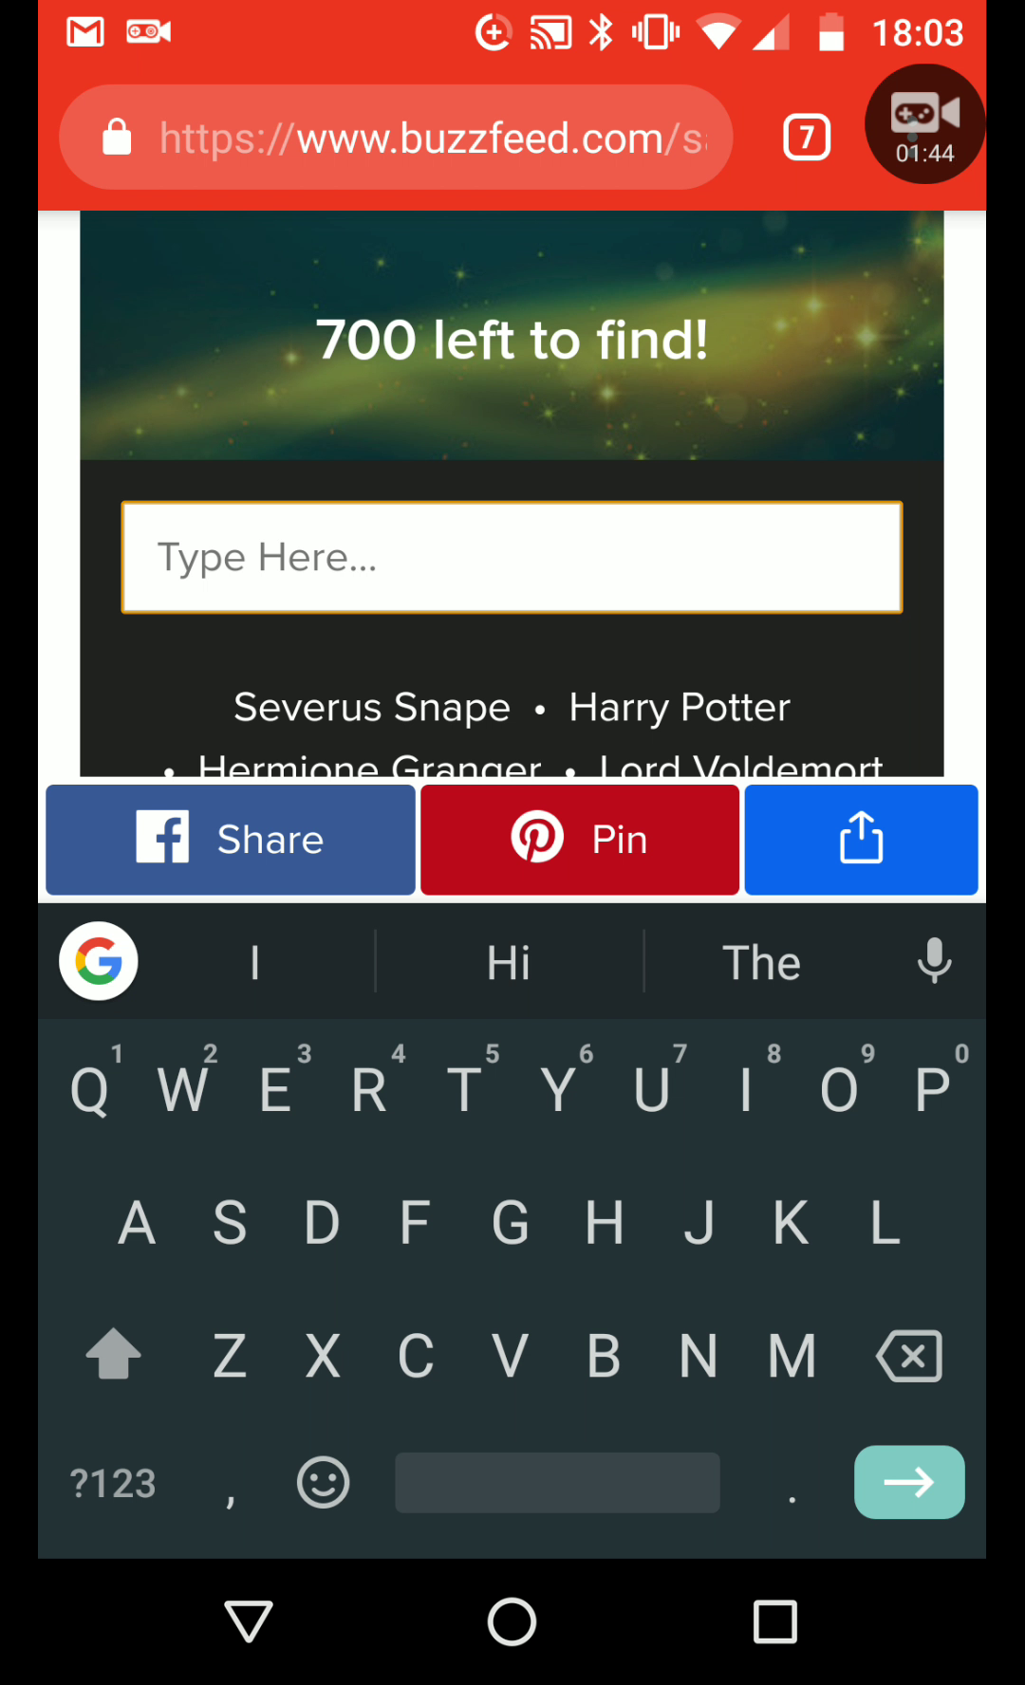
# Review the found-names list, then enter Dobby and Lucius Malfoy for a 'Yes!'
pyautogui.scroll(-3)
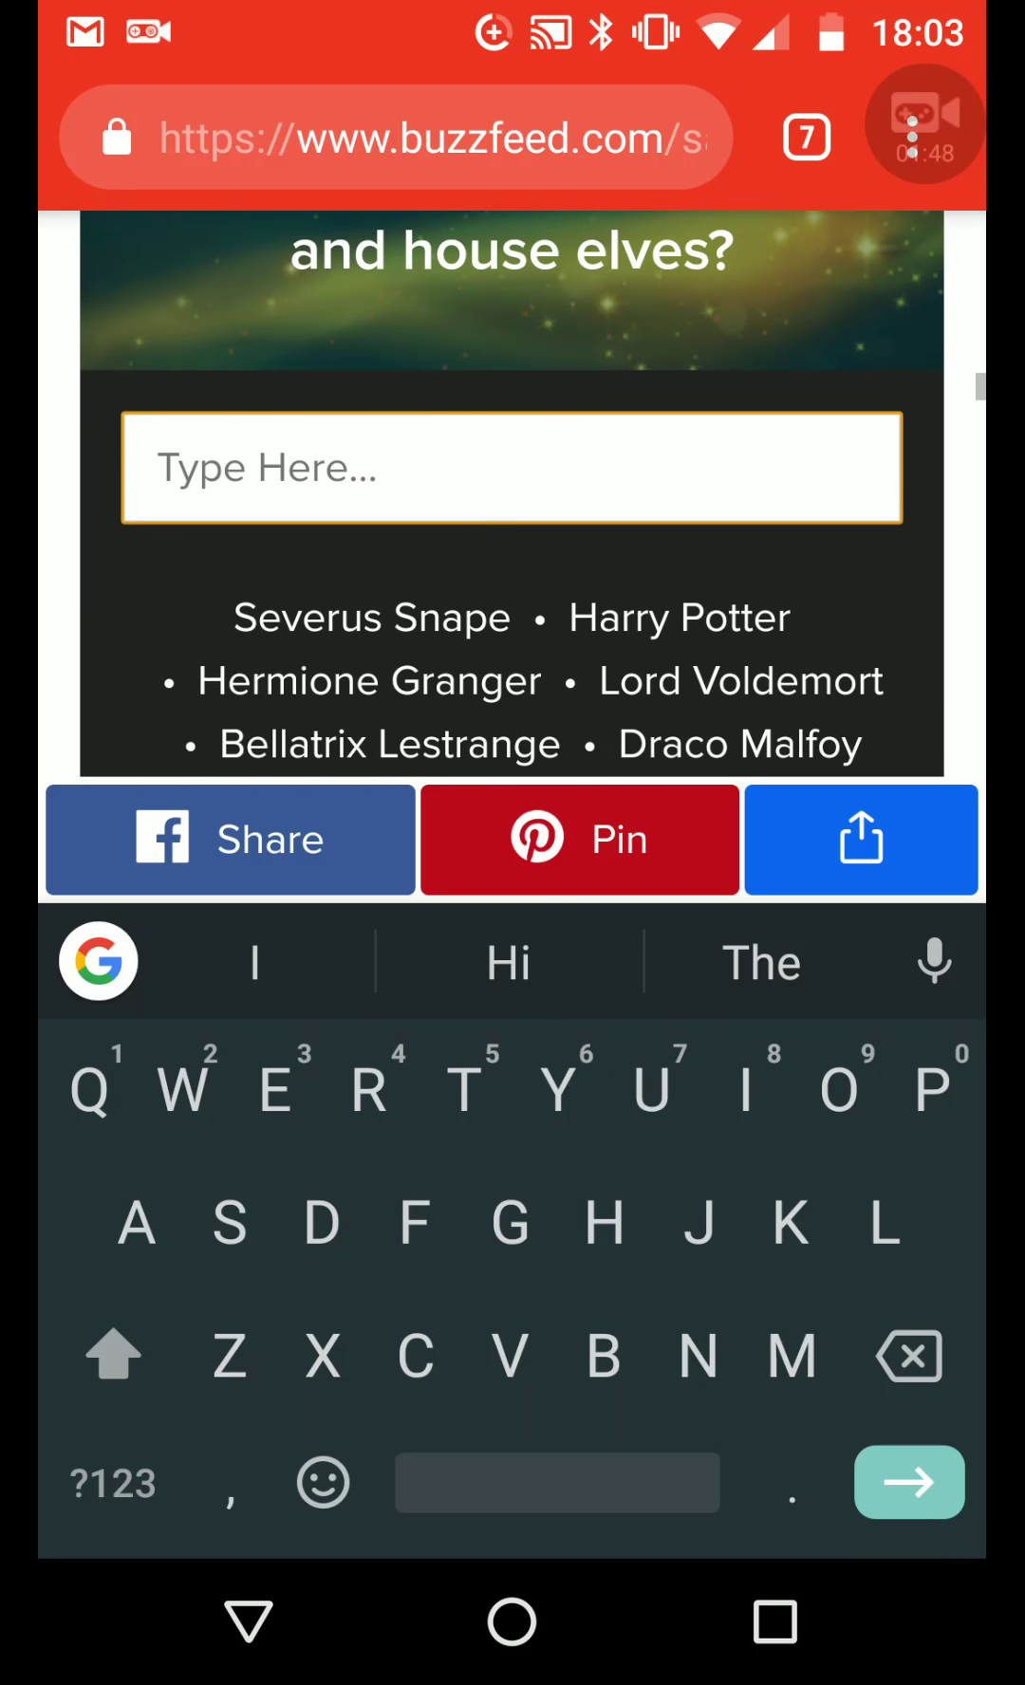
pyautogui.scroll(-3)
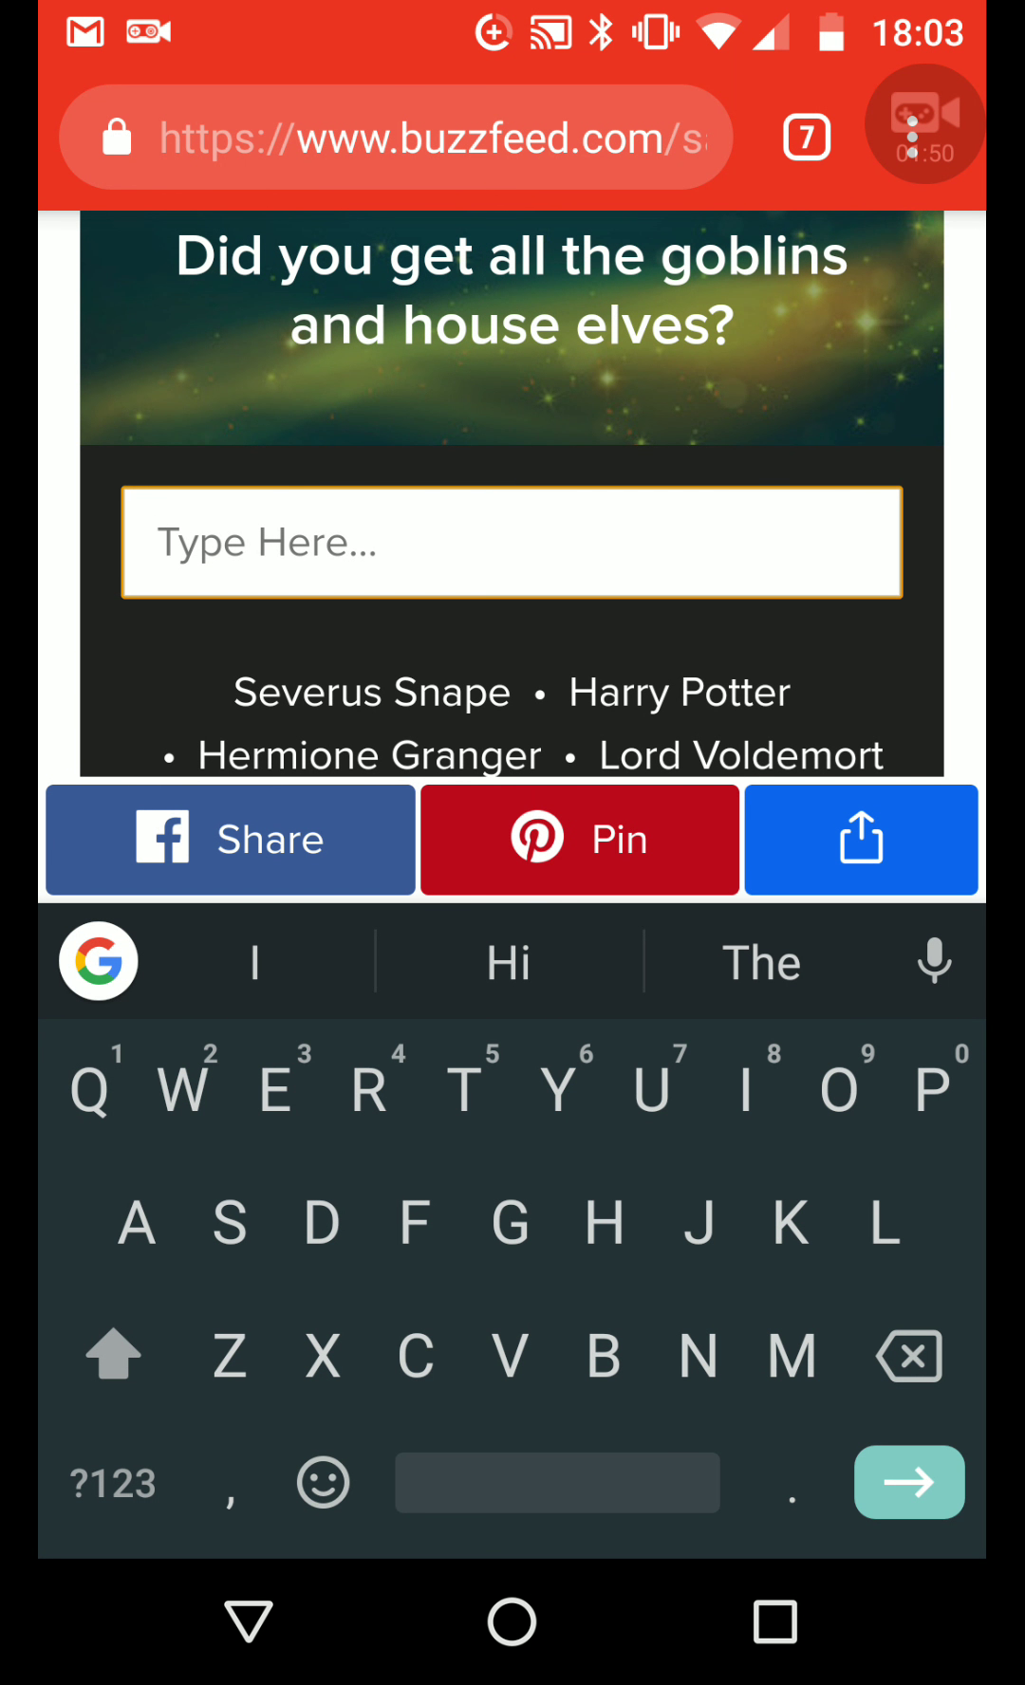
pyautogui.write('Dobb')
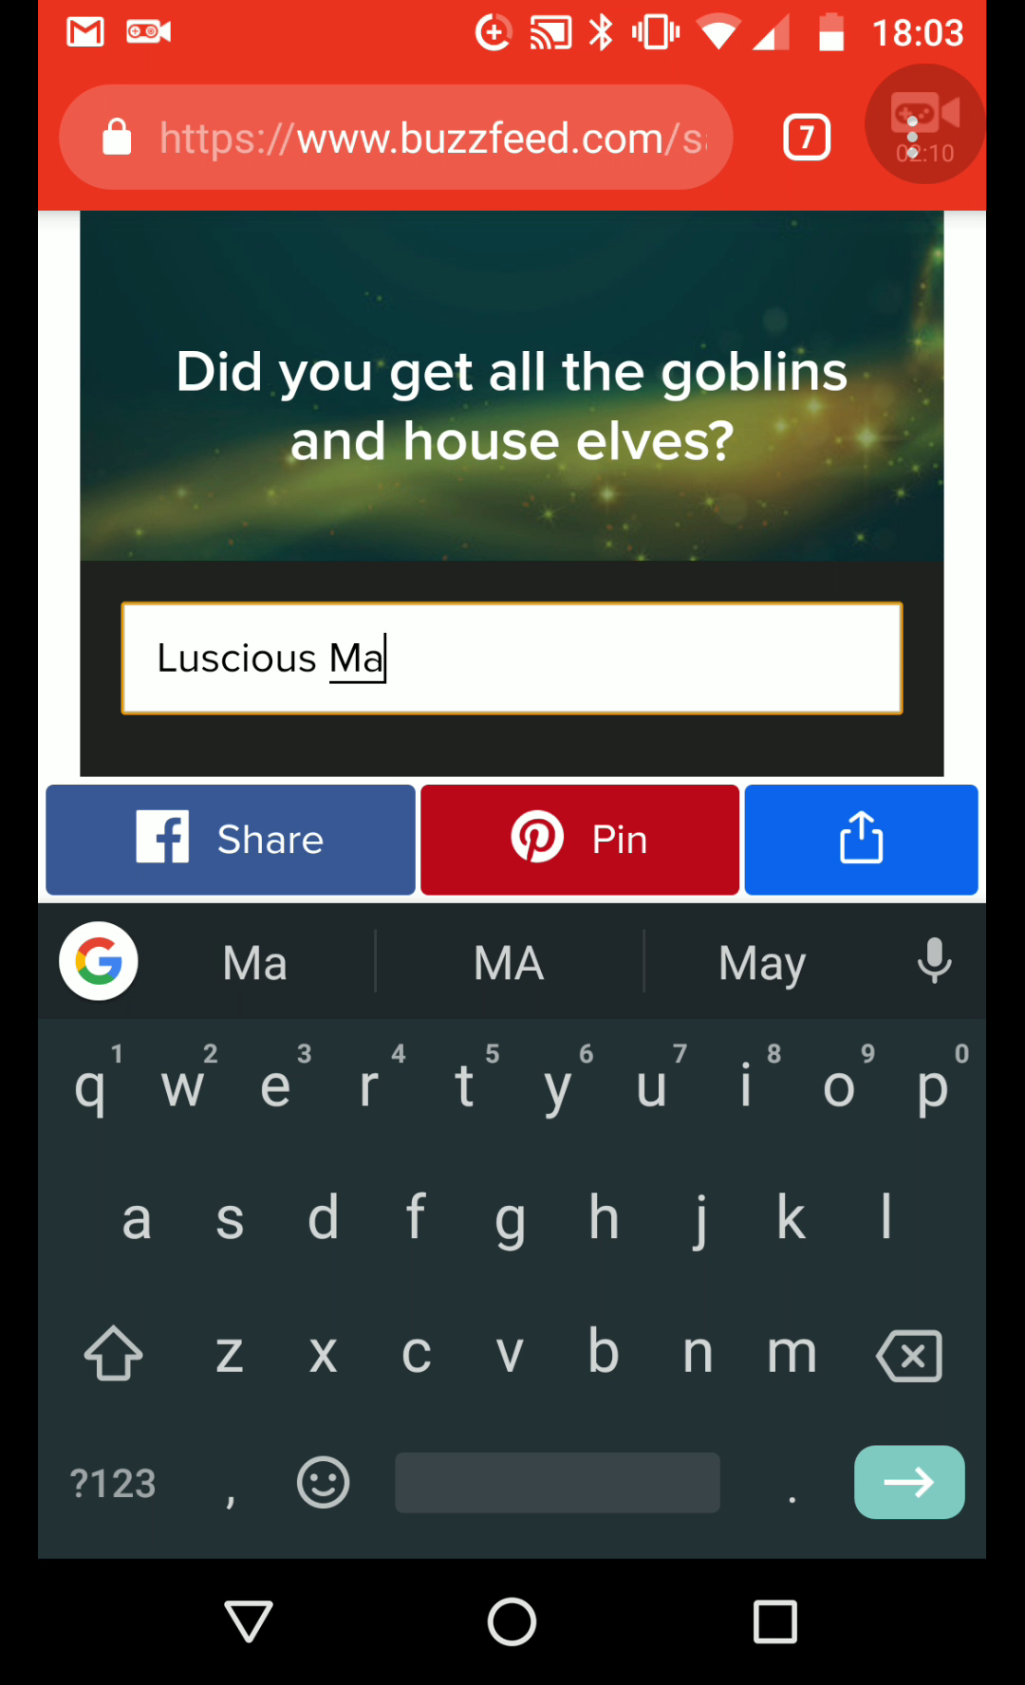
pyautogui.write('kfoy')
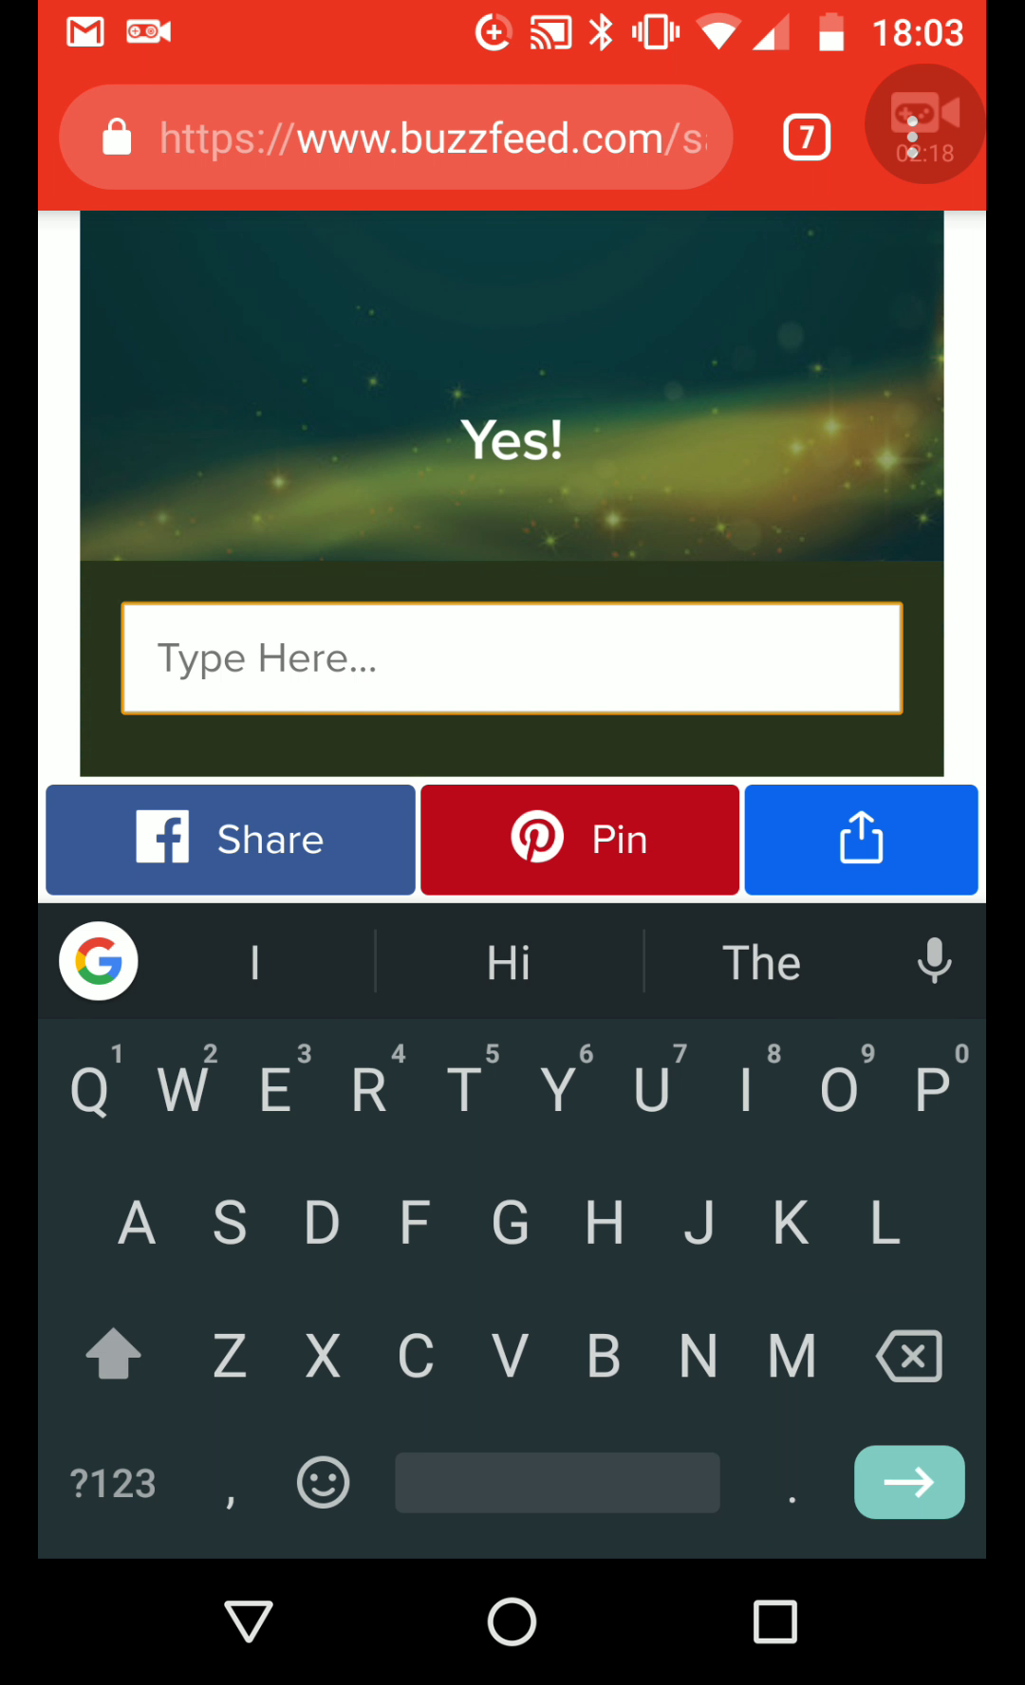
# Clear a mistyped entry, then enter more names including Dumbledore, reaching 695 left
pyautogui.write('Cj')
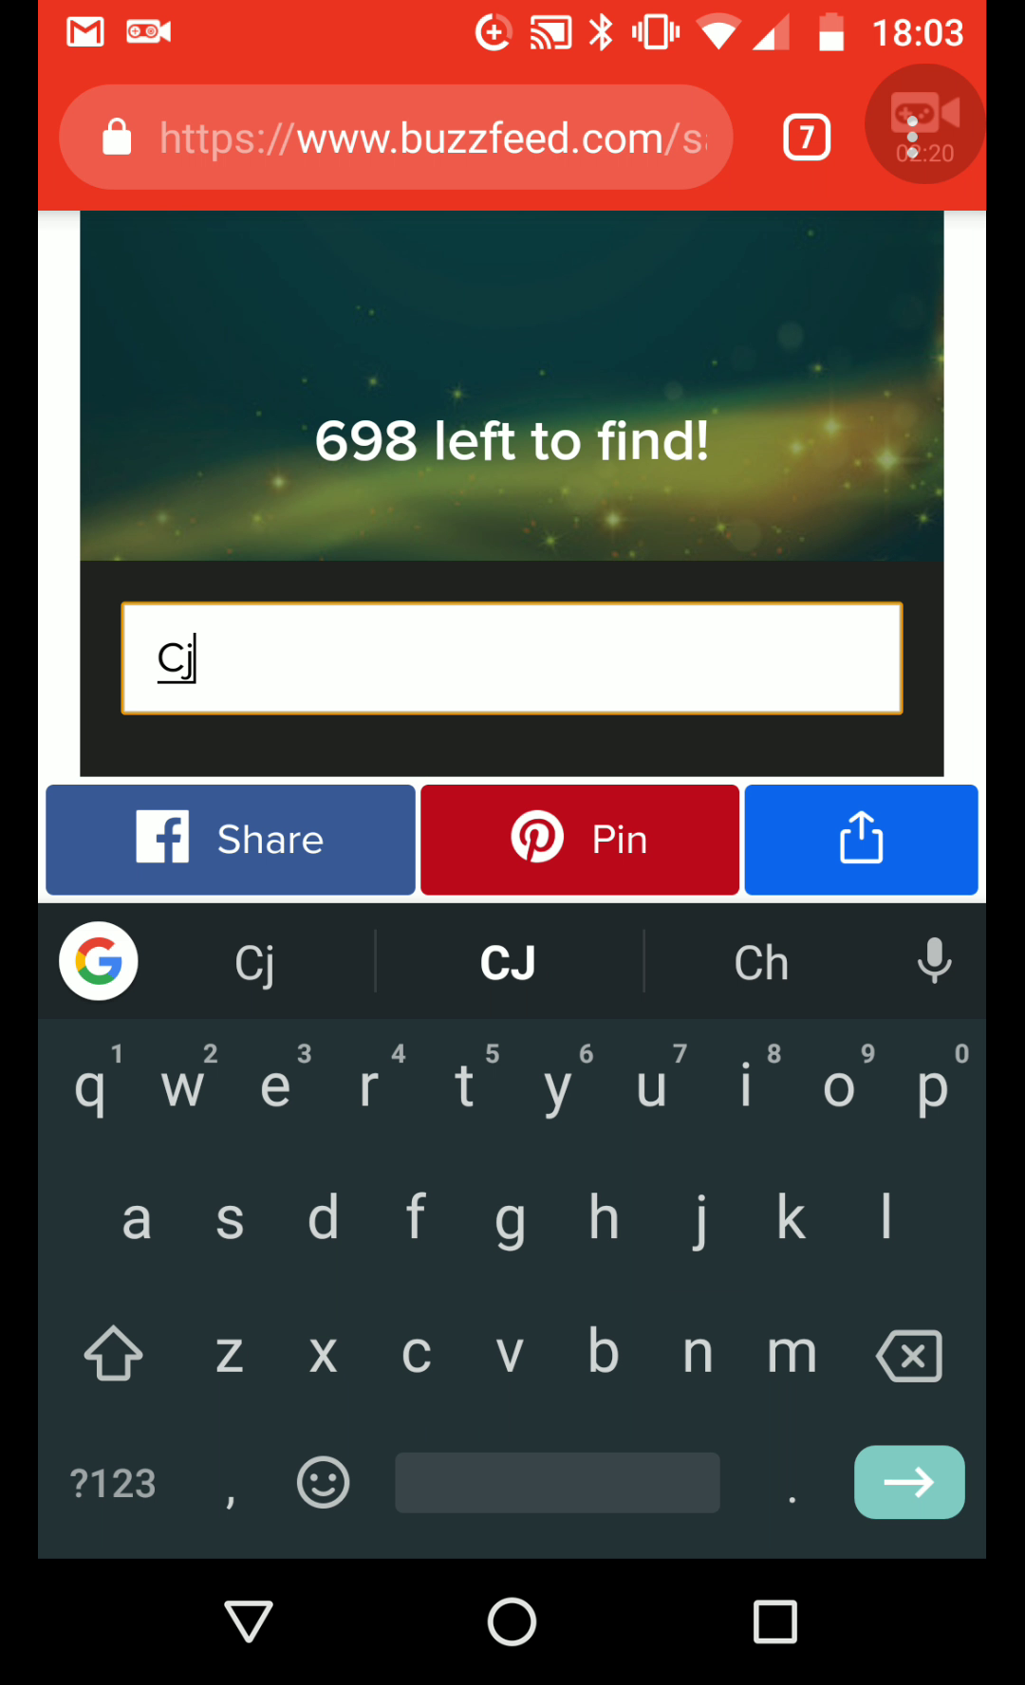
pyautogui.press('Enter')
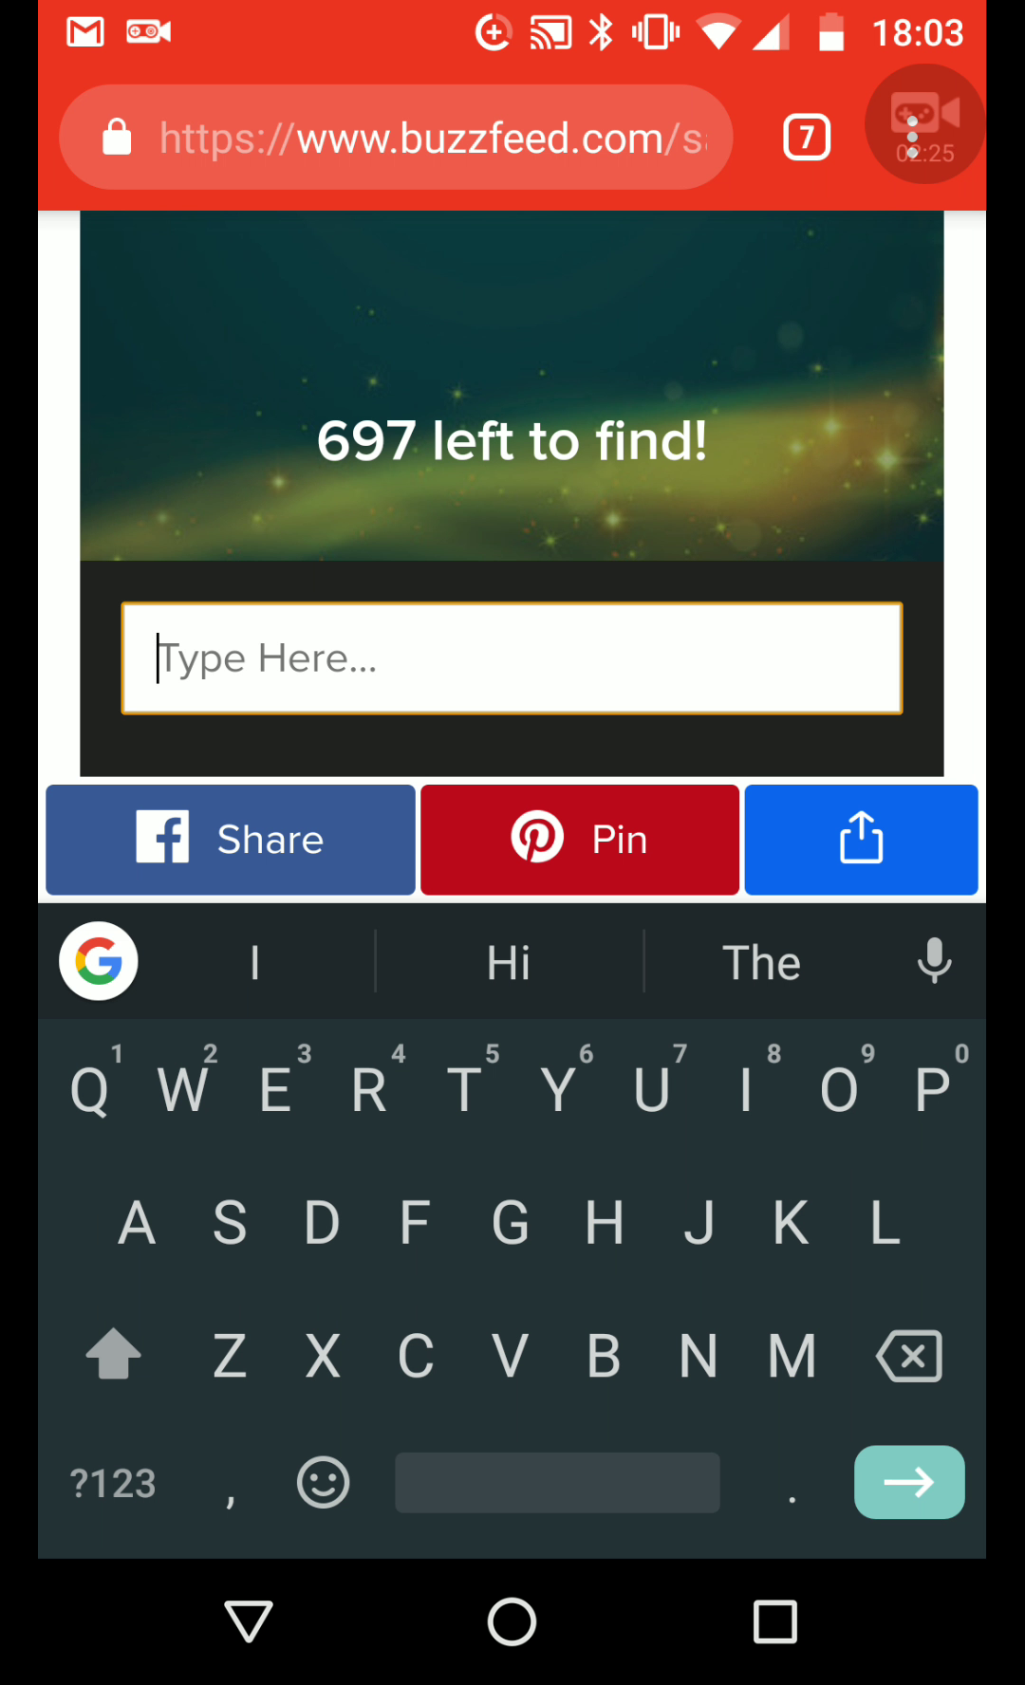
pyautogui.write('Mi')
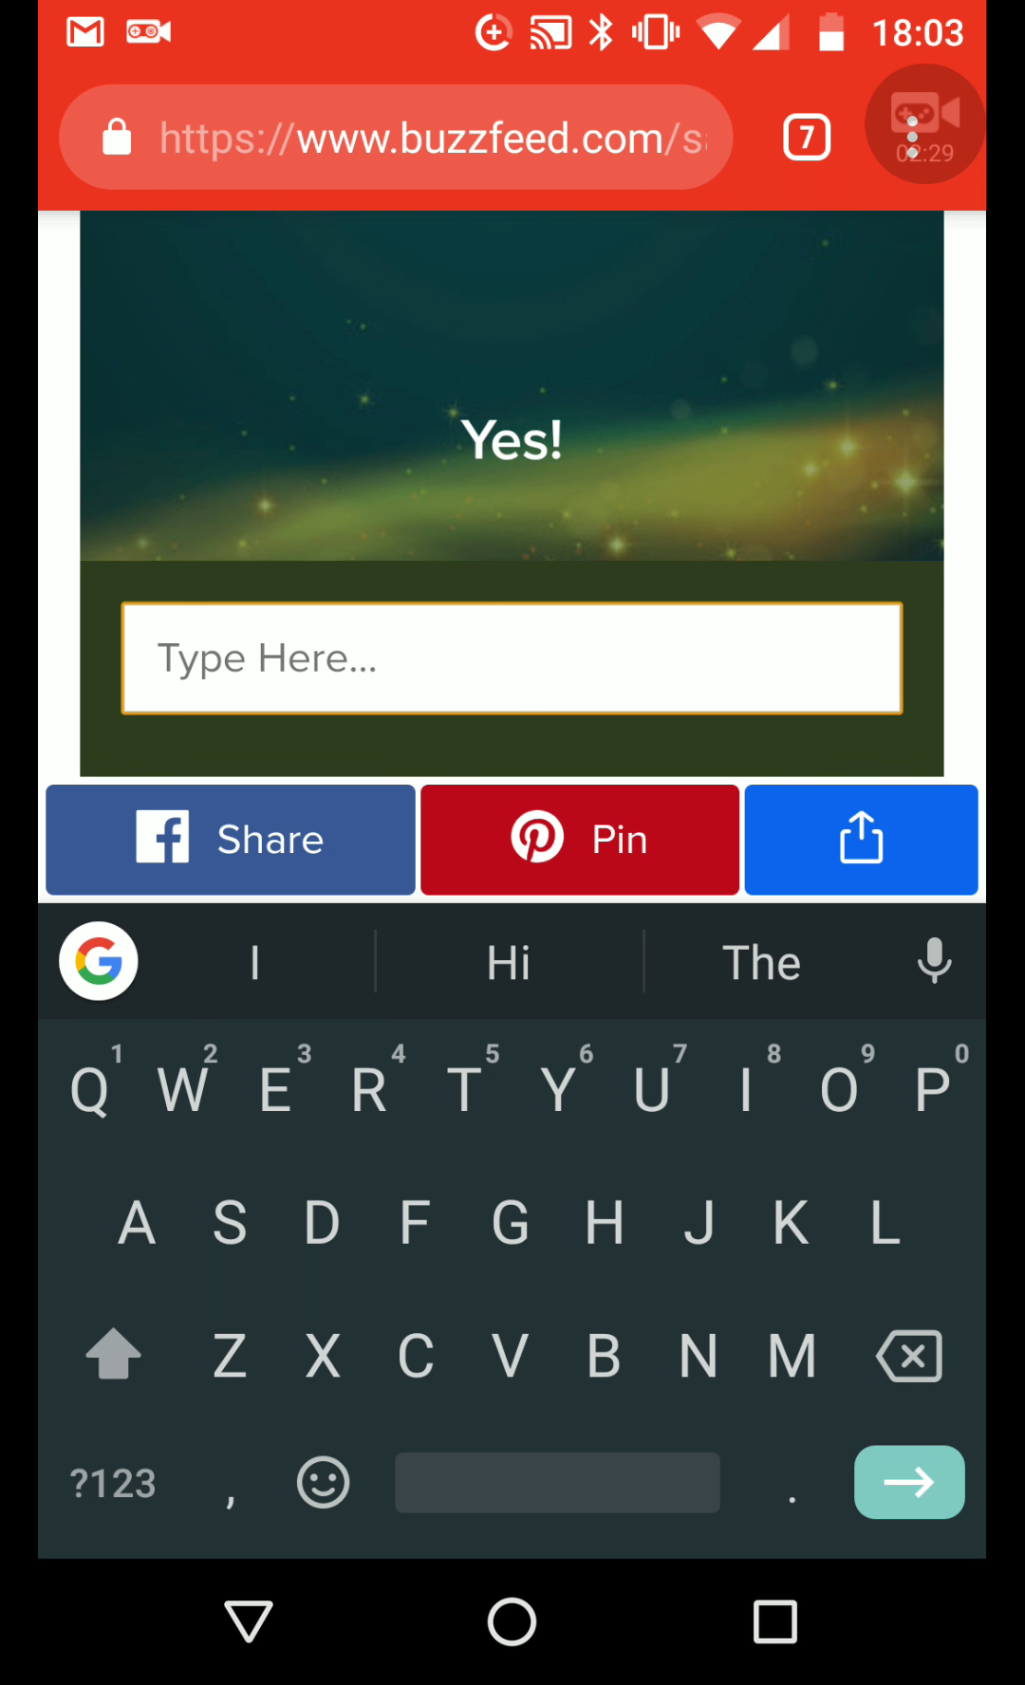
pyautogui.write('Dum')
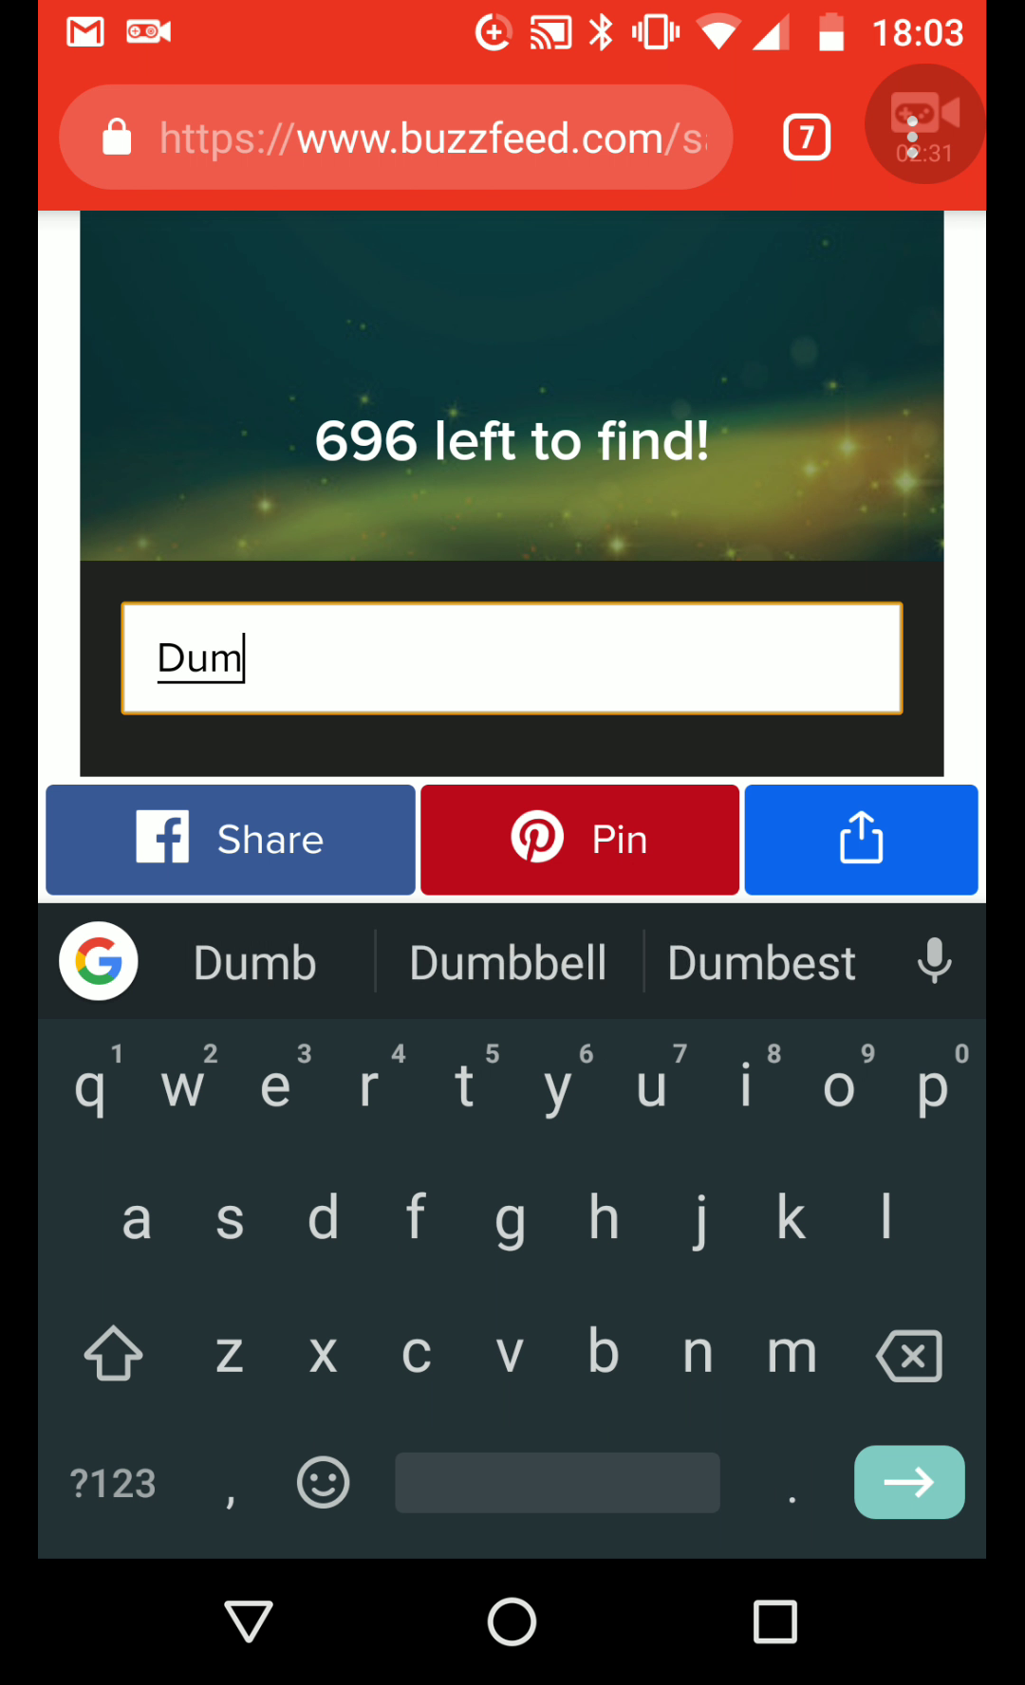
pyautogui.write('bled')
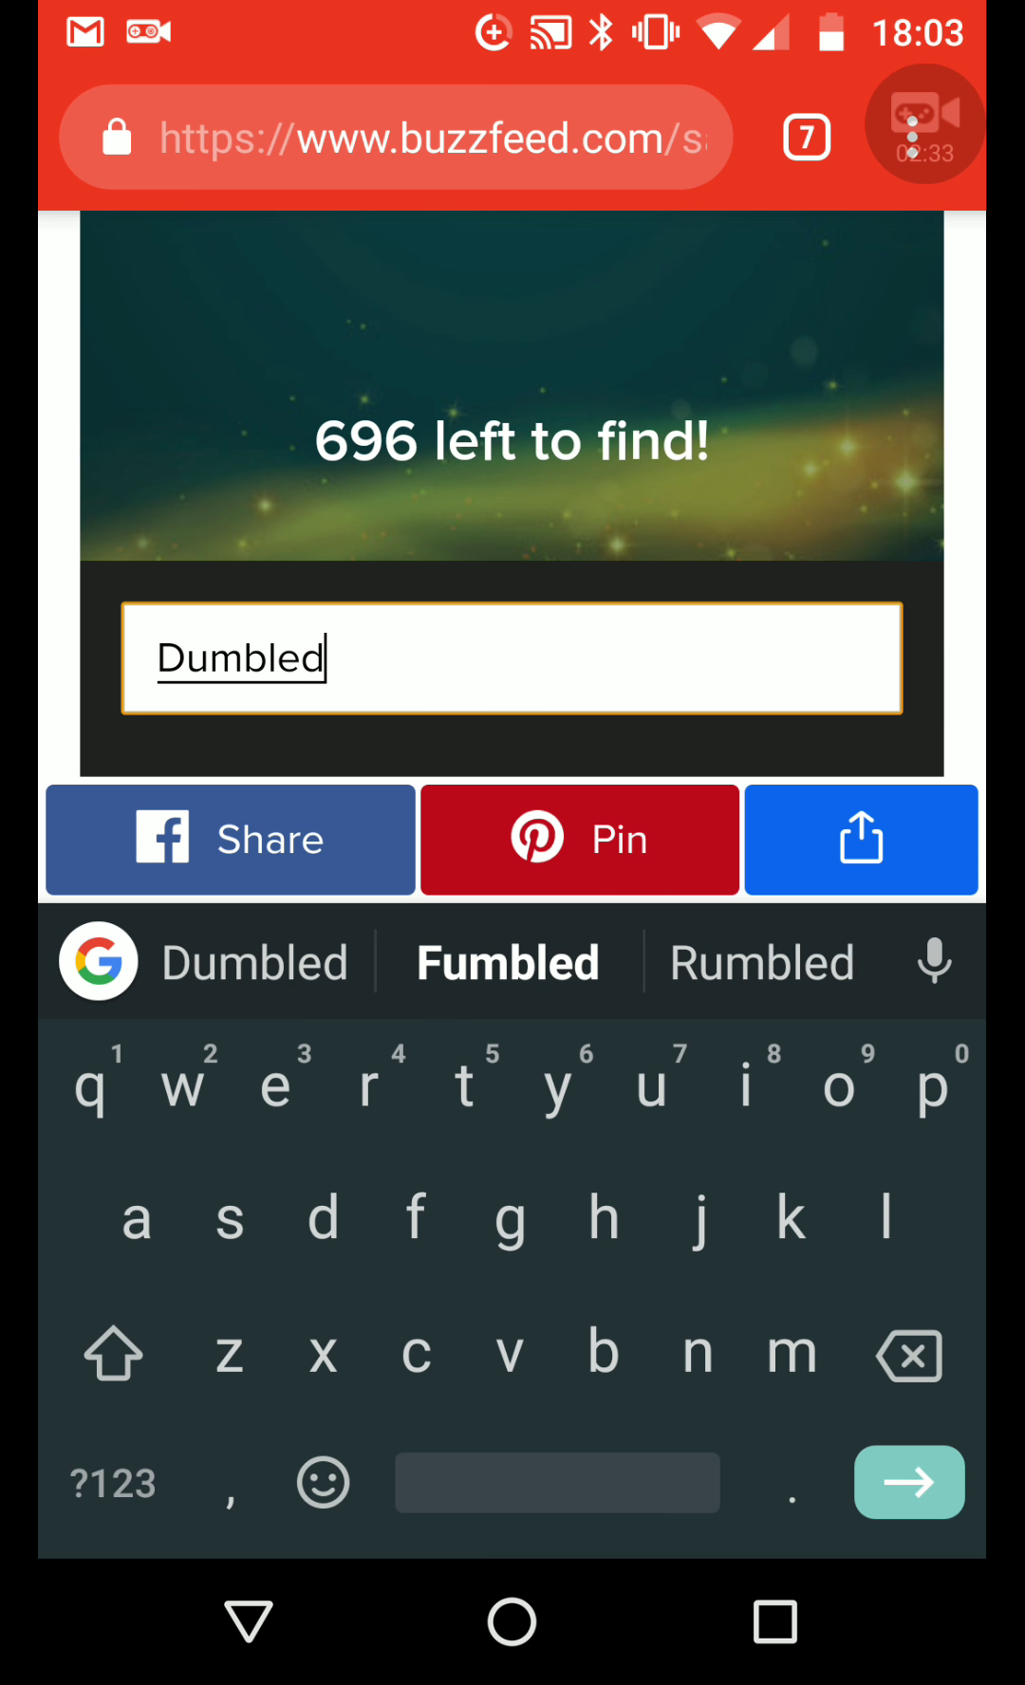
pyautogui.press('enter')
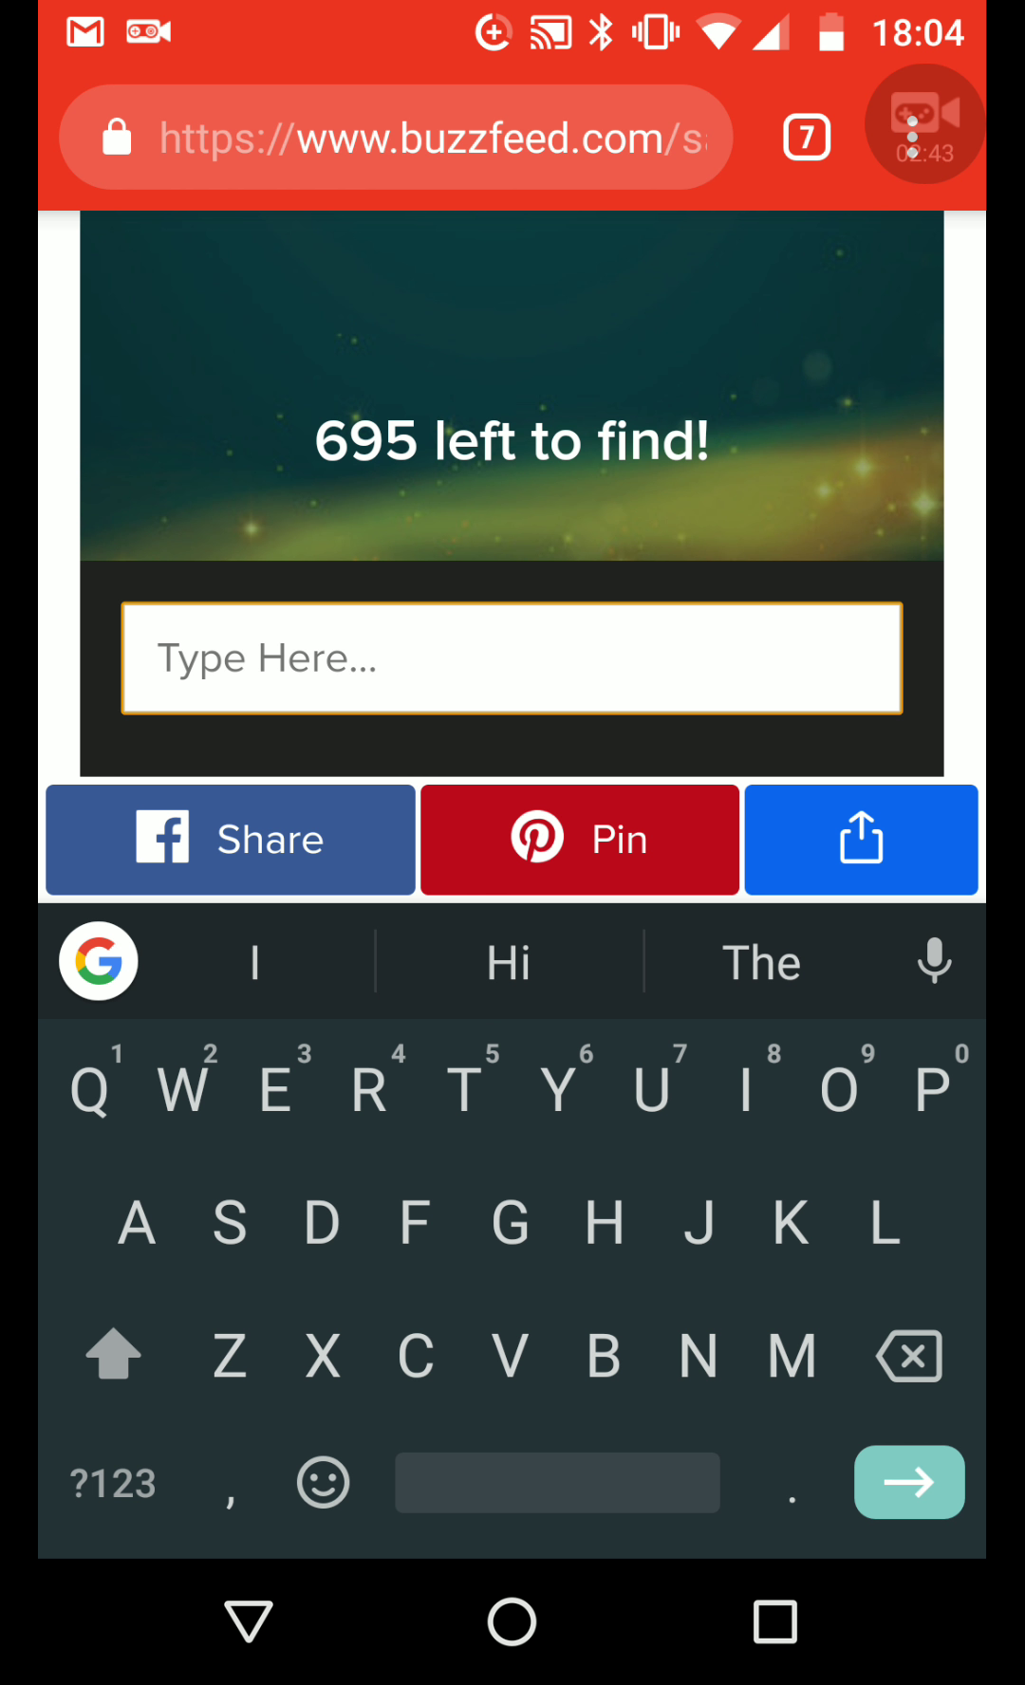
# Enter Dudley, clear a misspelled guess, then try Sirius and Peter
pyautogui.write('Dudl')
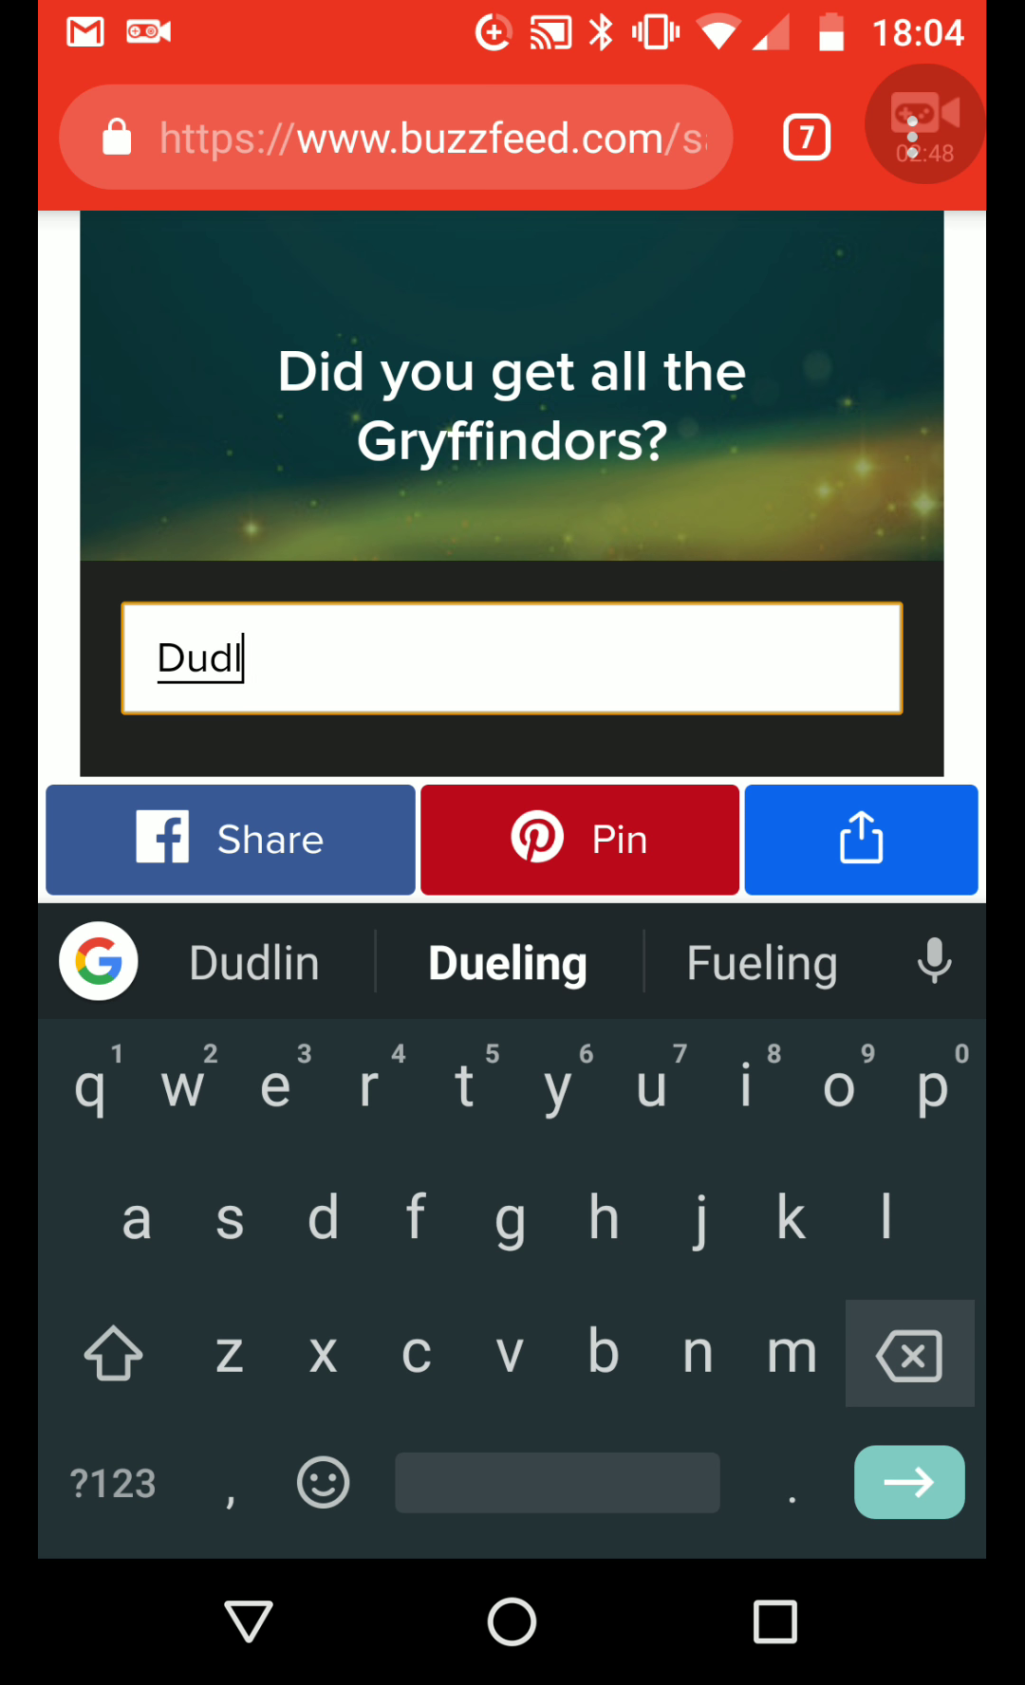
pyautogui.click(909, 1351)
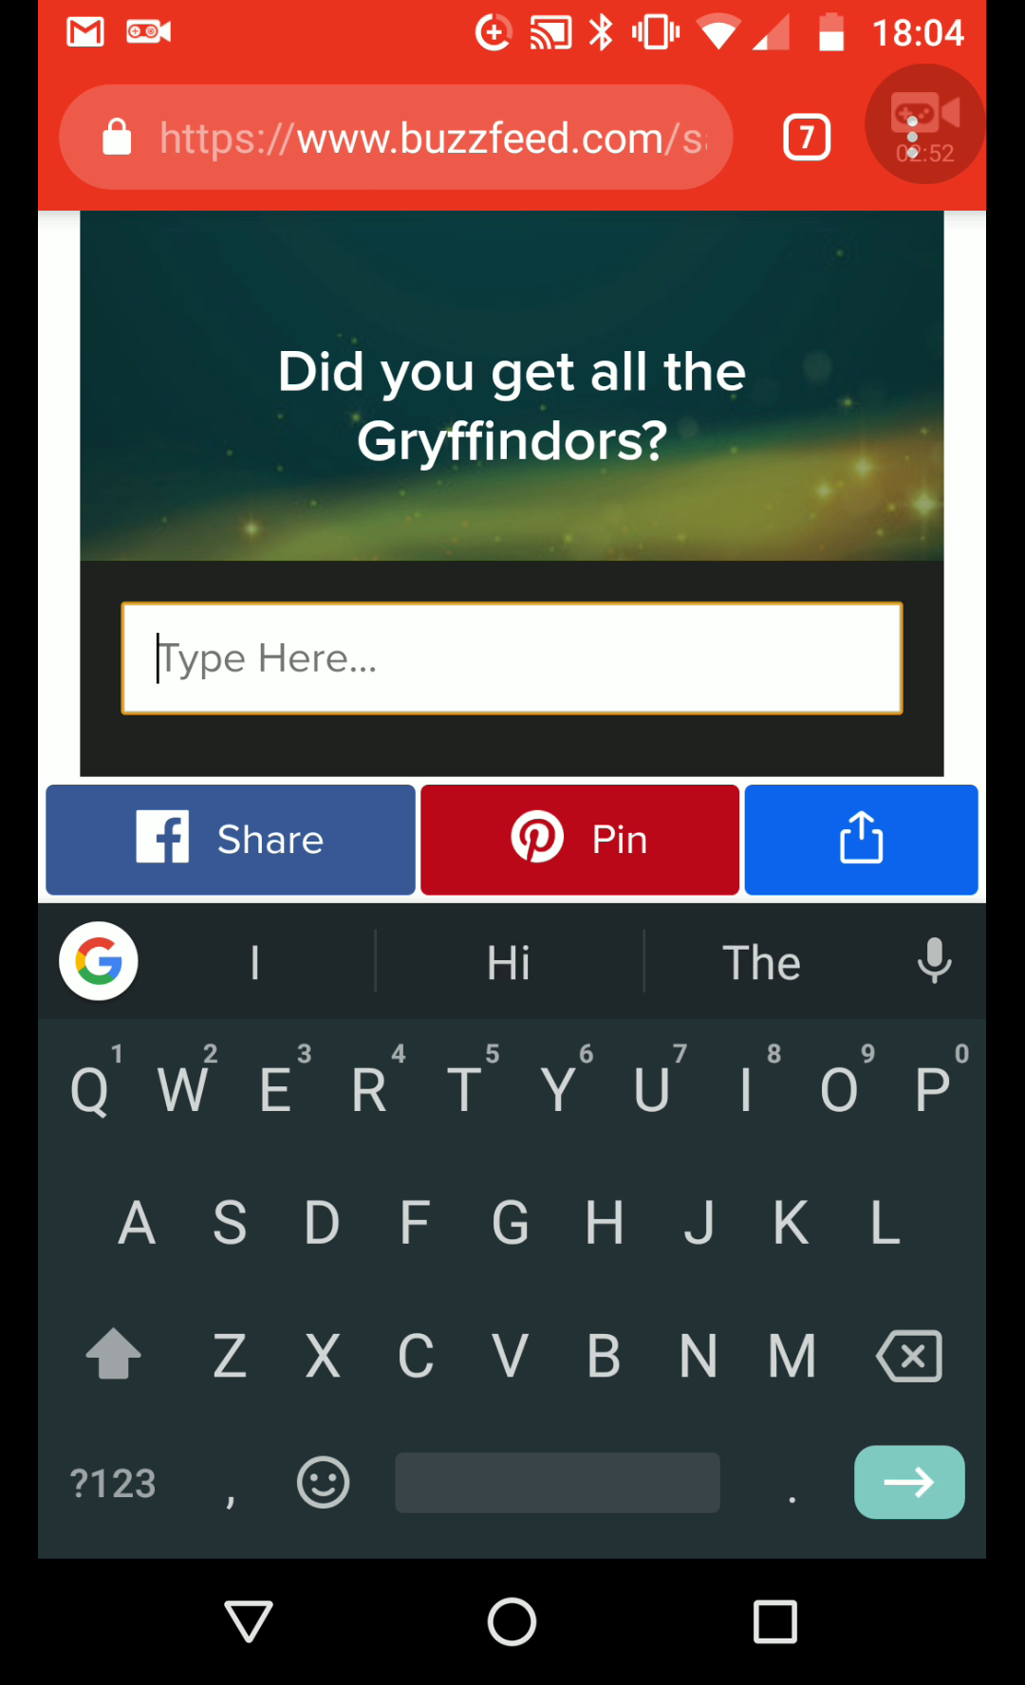
pyautogui.write('Siri')
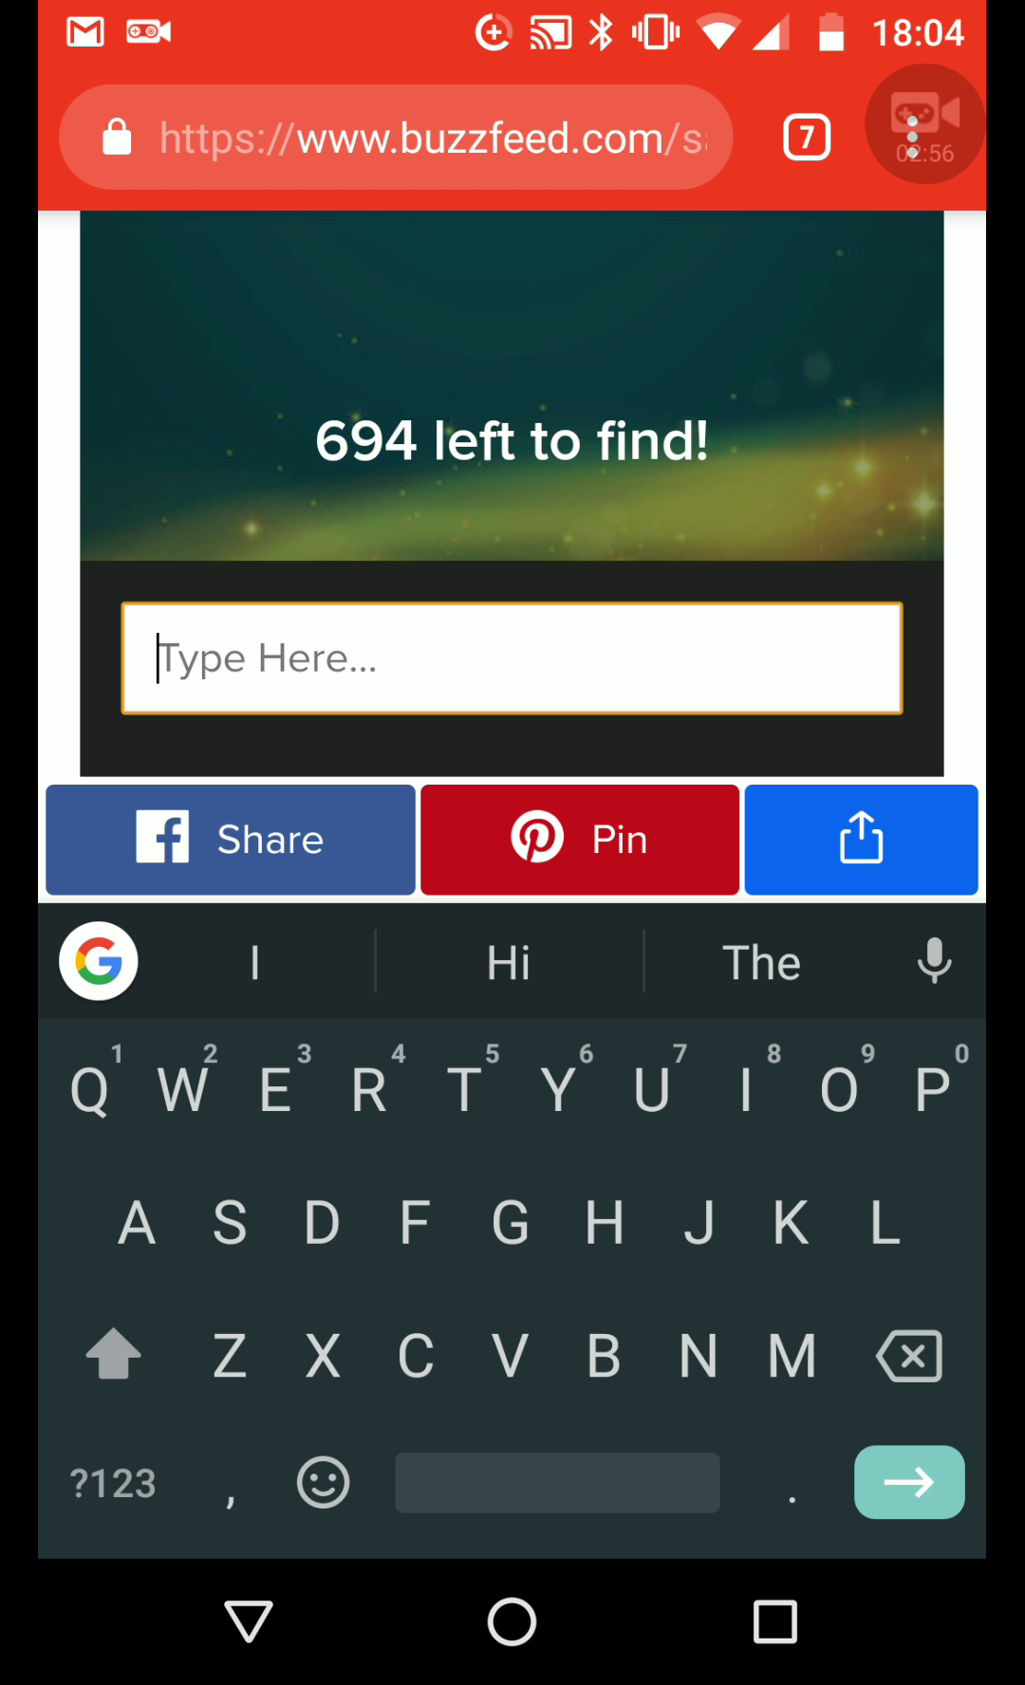
pyautogui.write('P')
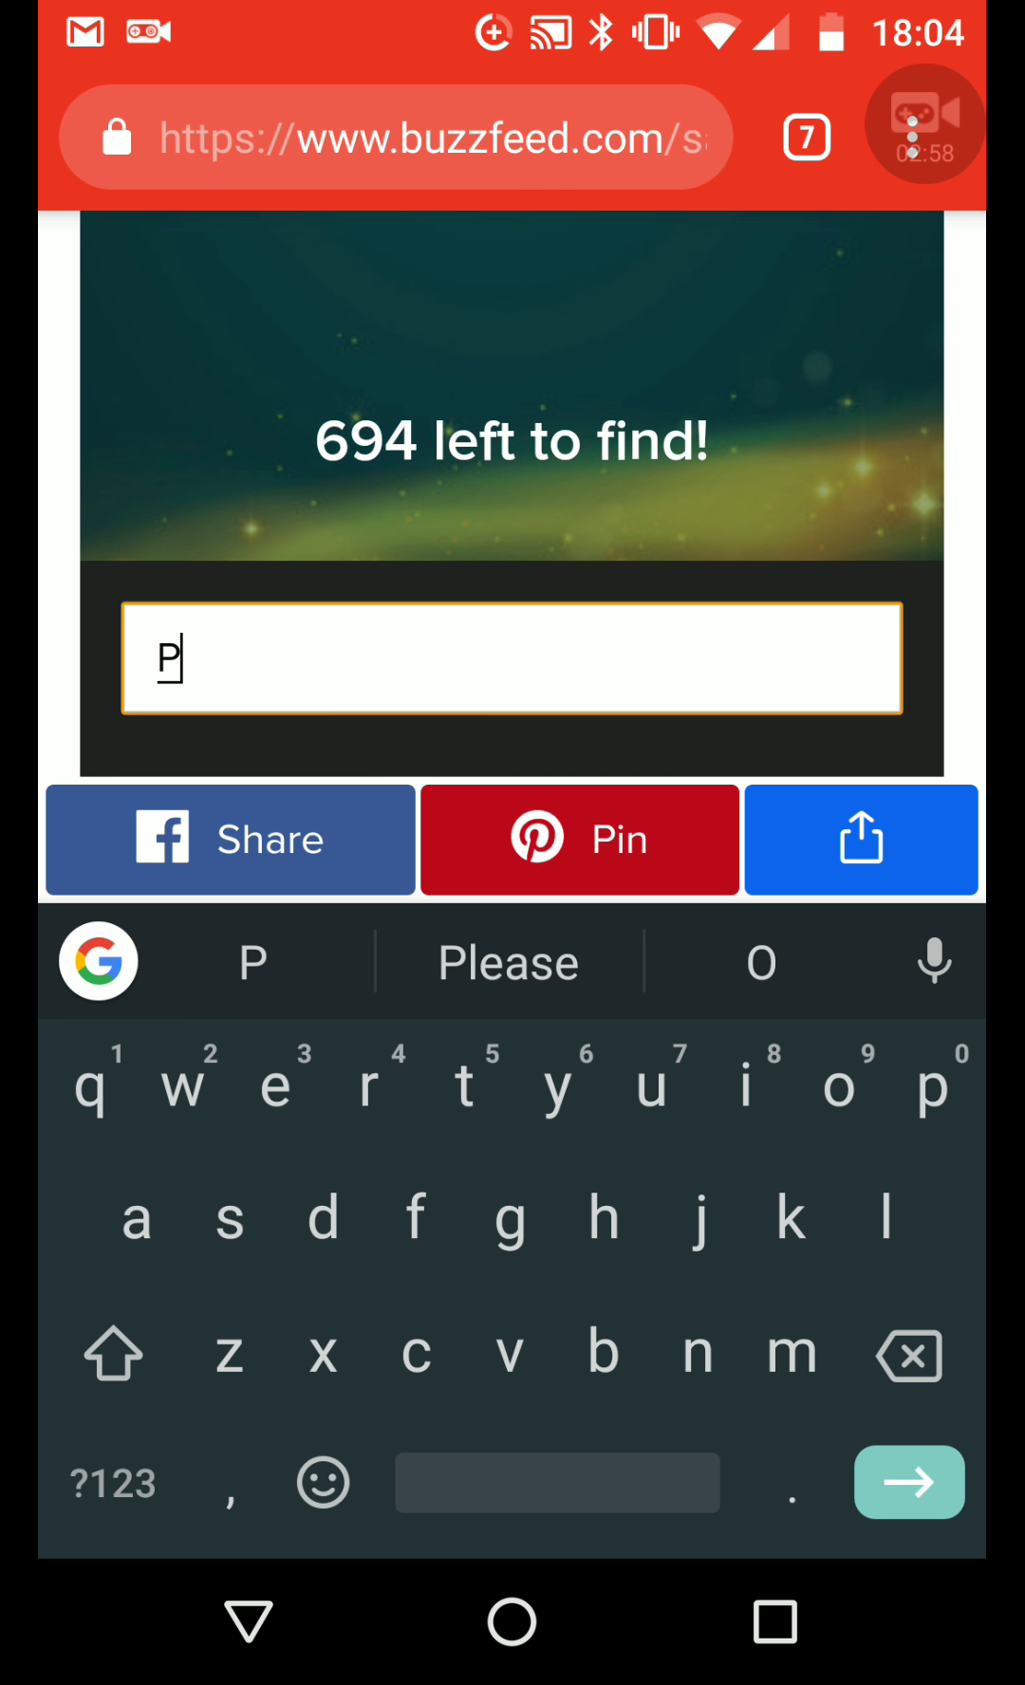
pyautogui.write('eter')
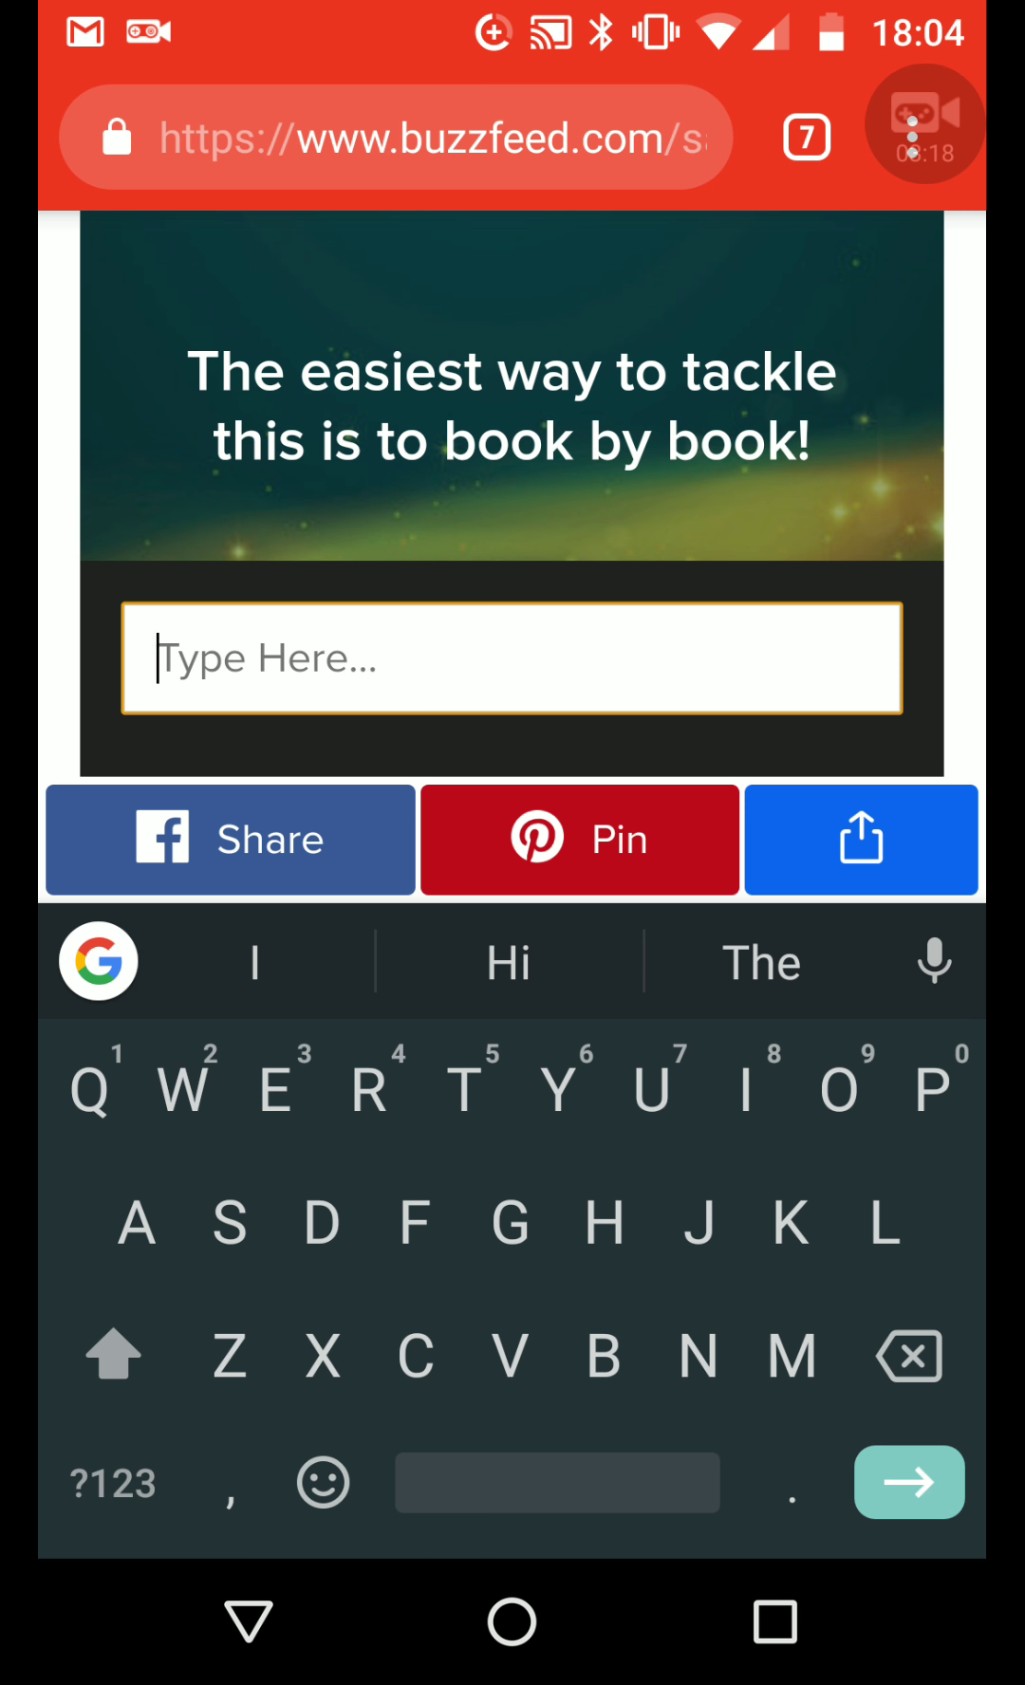
# Try Moody, then Mad eye, until Mad-Eye Moody is accepted
pyautogui.write('Moody')
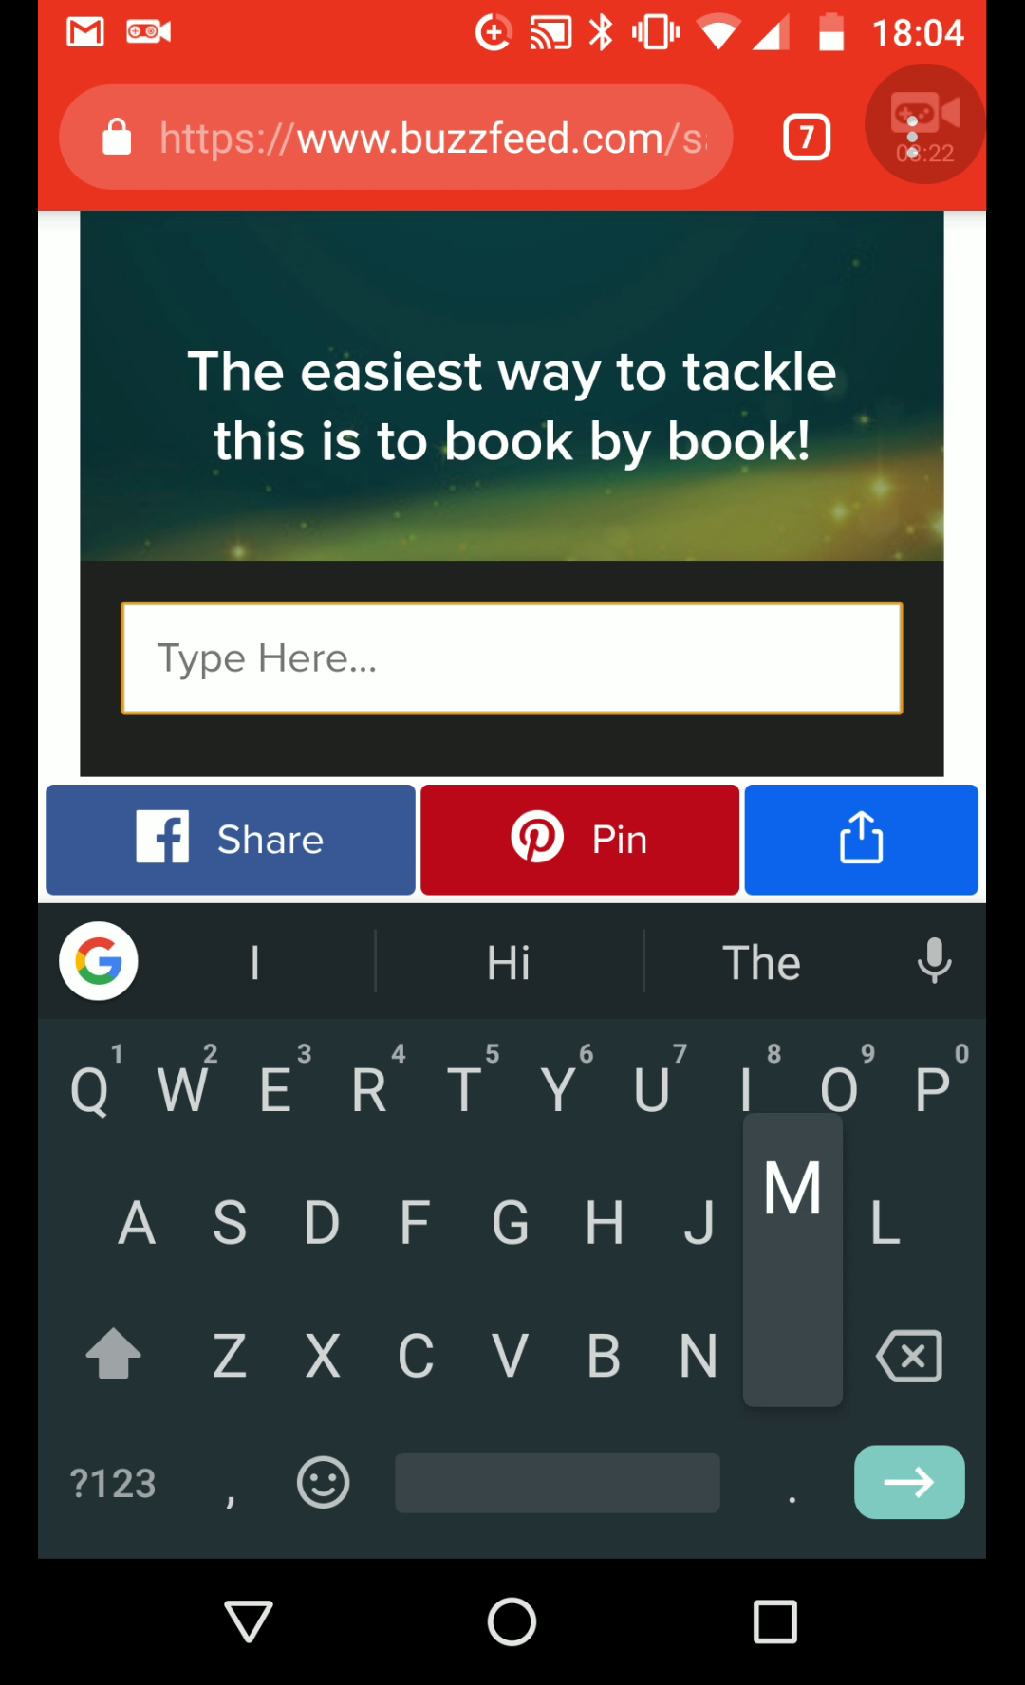
pyautogui.write('Mad eye')
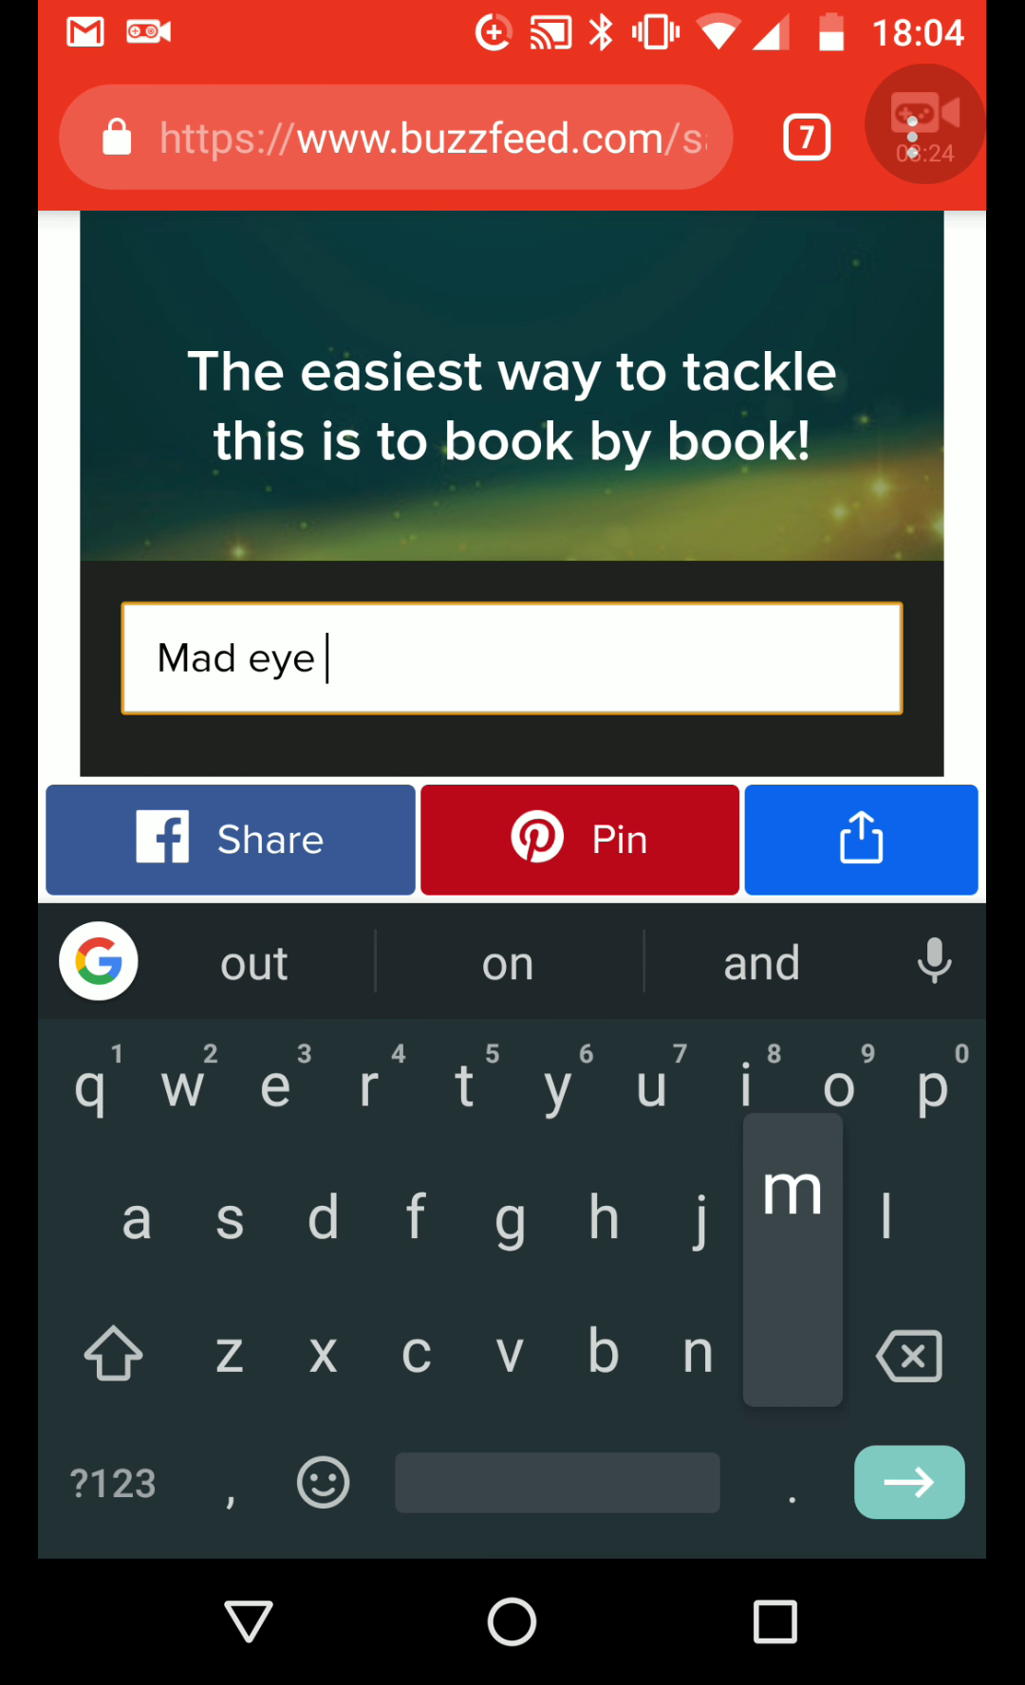
pyautogui.press('enter')
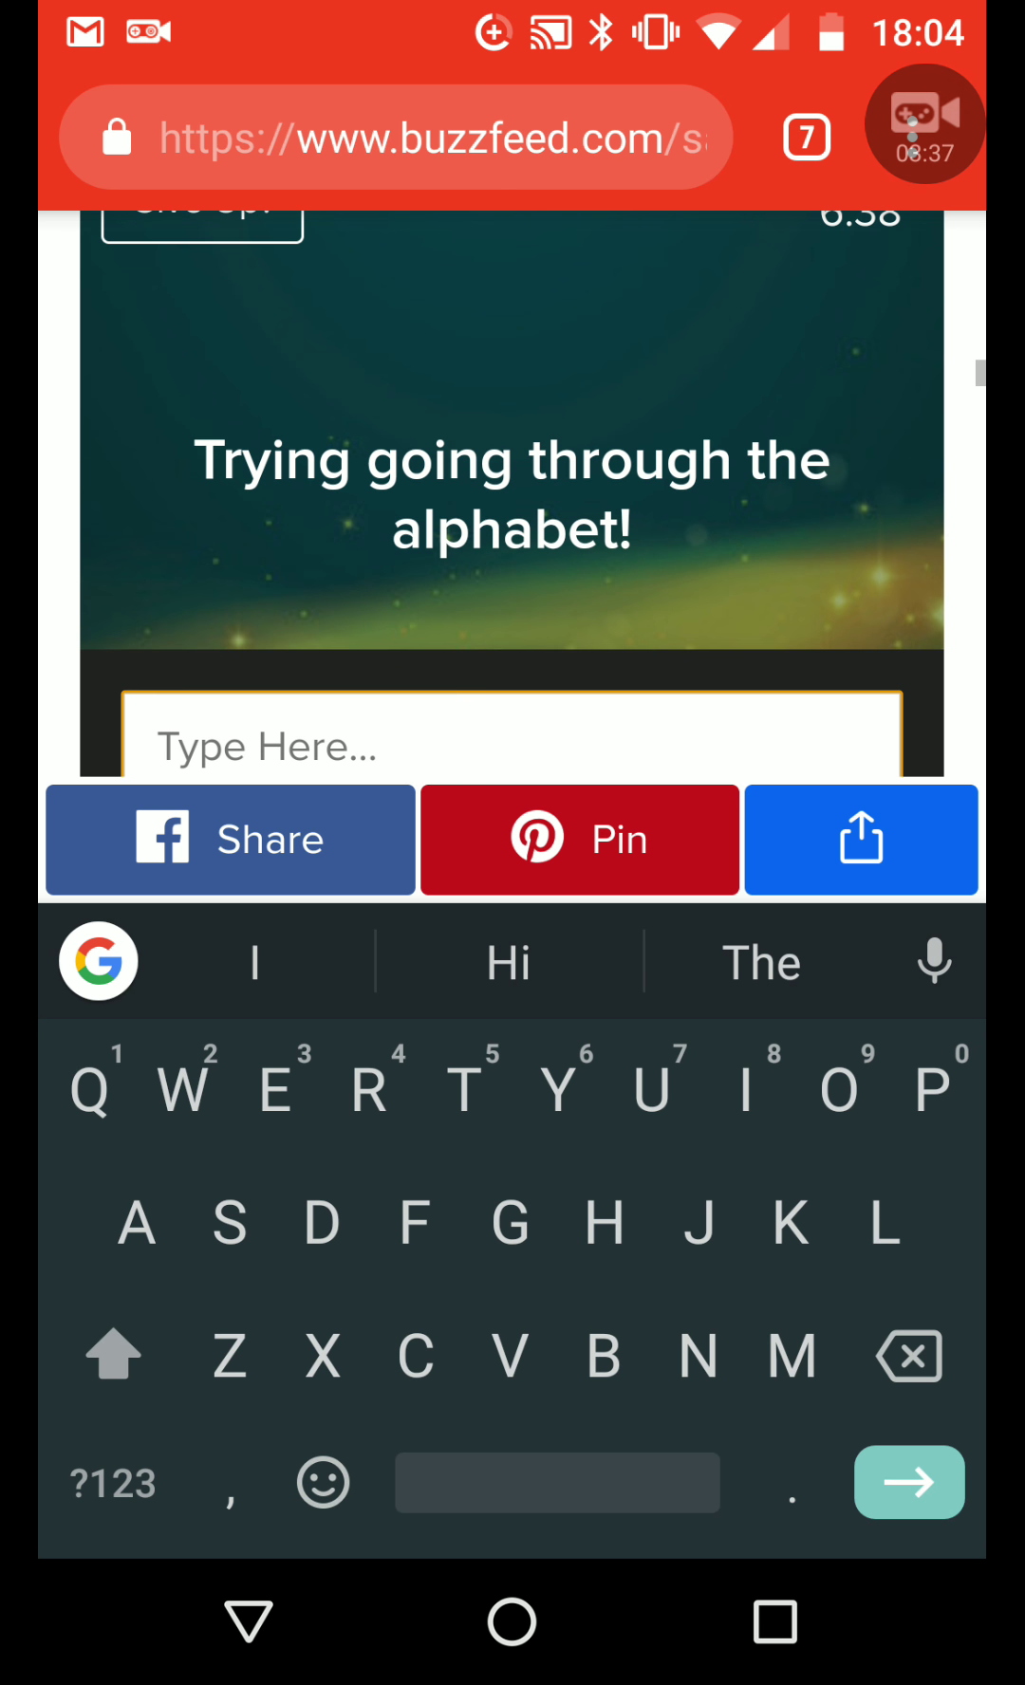
pyautogui.scroll(-3)
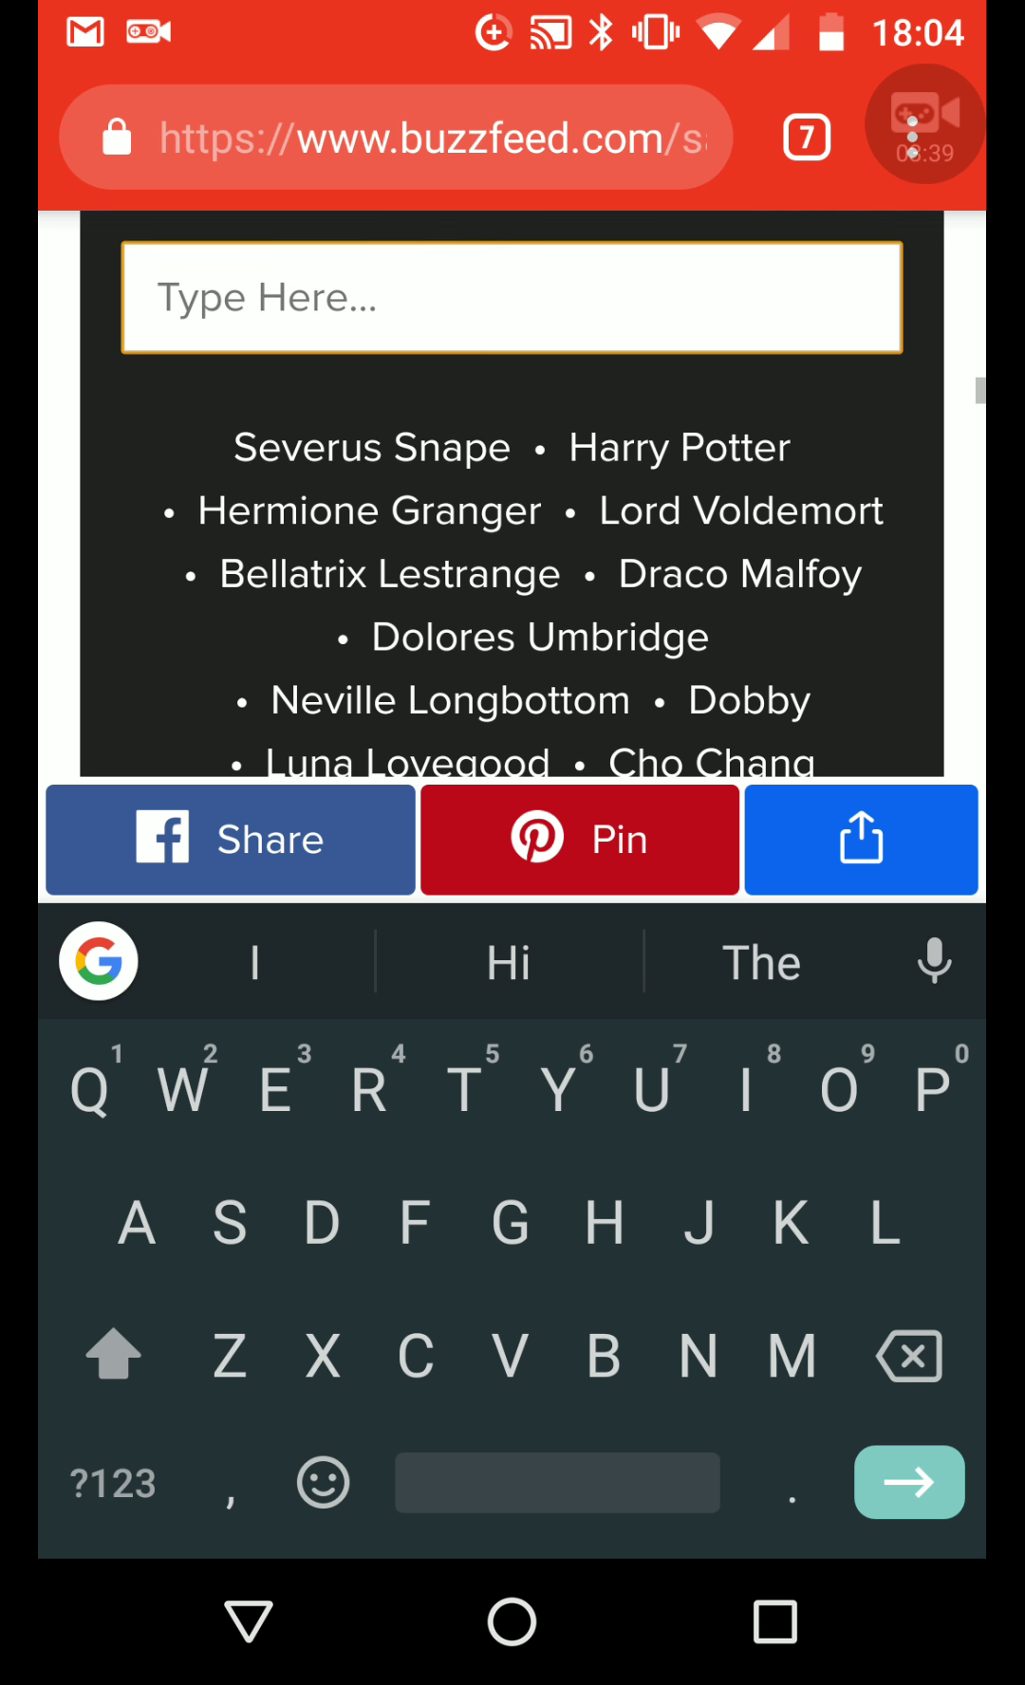
pyautogui.scroll(-3)
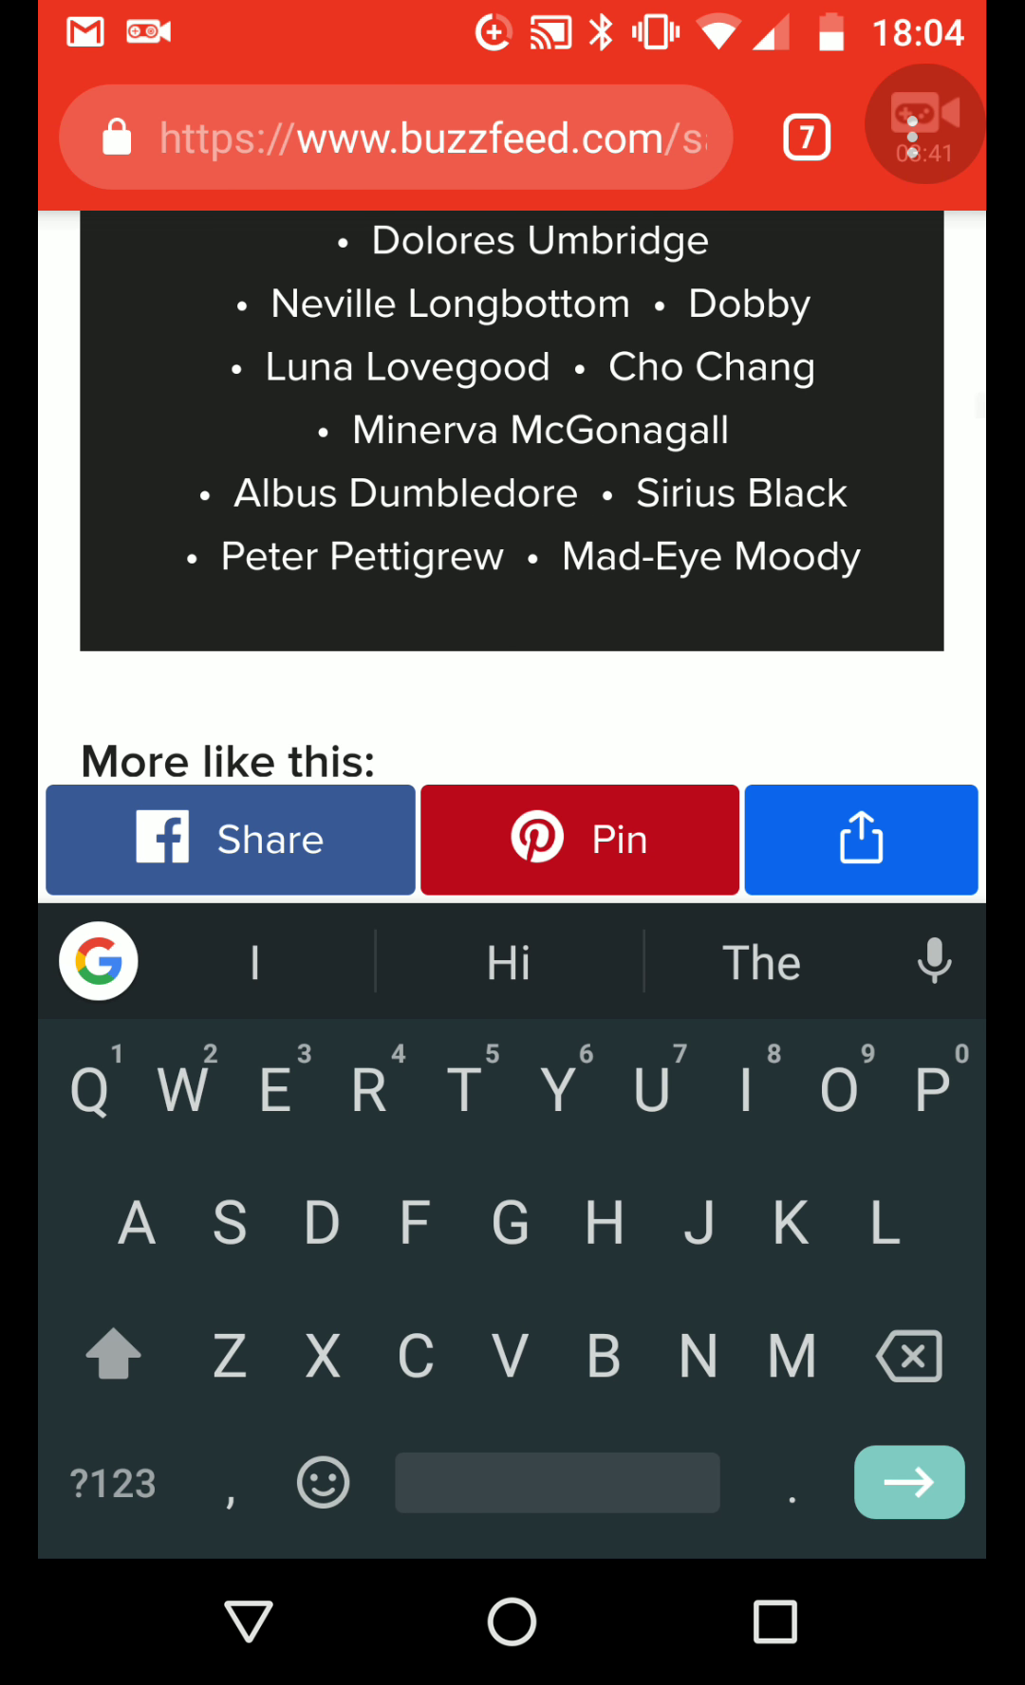
pyautogui.scroll(-3)
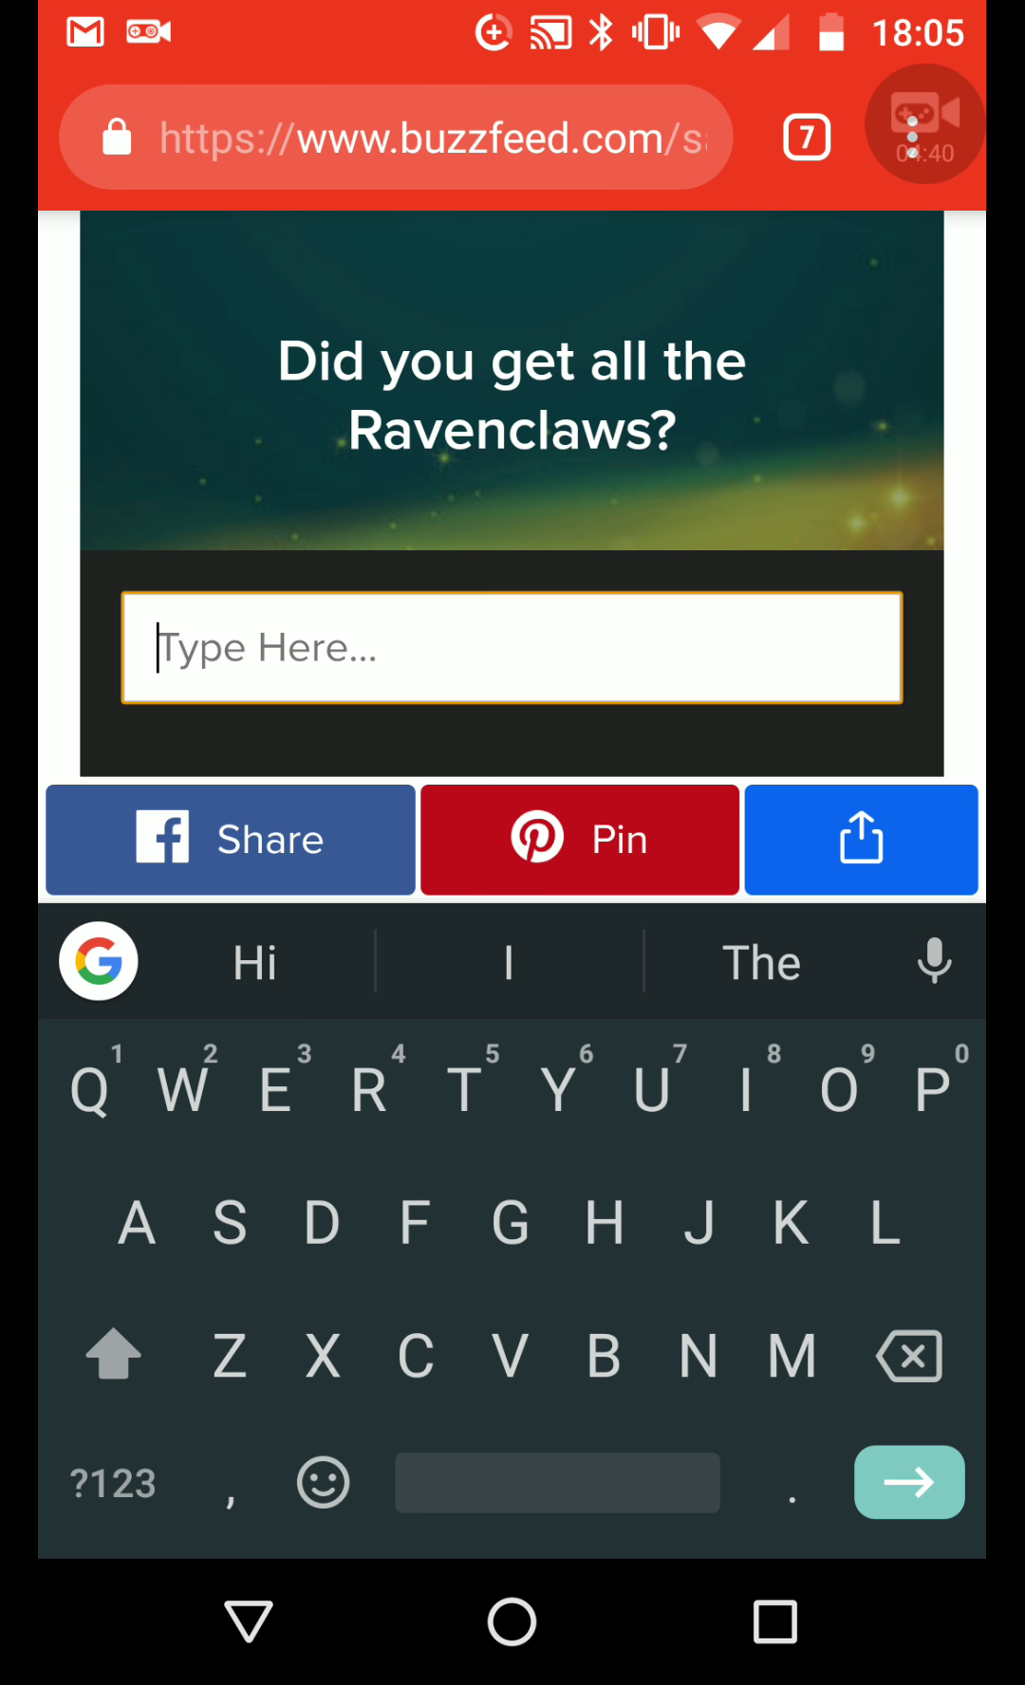
# Enter guesses Al and Ronal, leaving the quiz at 690 left with Gryffindor hints
pyautogui.write('Al')
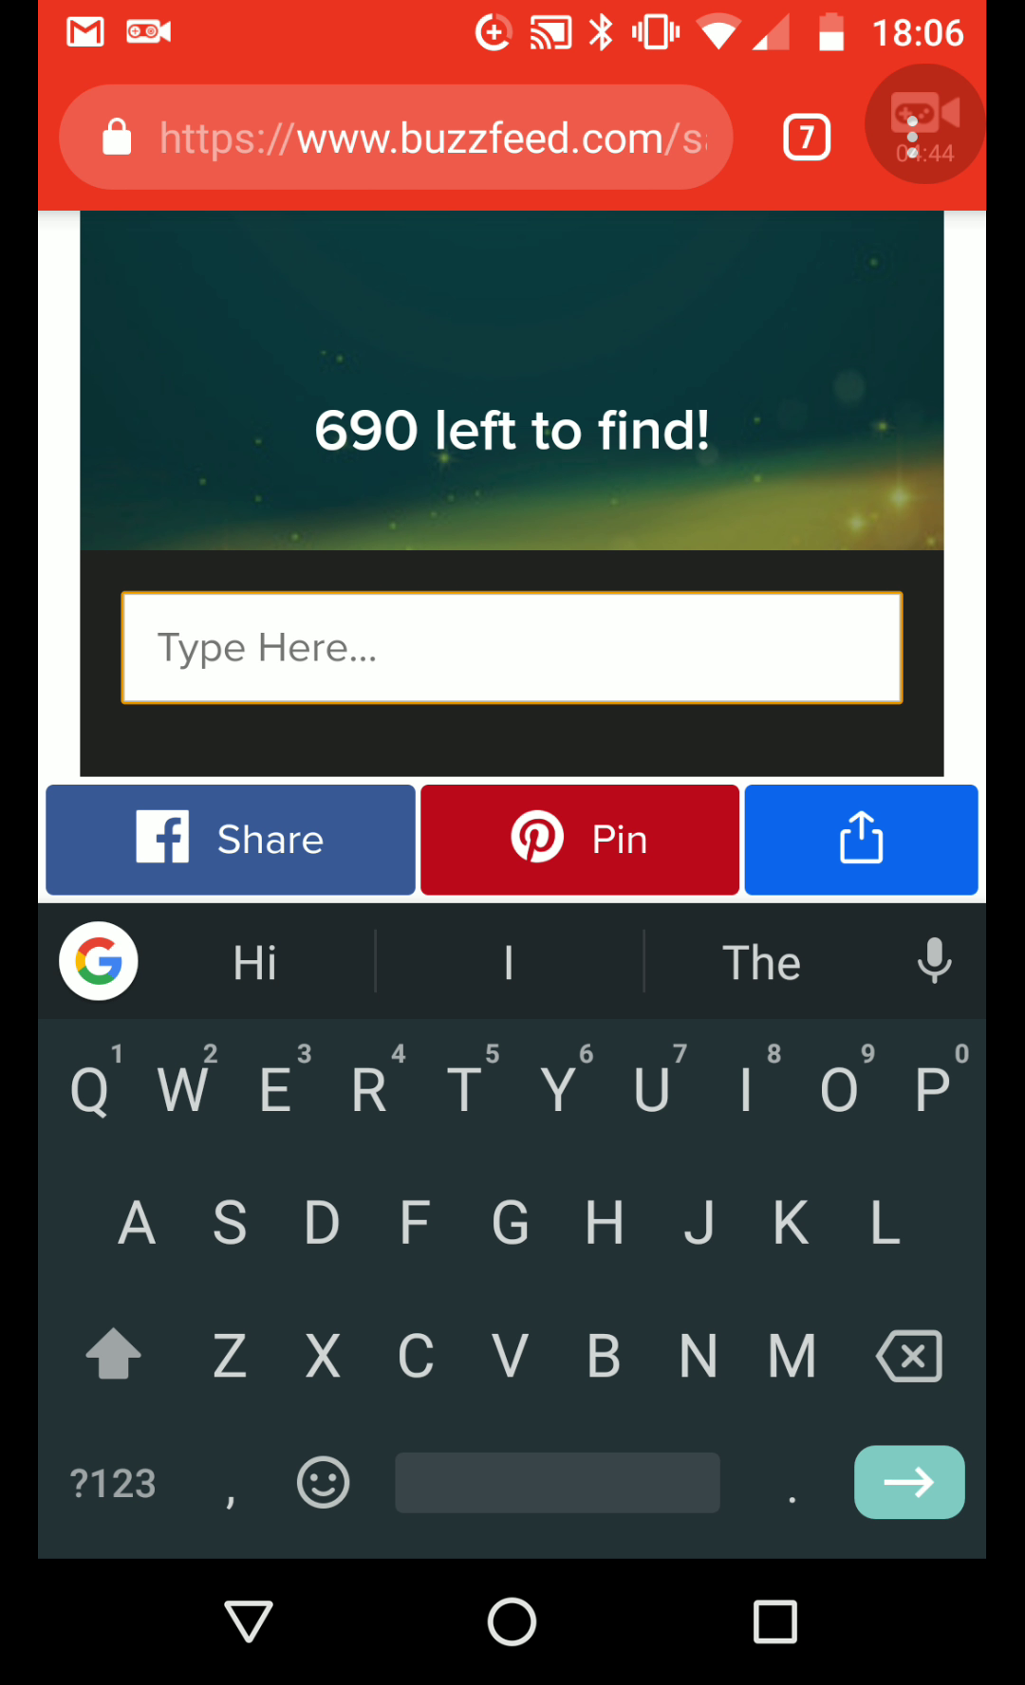
pyautogui.write('Ronal')
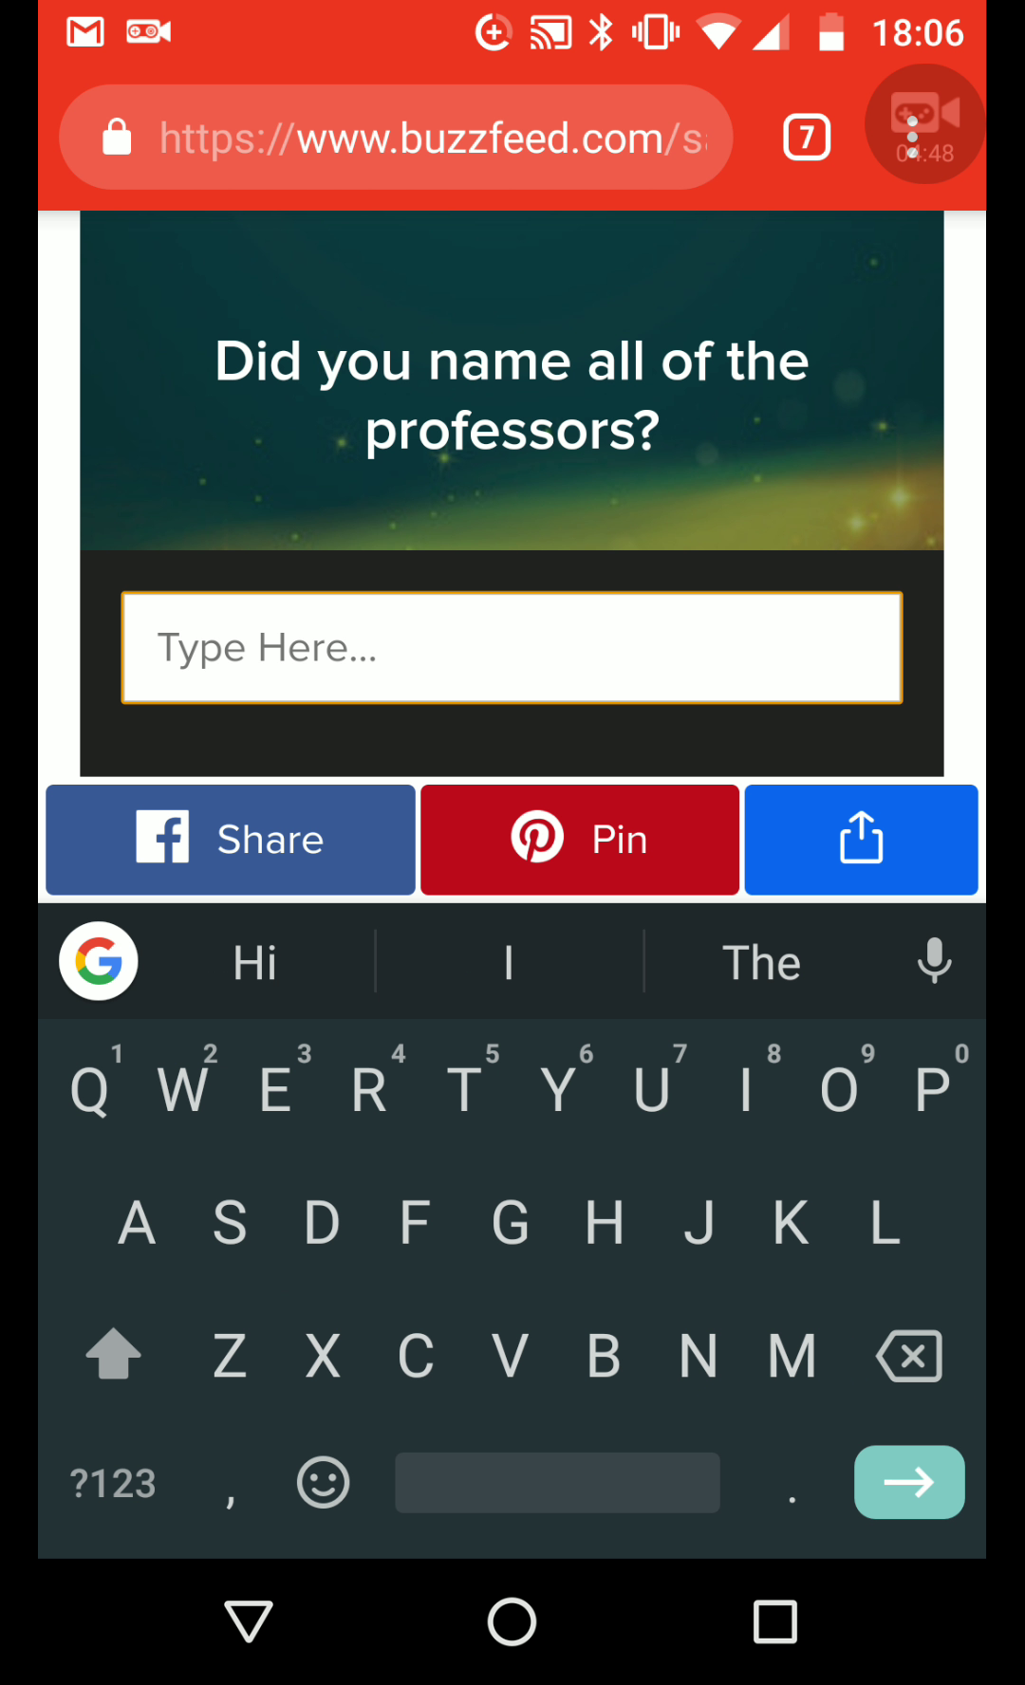
pyautogui.click(510, 647)
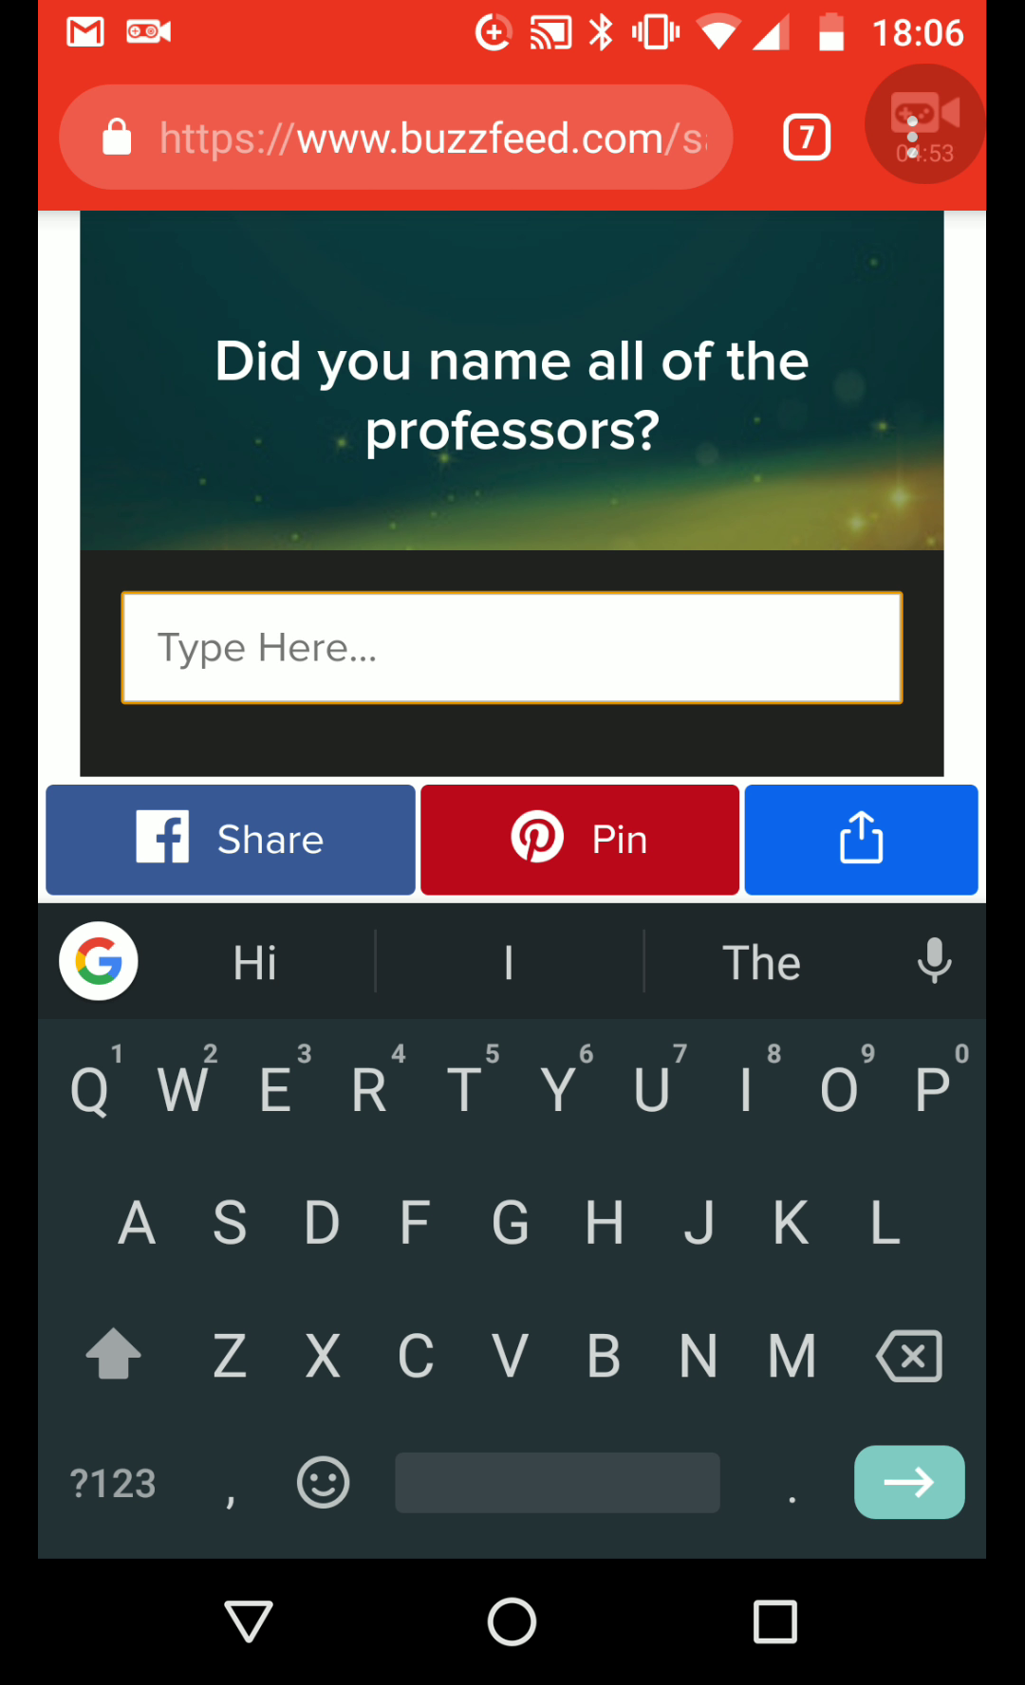
pyautogui.click(512, 647)
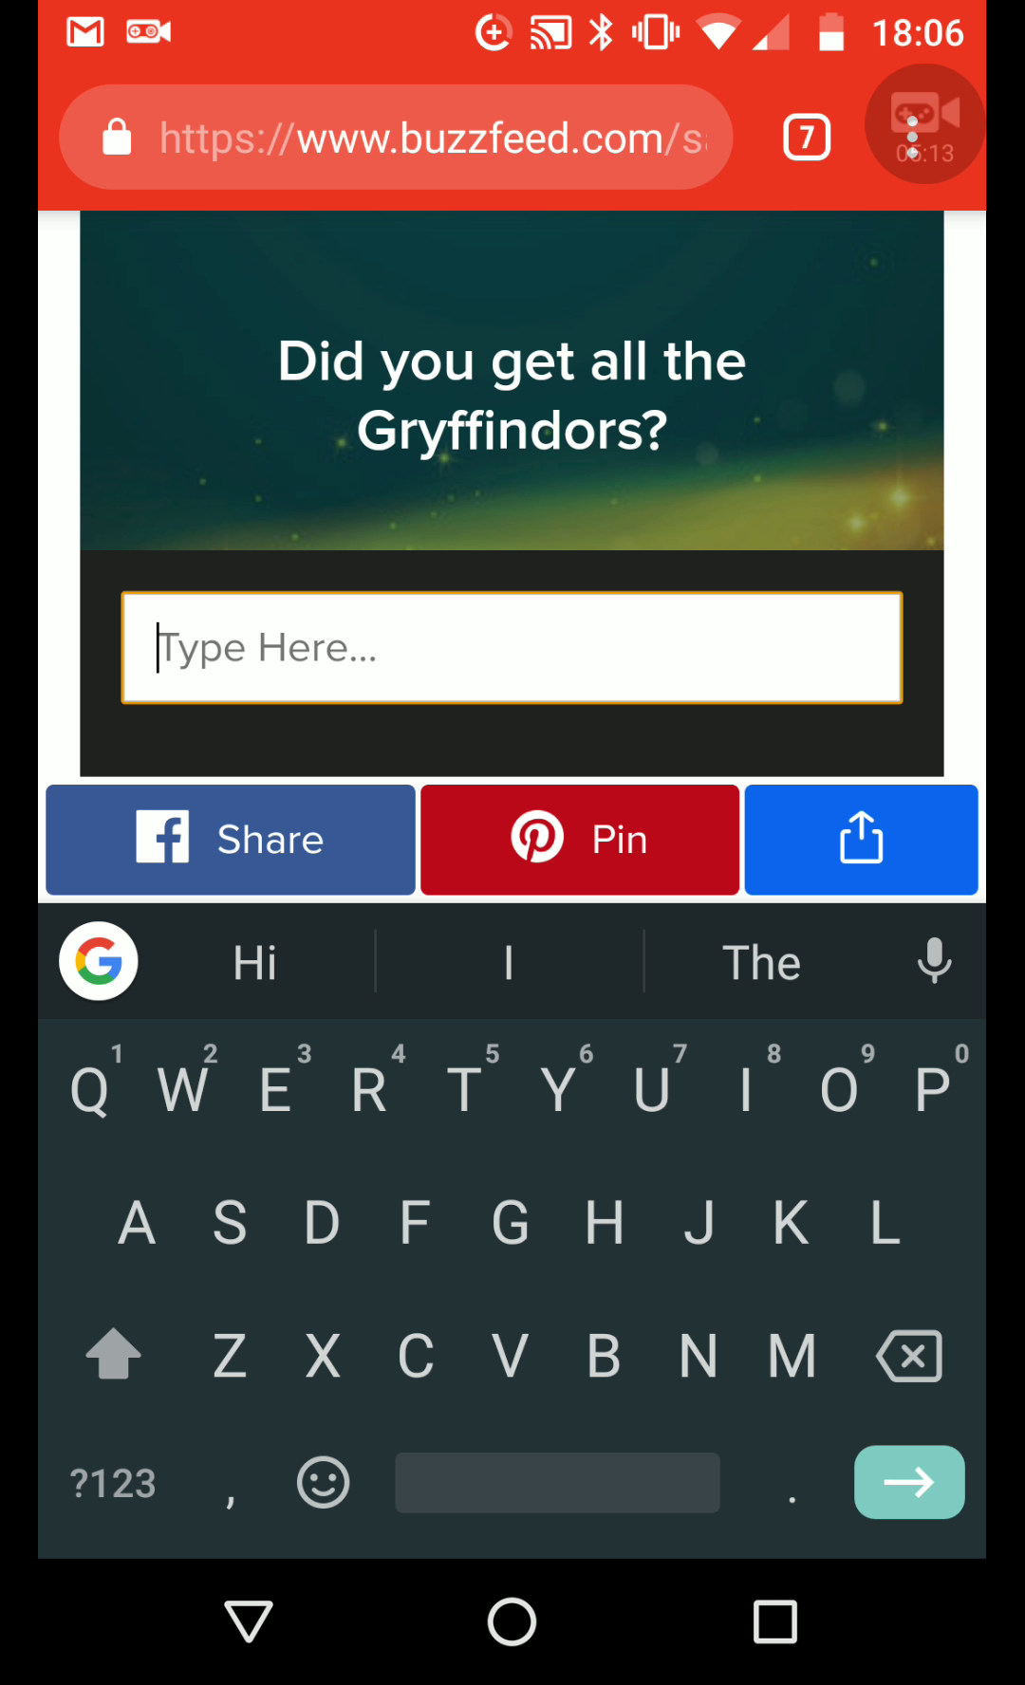
# Attempt Seamus, retyping the misspelling, and let the quiz end at 18 out of 708
pyautogui.scroll(-3)
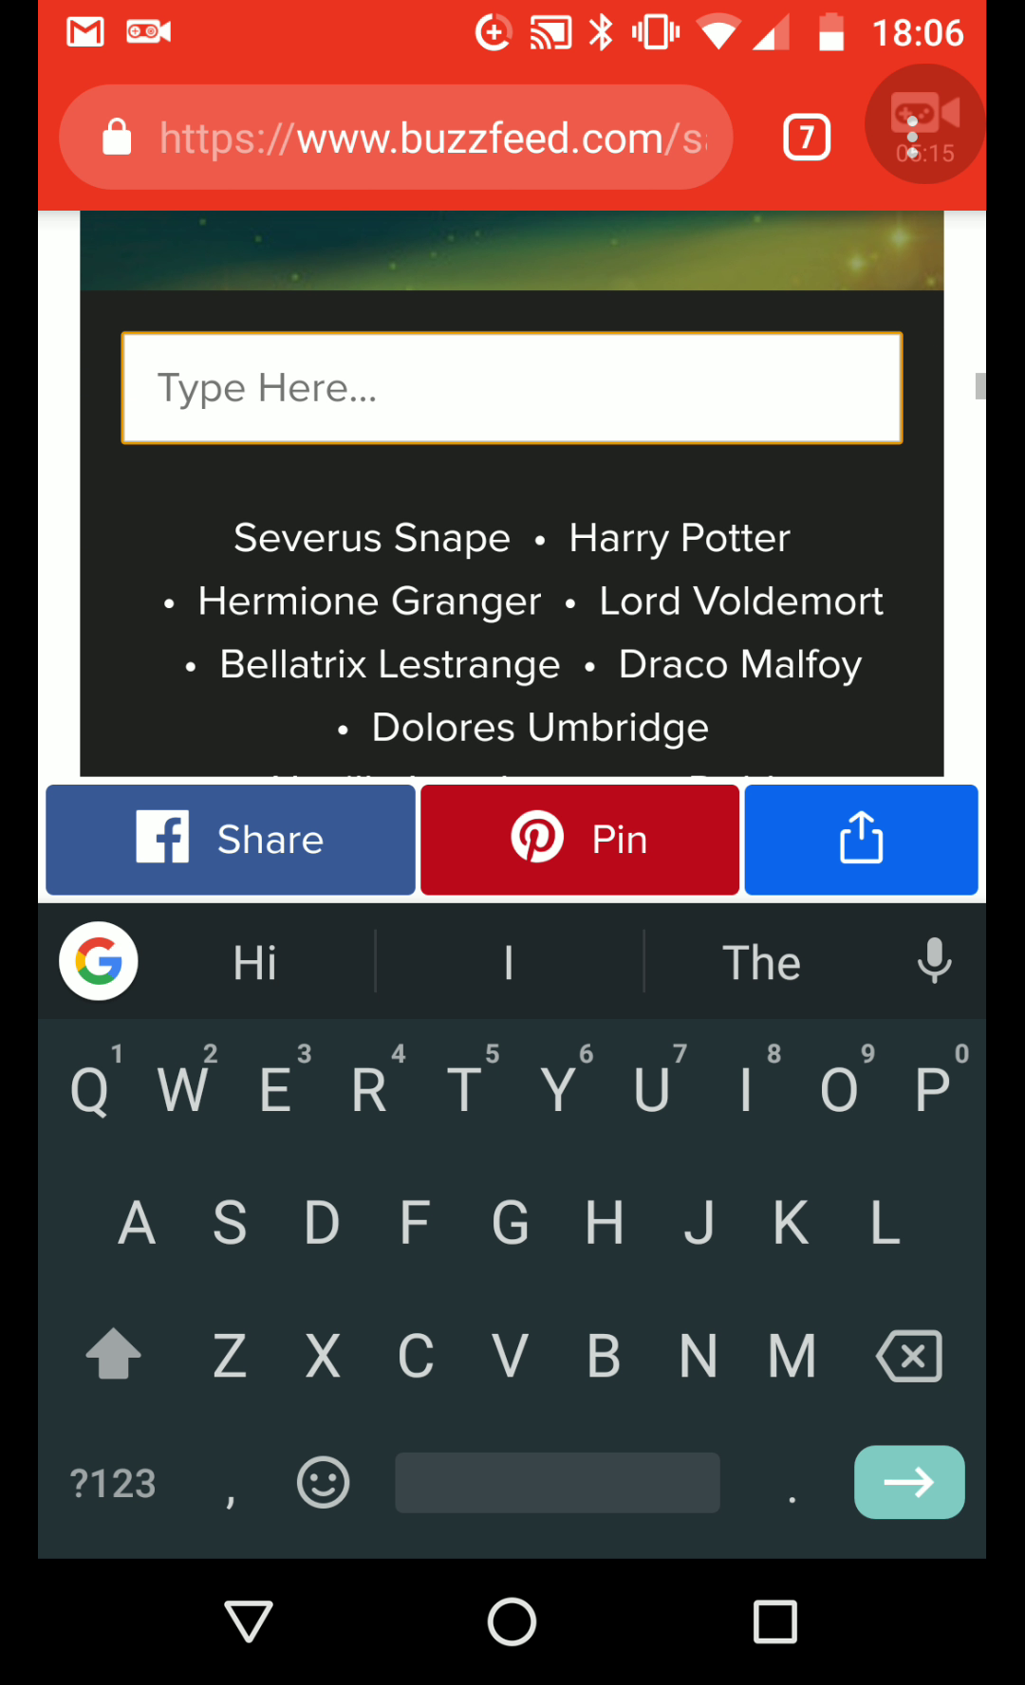
pyautogui.write('Siemu')
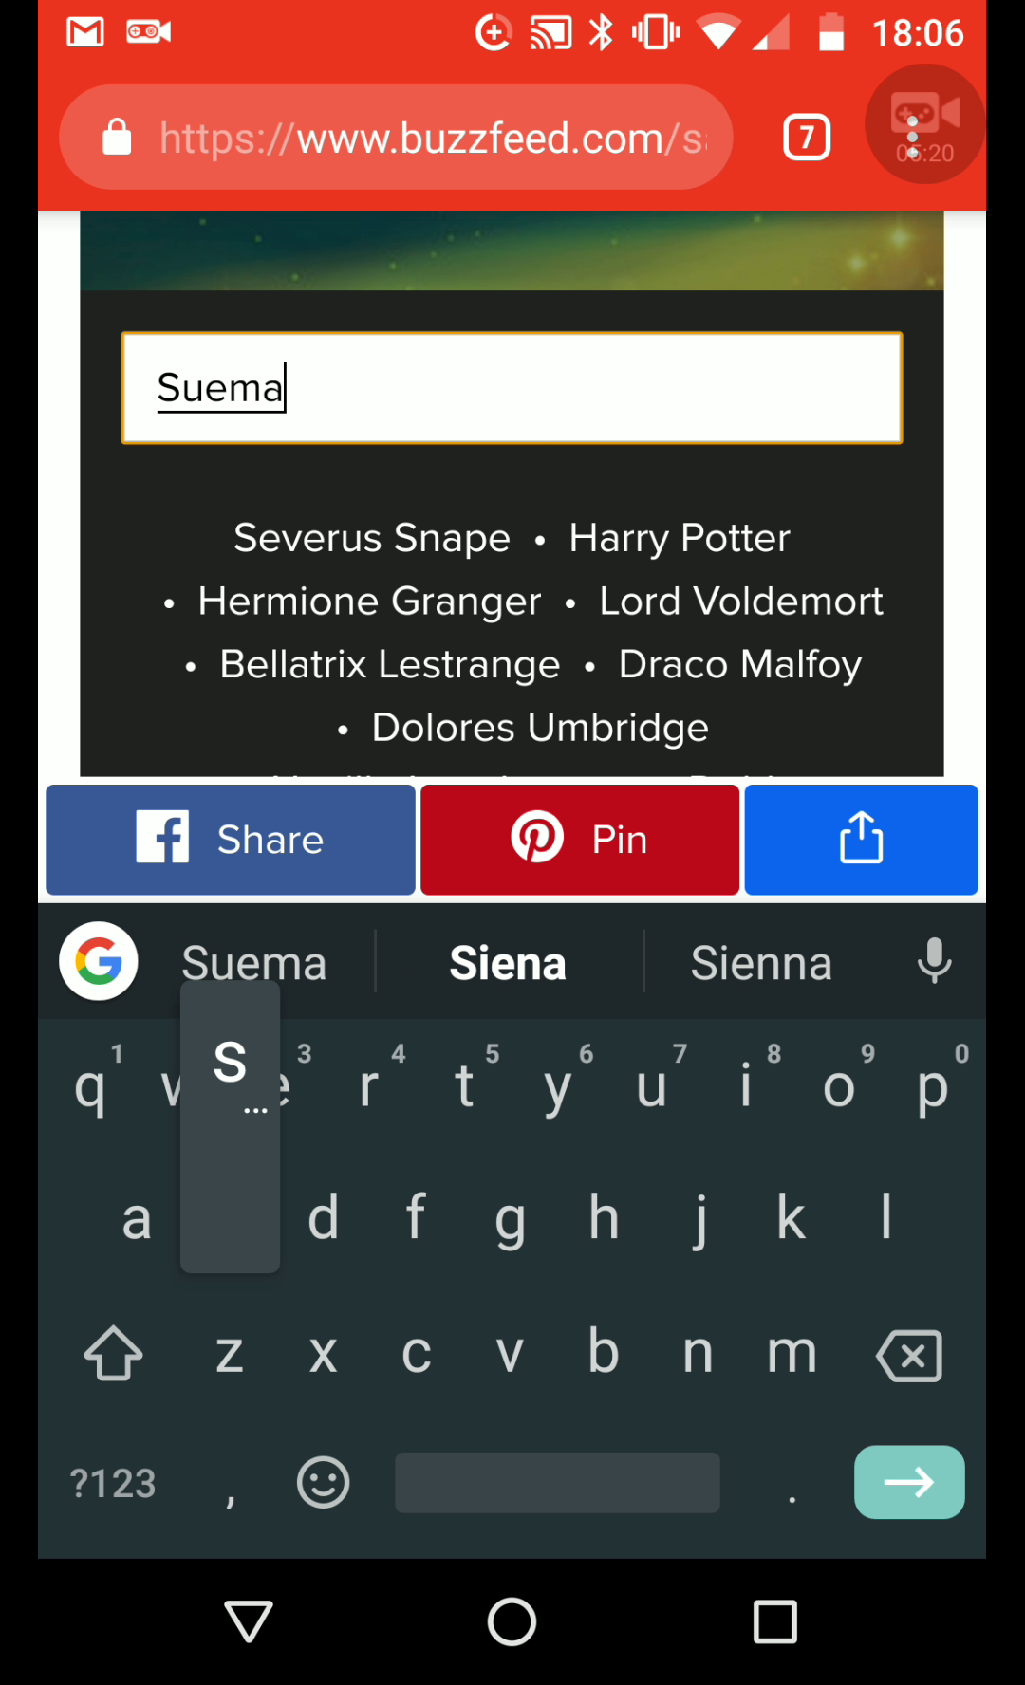
pyautogui.press('Backspace')
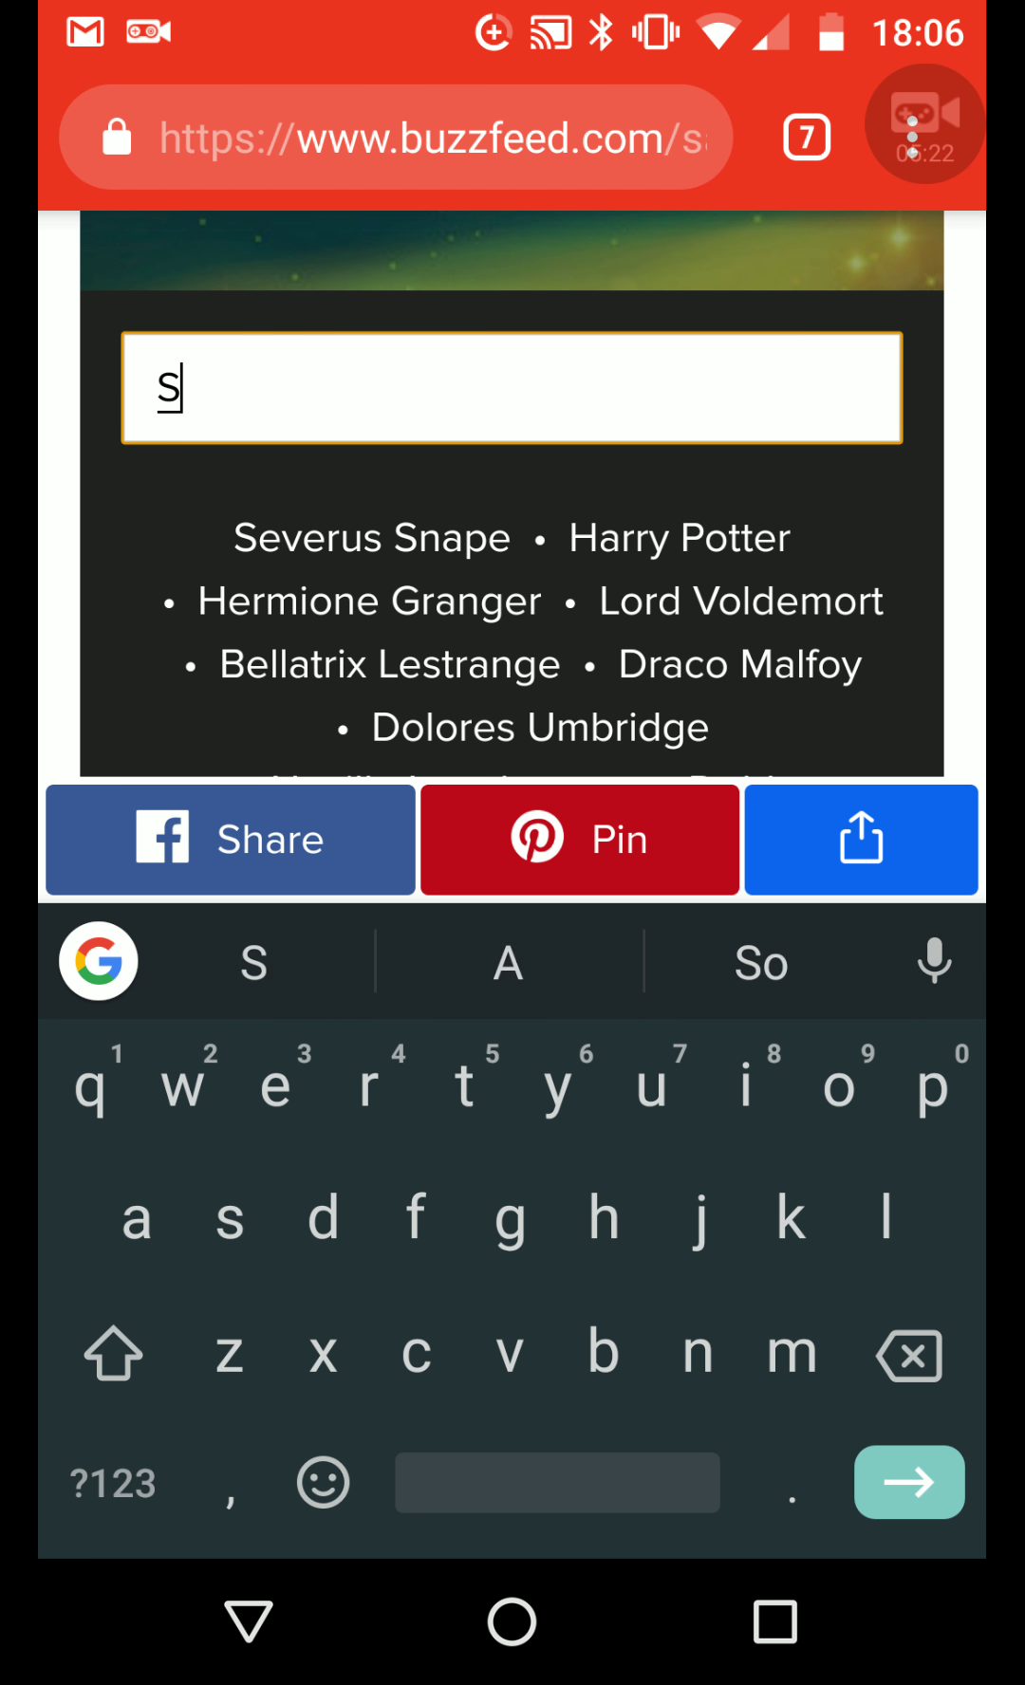
pyautogui.write('ameus')
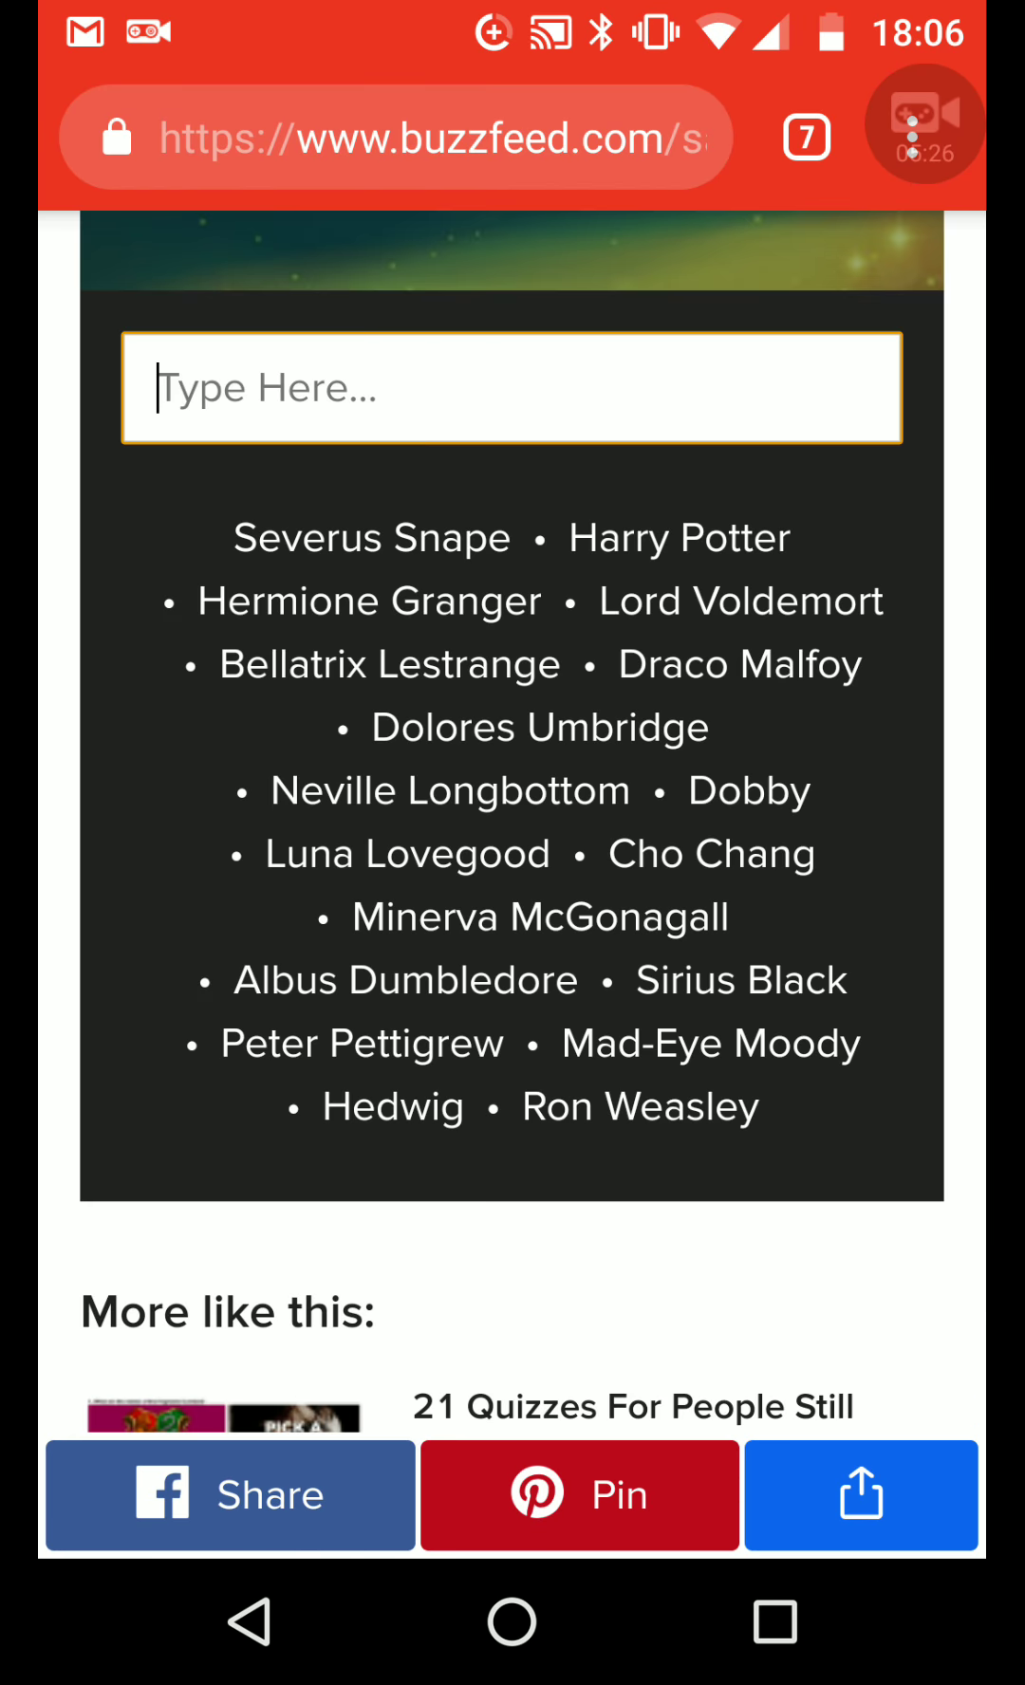
pyautogui.scroll(-3)
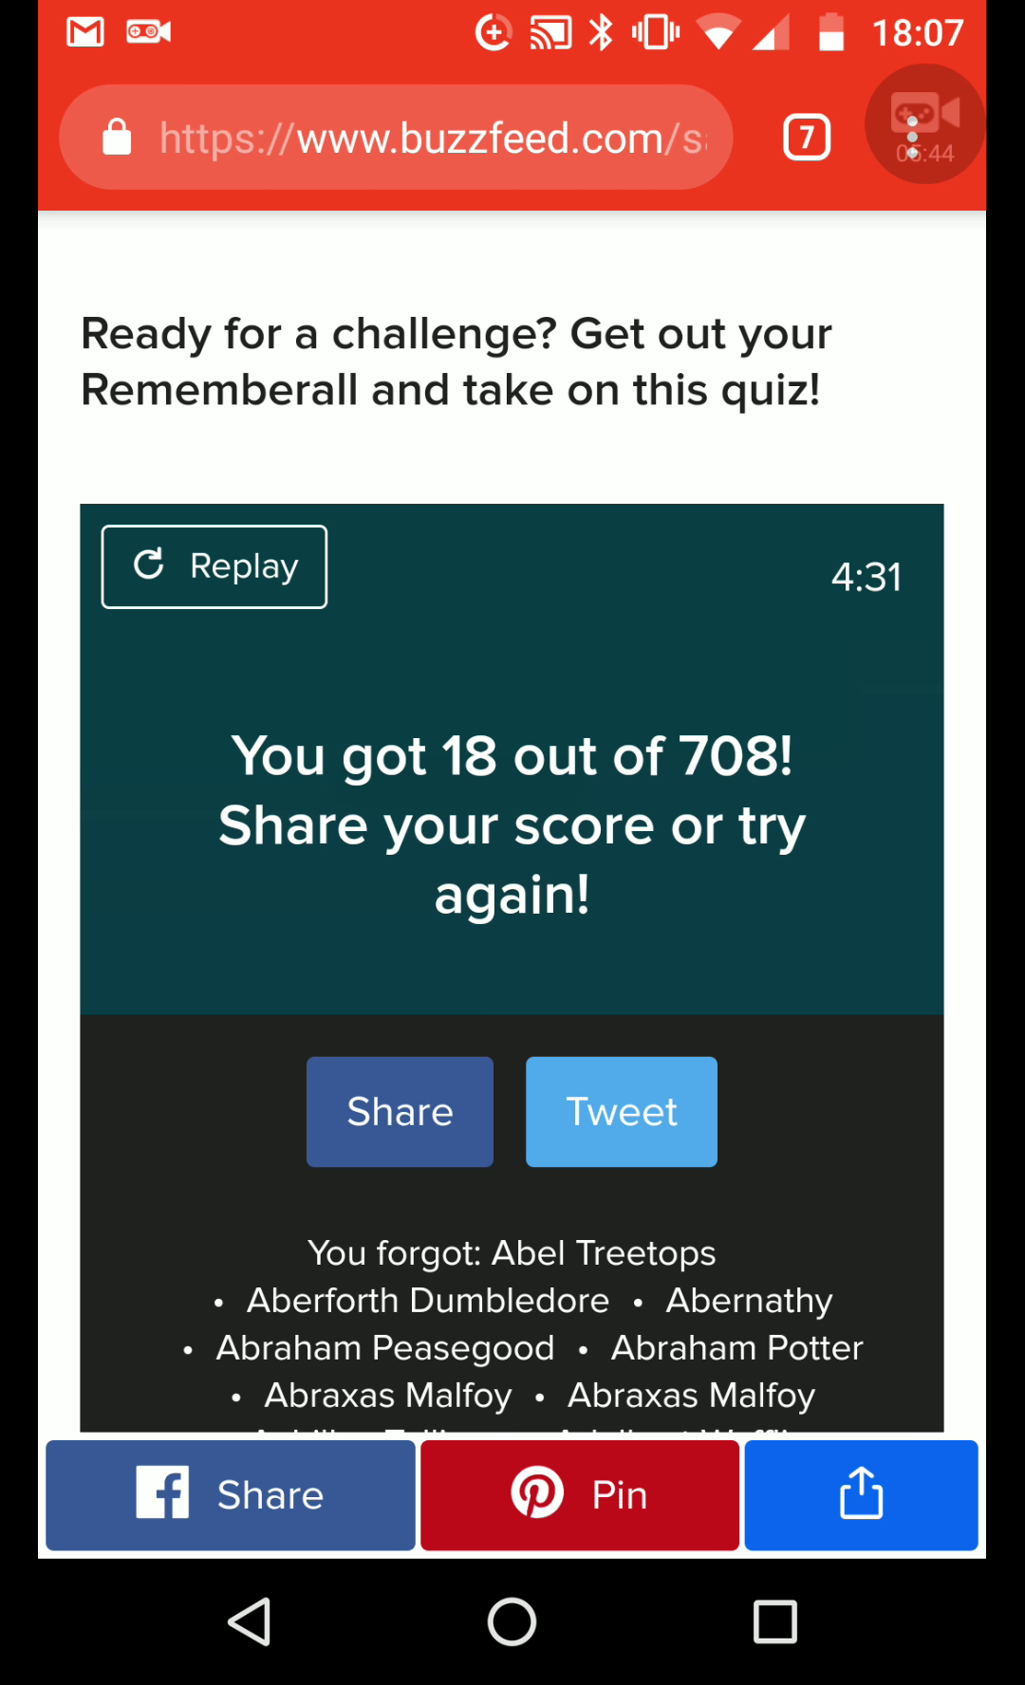
# Scroll through the 'You forgot' names list and related articles down to reader comments
pyautogui.scroll(-3)
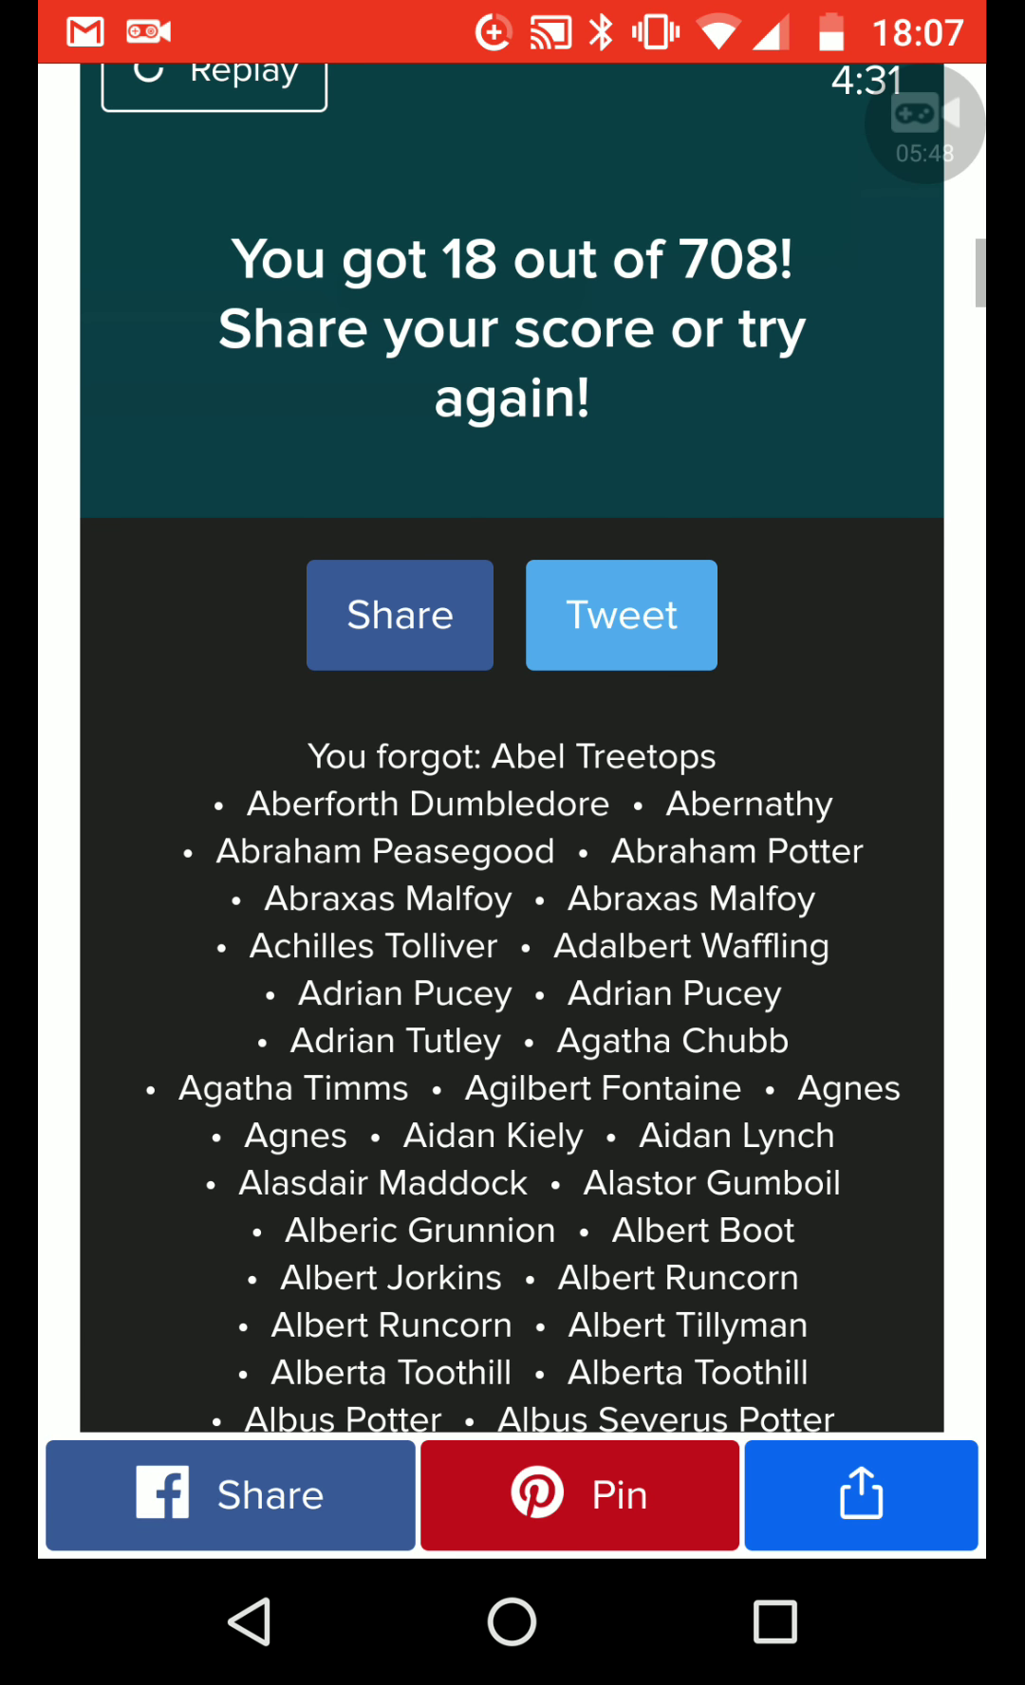
pyautogui.scroll(-3)
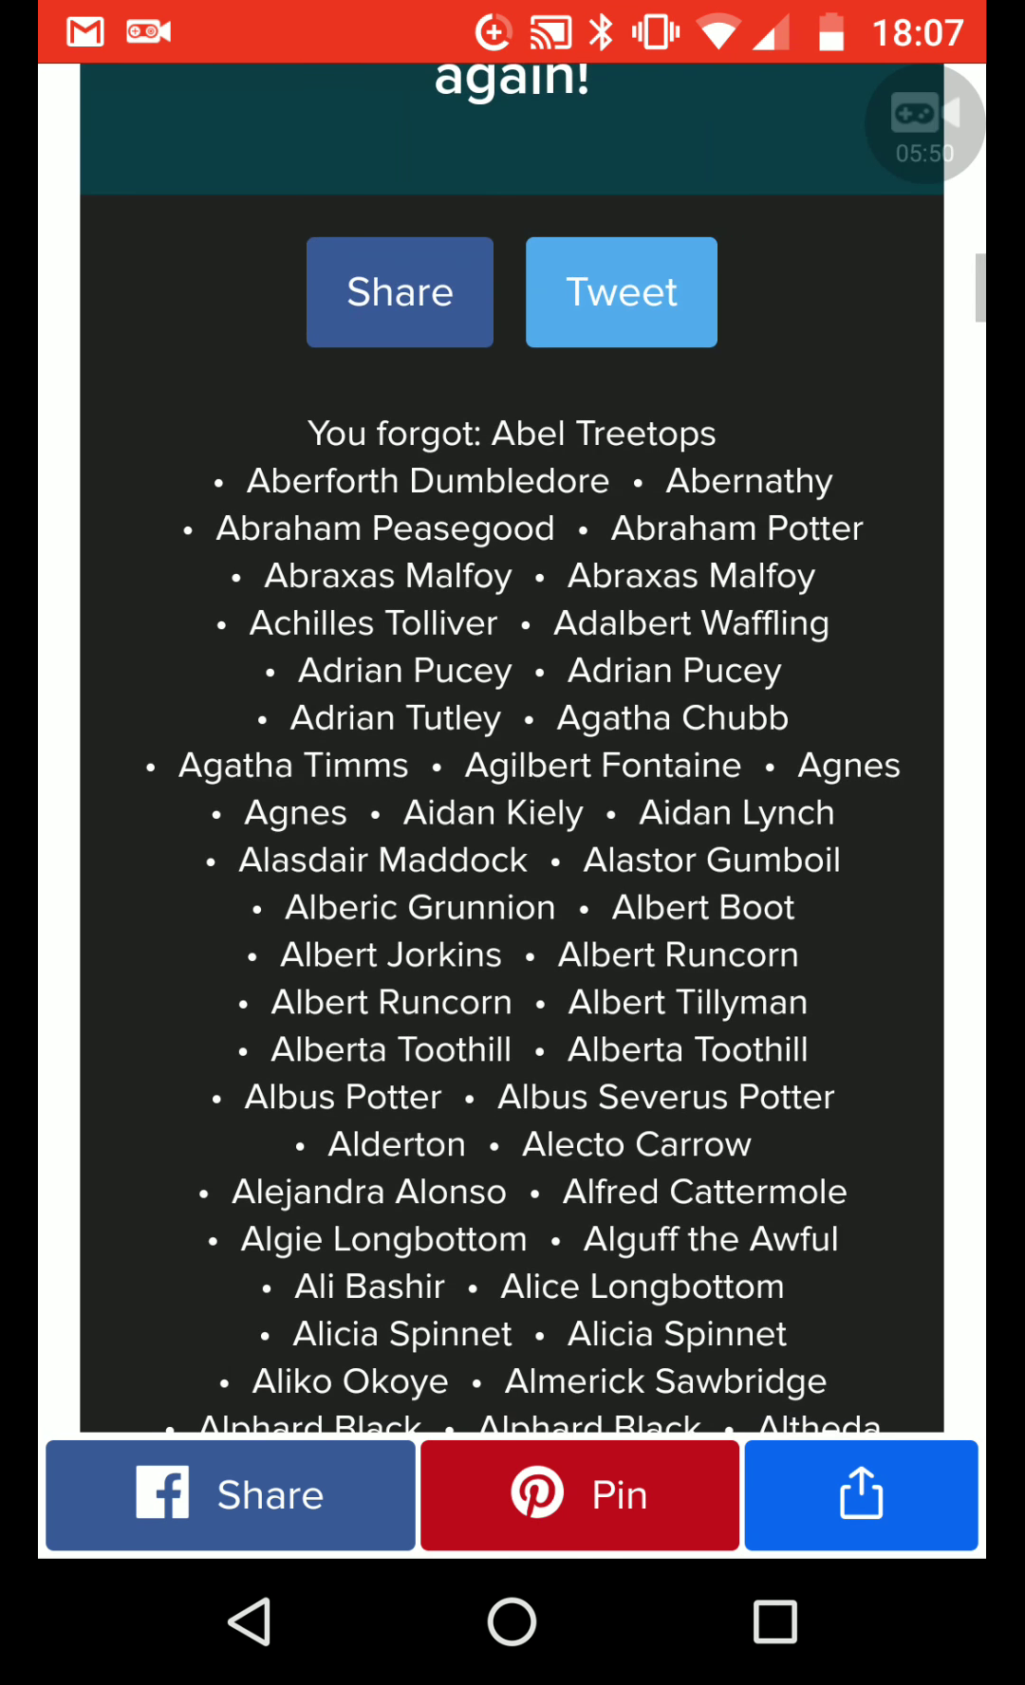
pyautogui.scroll(-3)
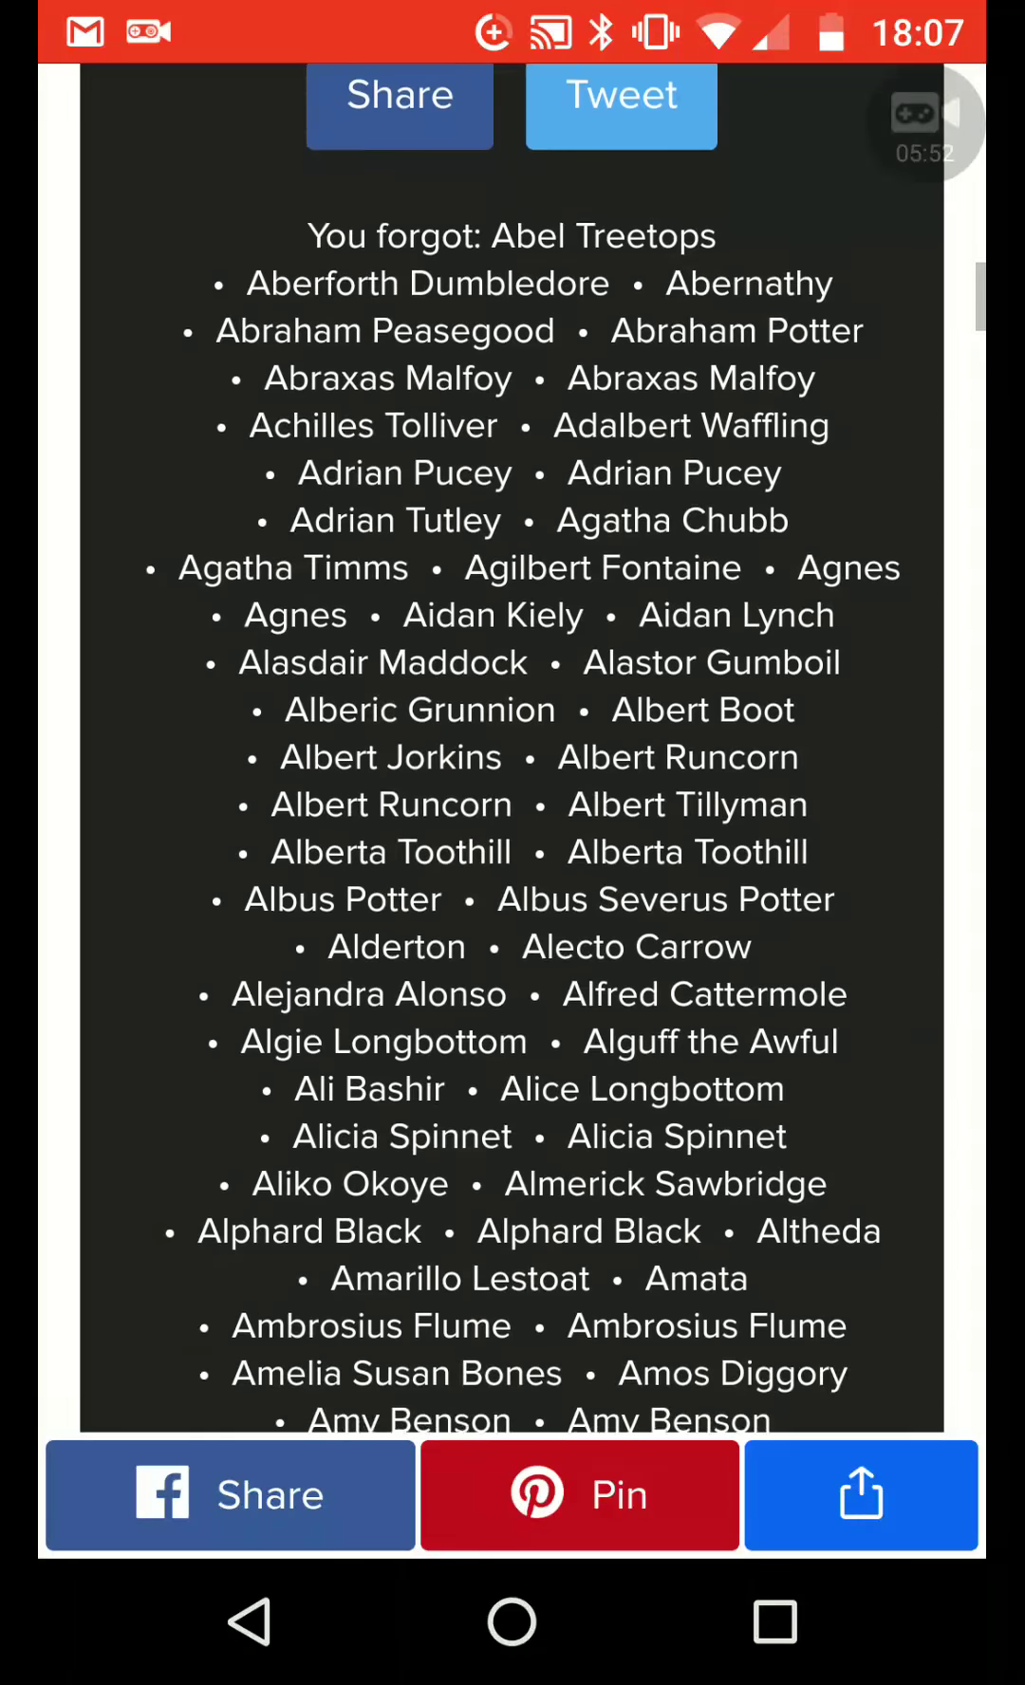
pyautogui.scroll(-3)
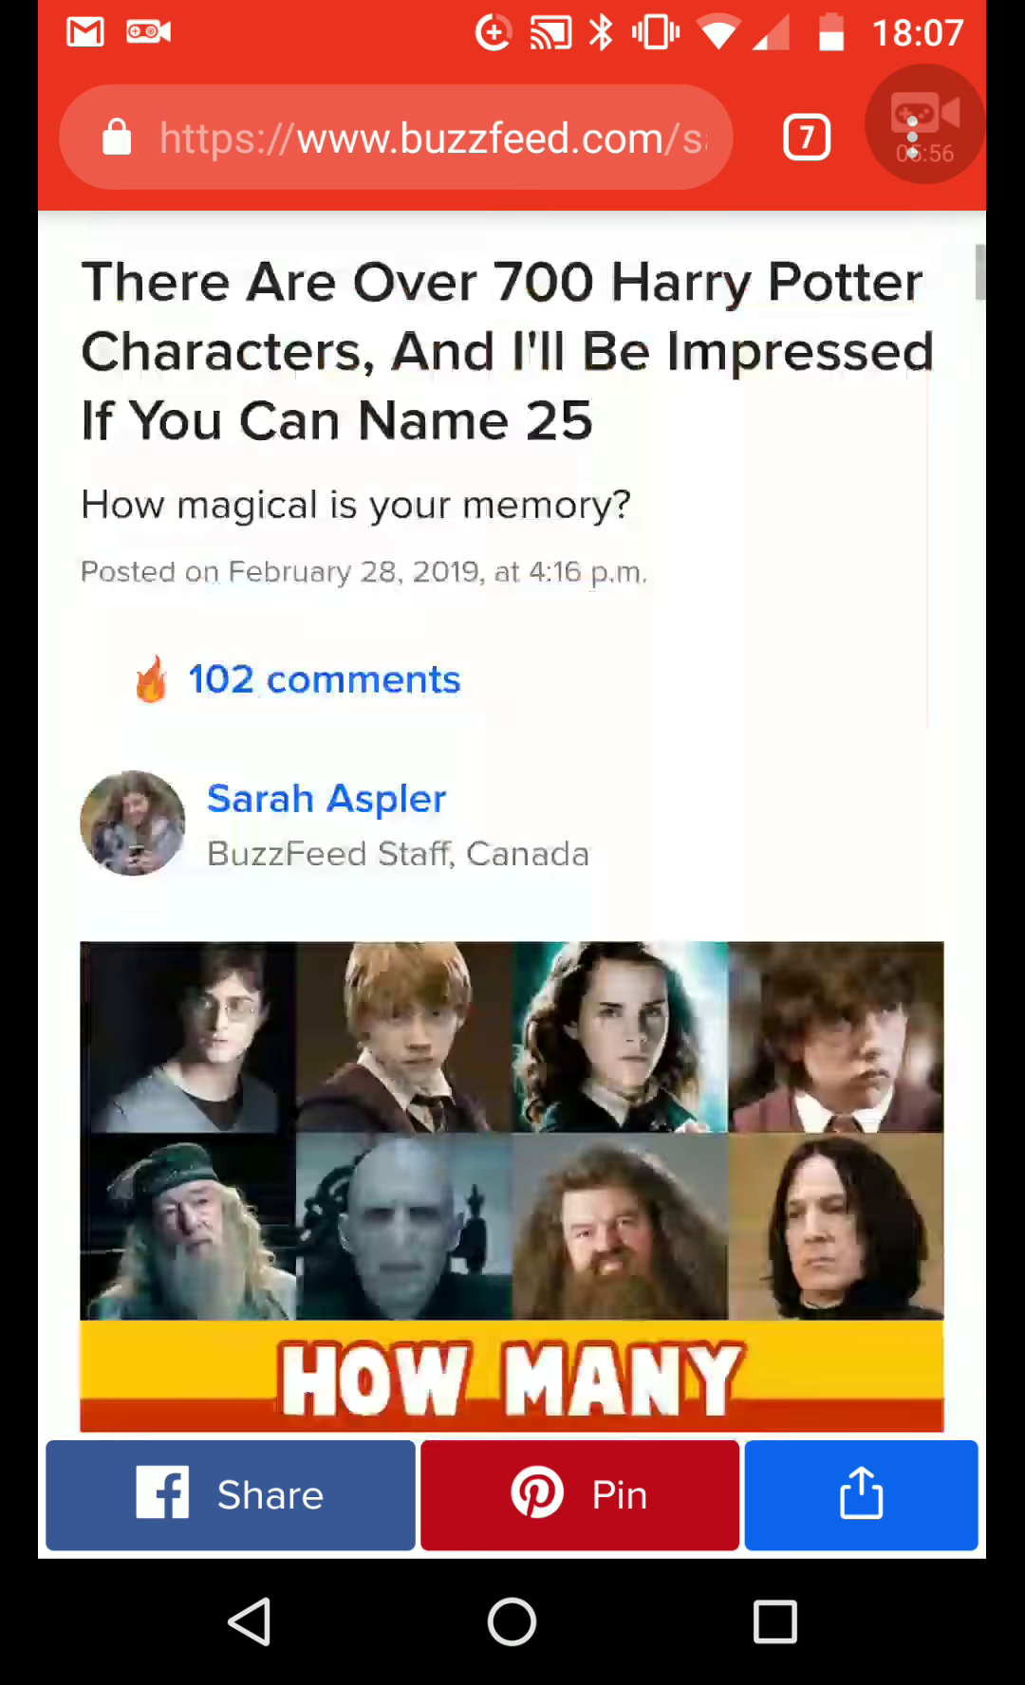
pyautogui.scroll(-3)
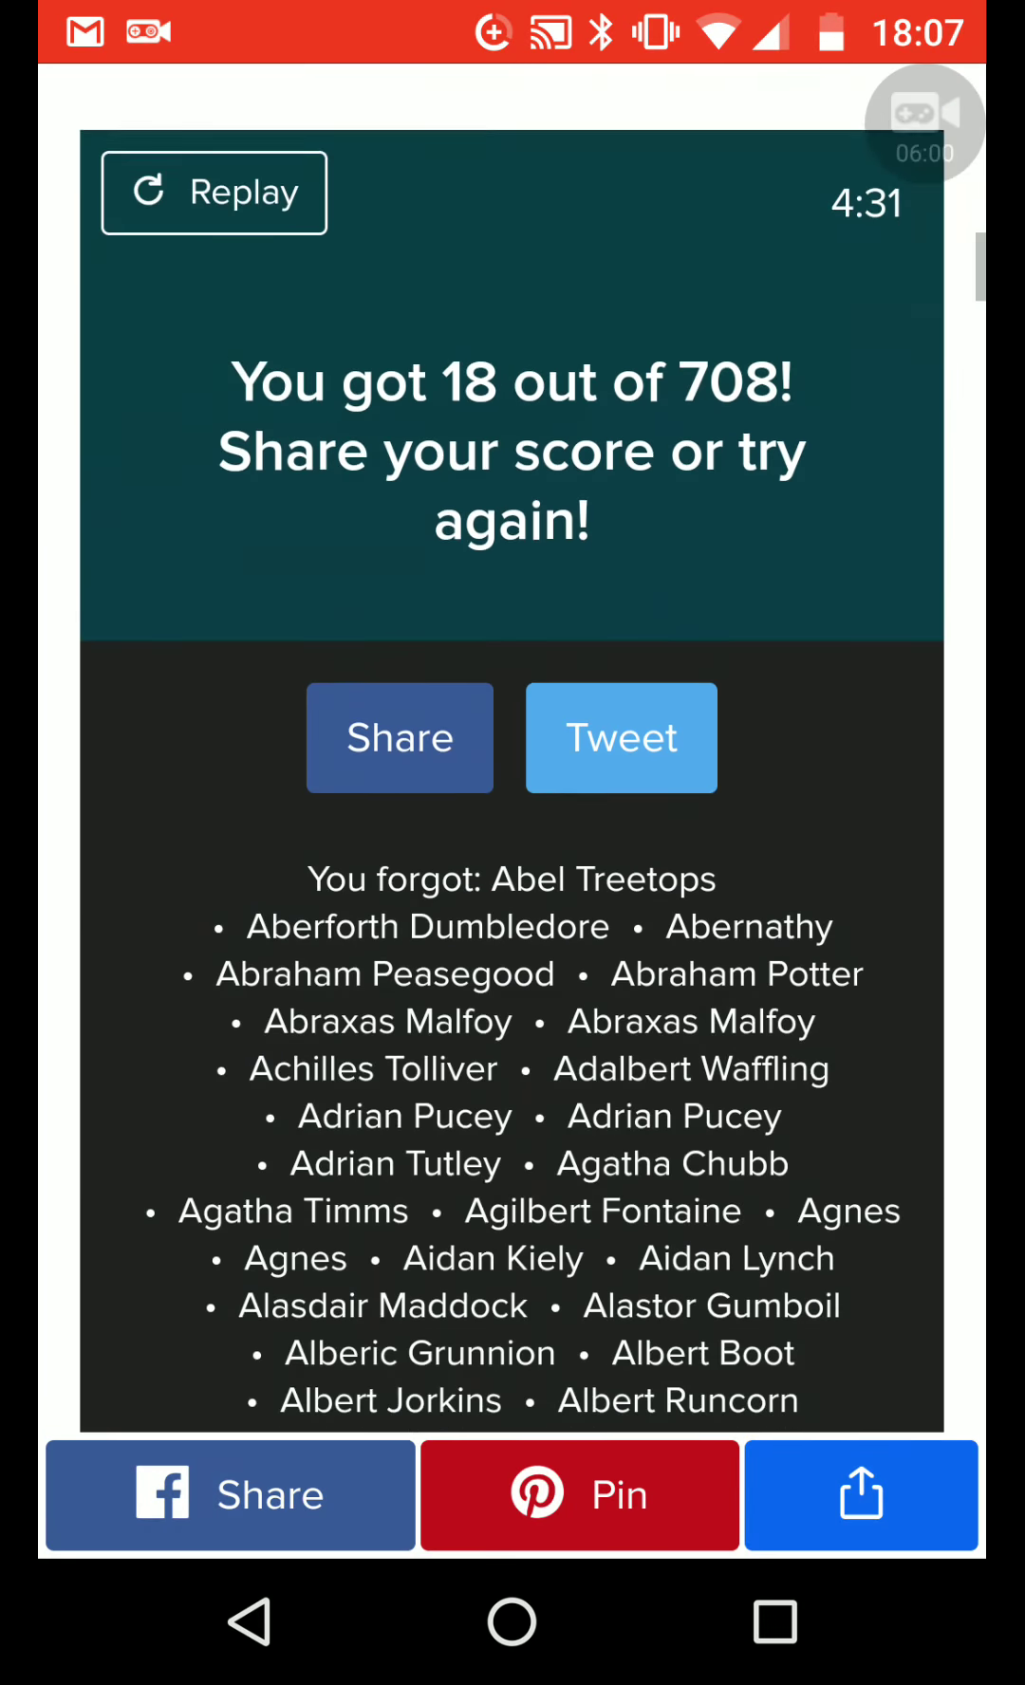
pyautogui.scroll(-3)
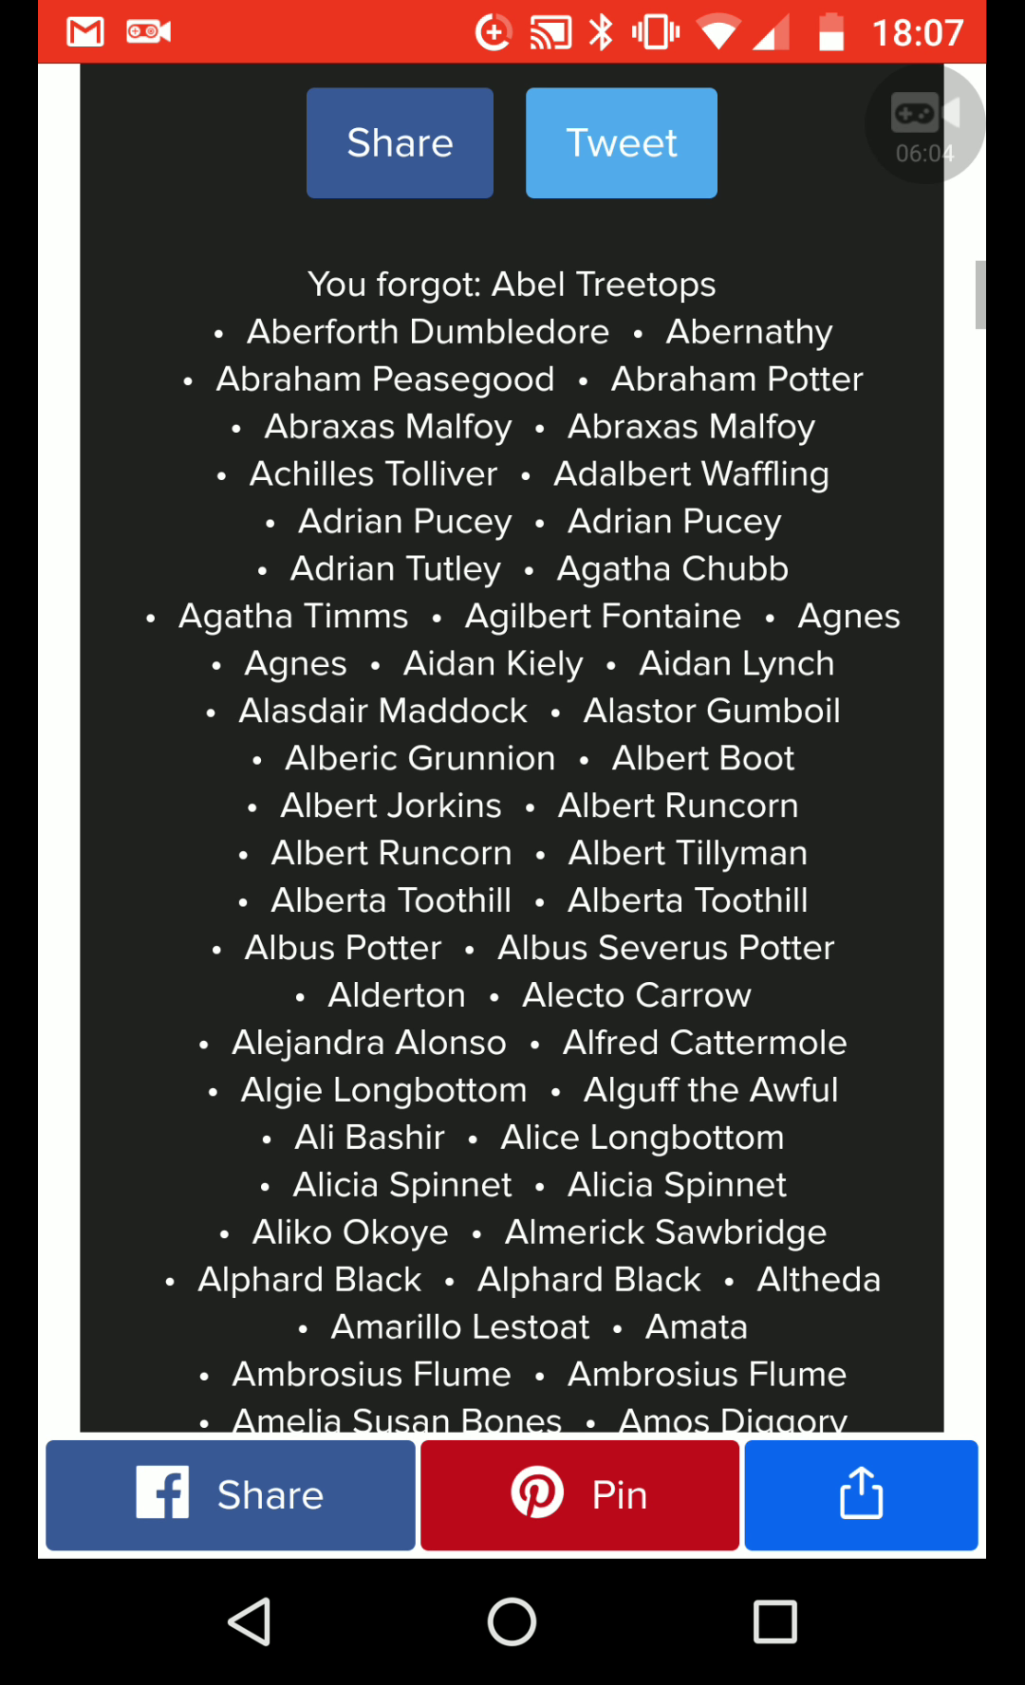
pyautogui.scroll(-3)
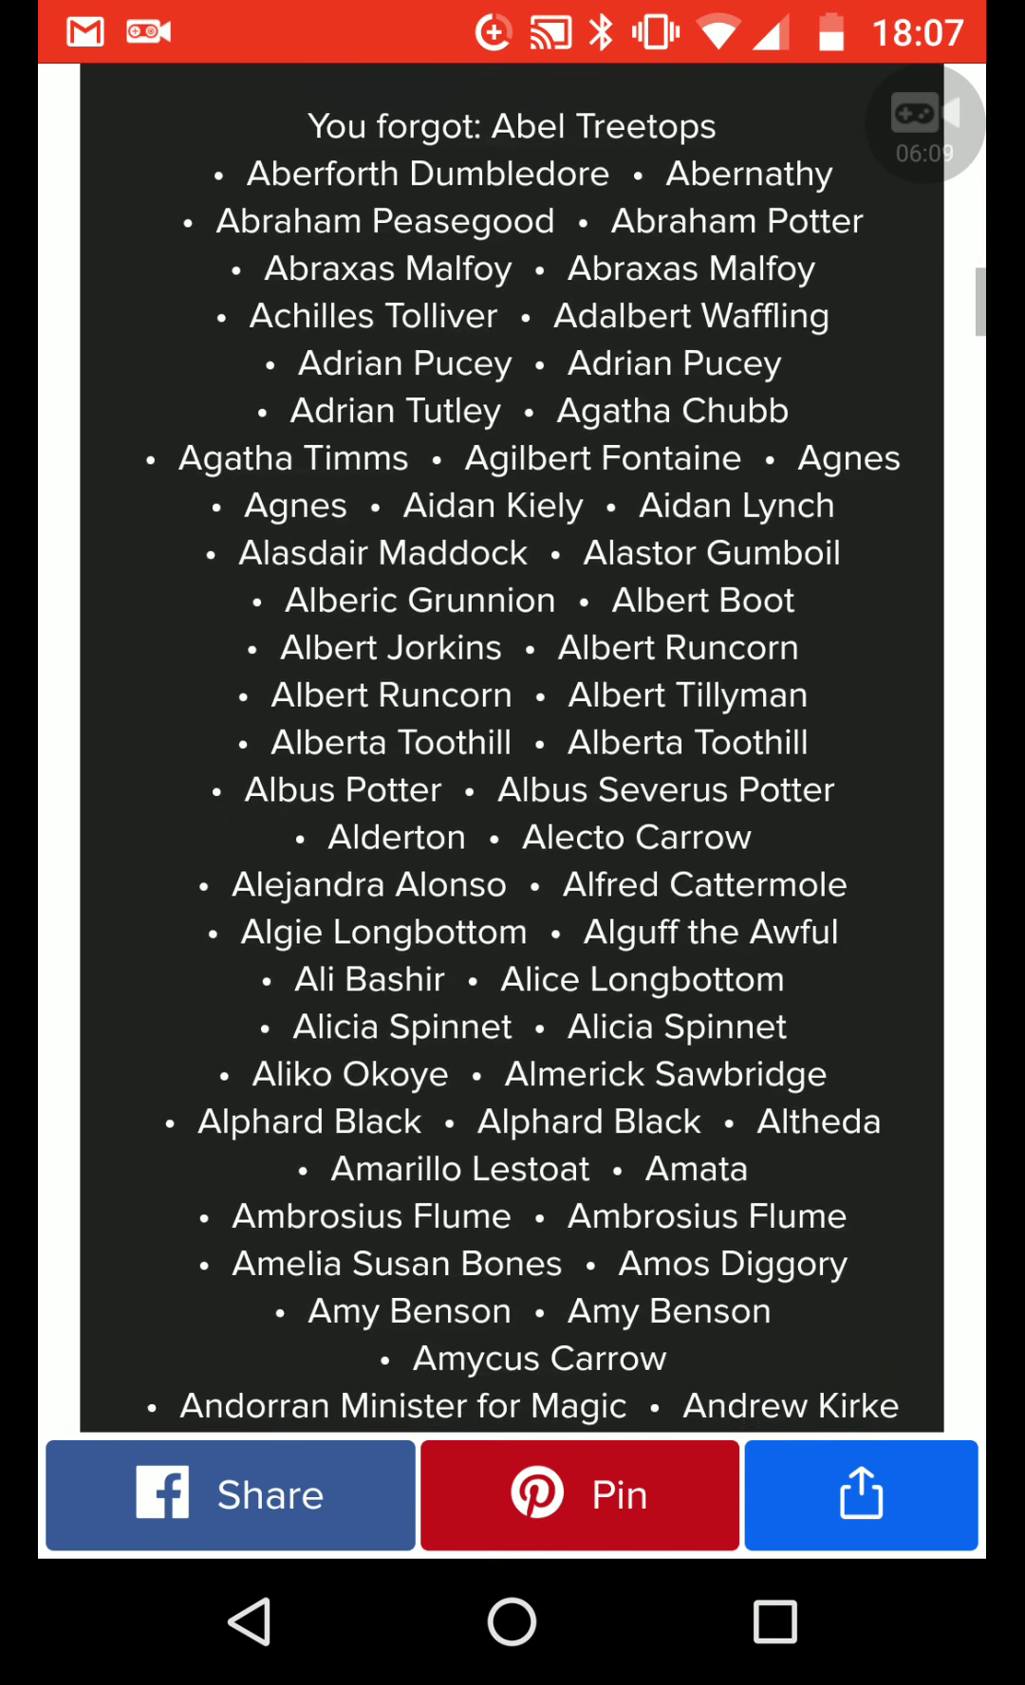
pyautogui.scroll(-3)
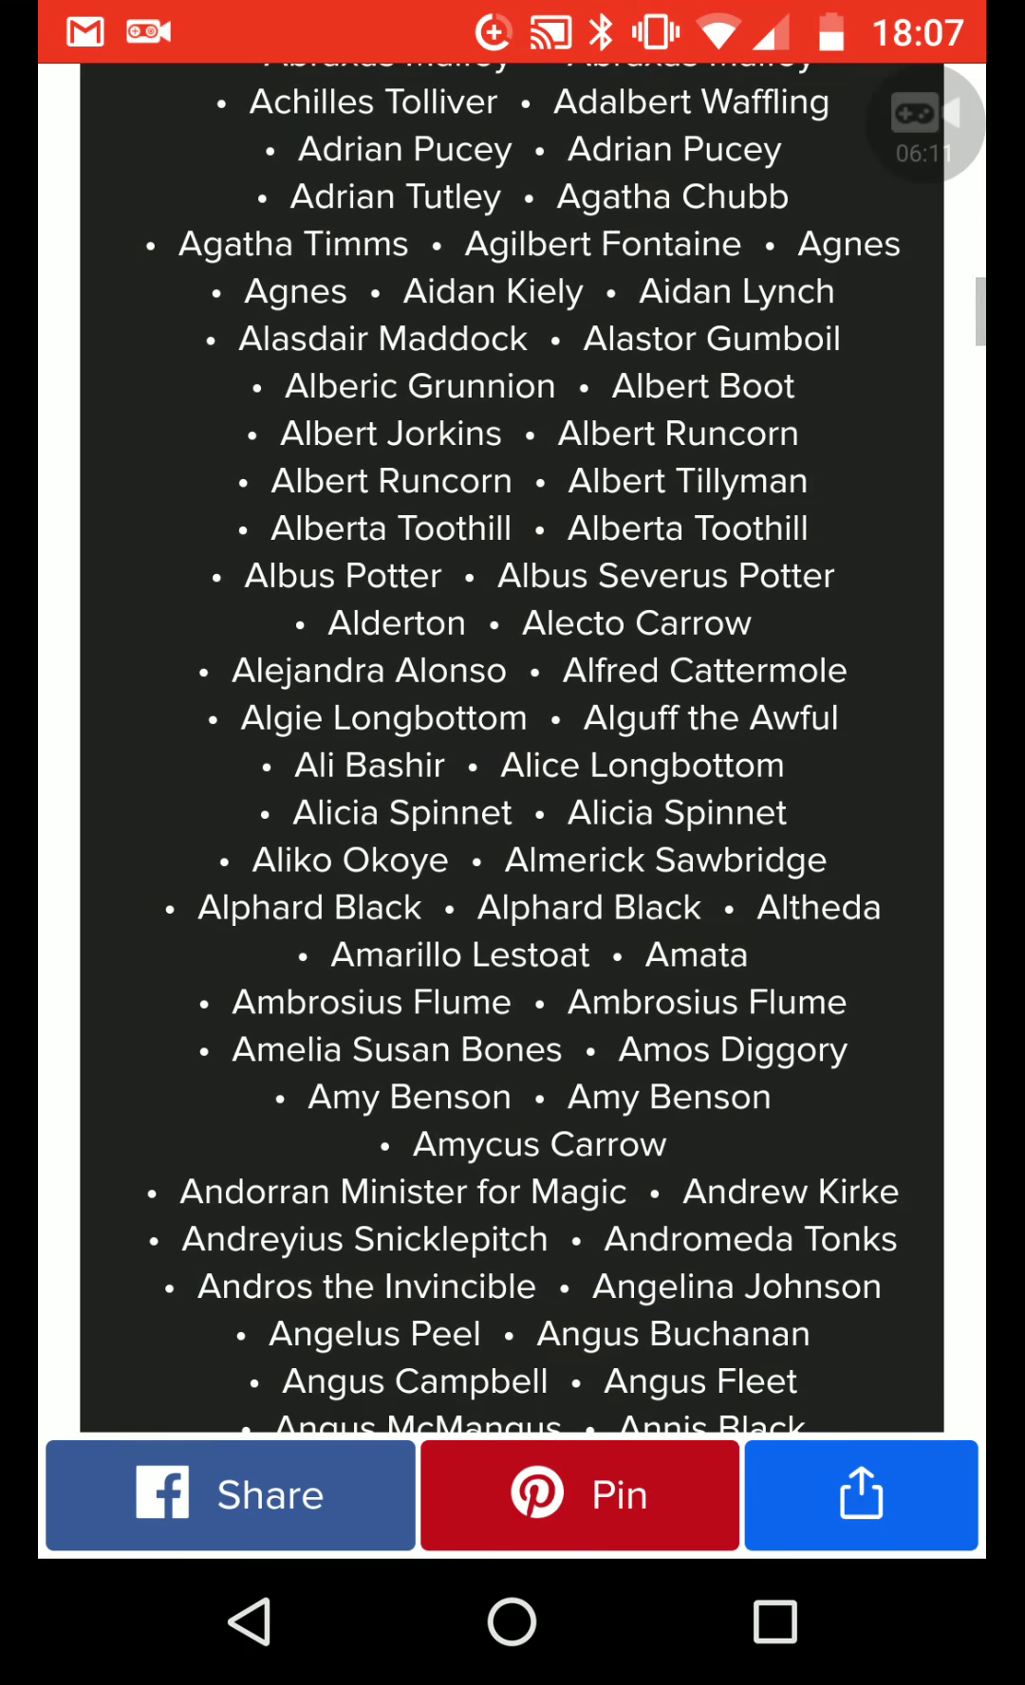
pyautogui.scroll(-3)
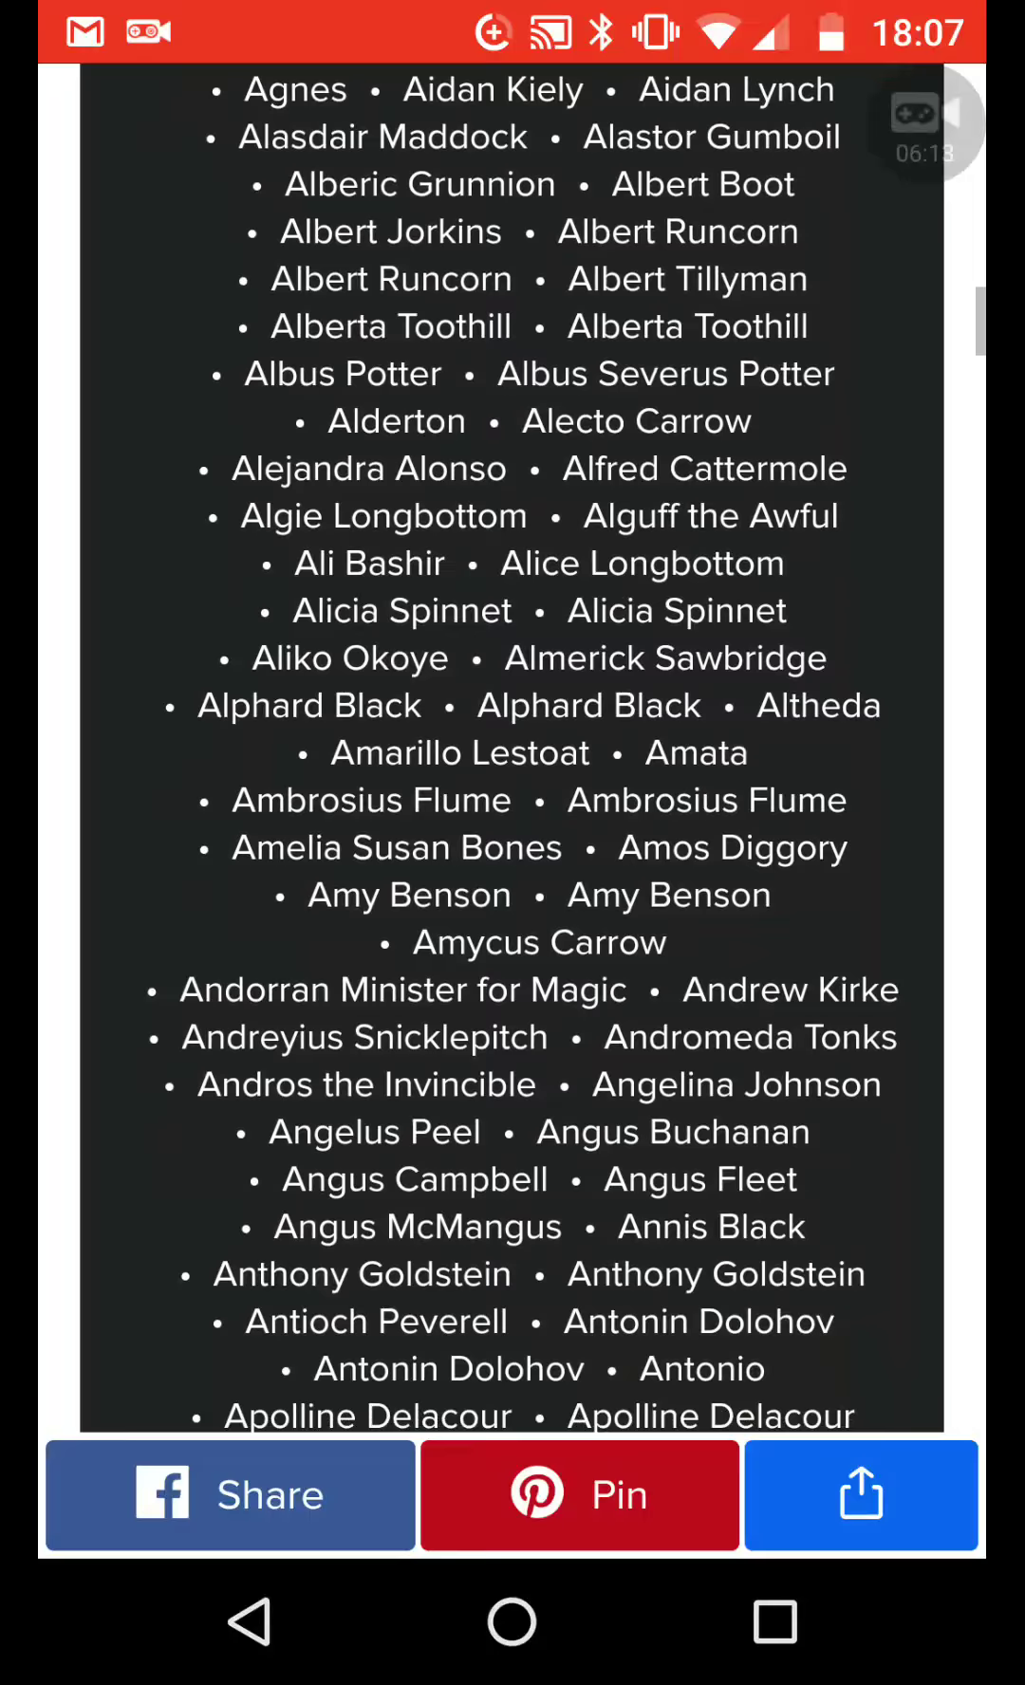
pyautogui.scroll(-3)
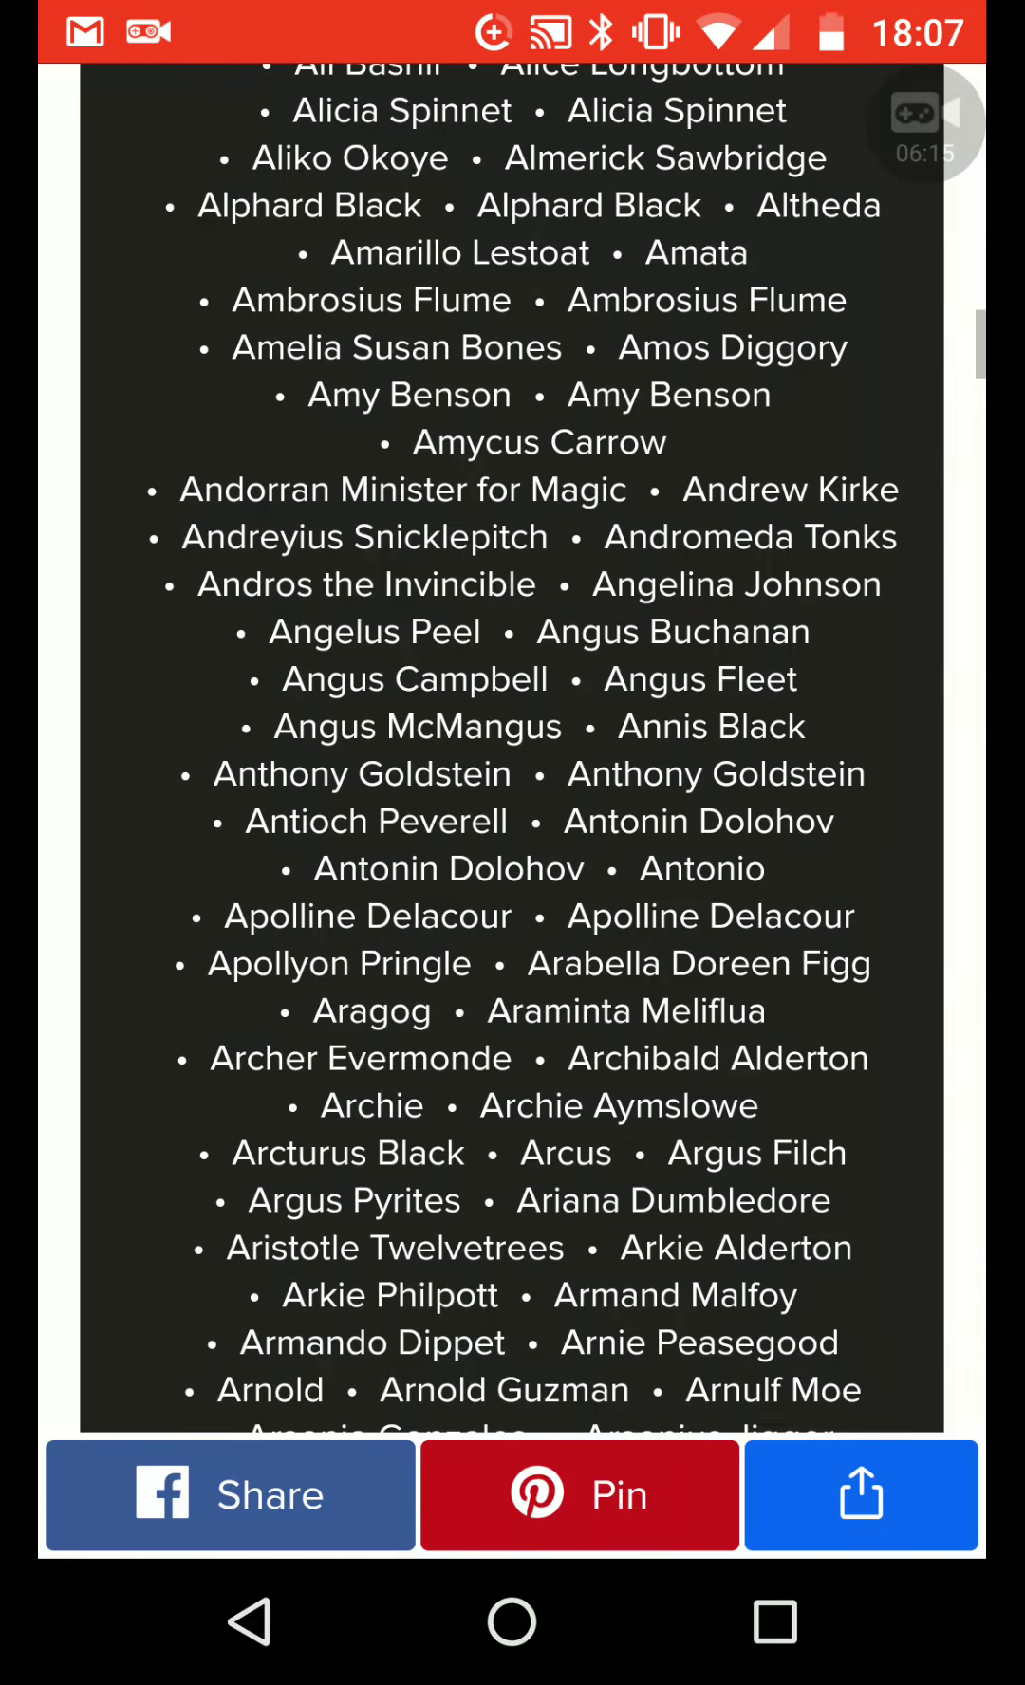
pyautogui.scroll(-3)
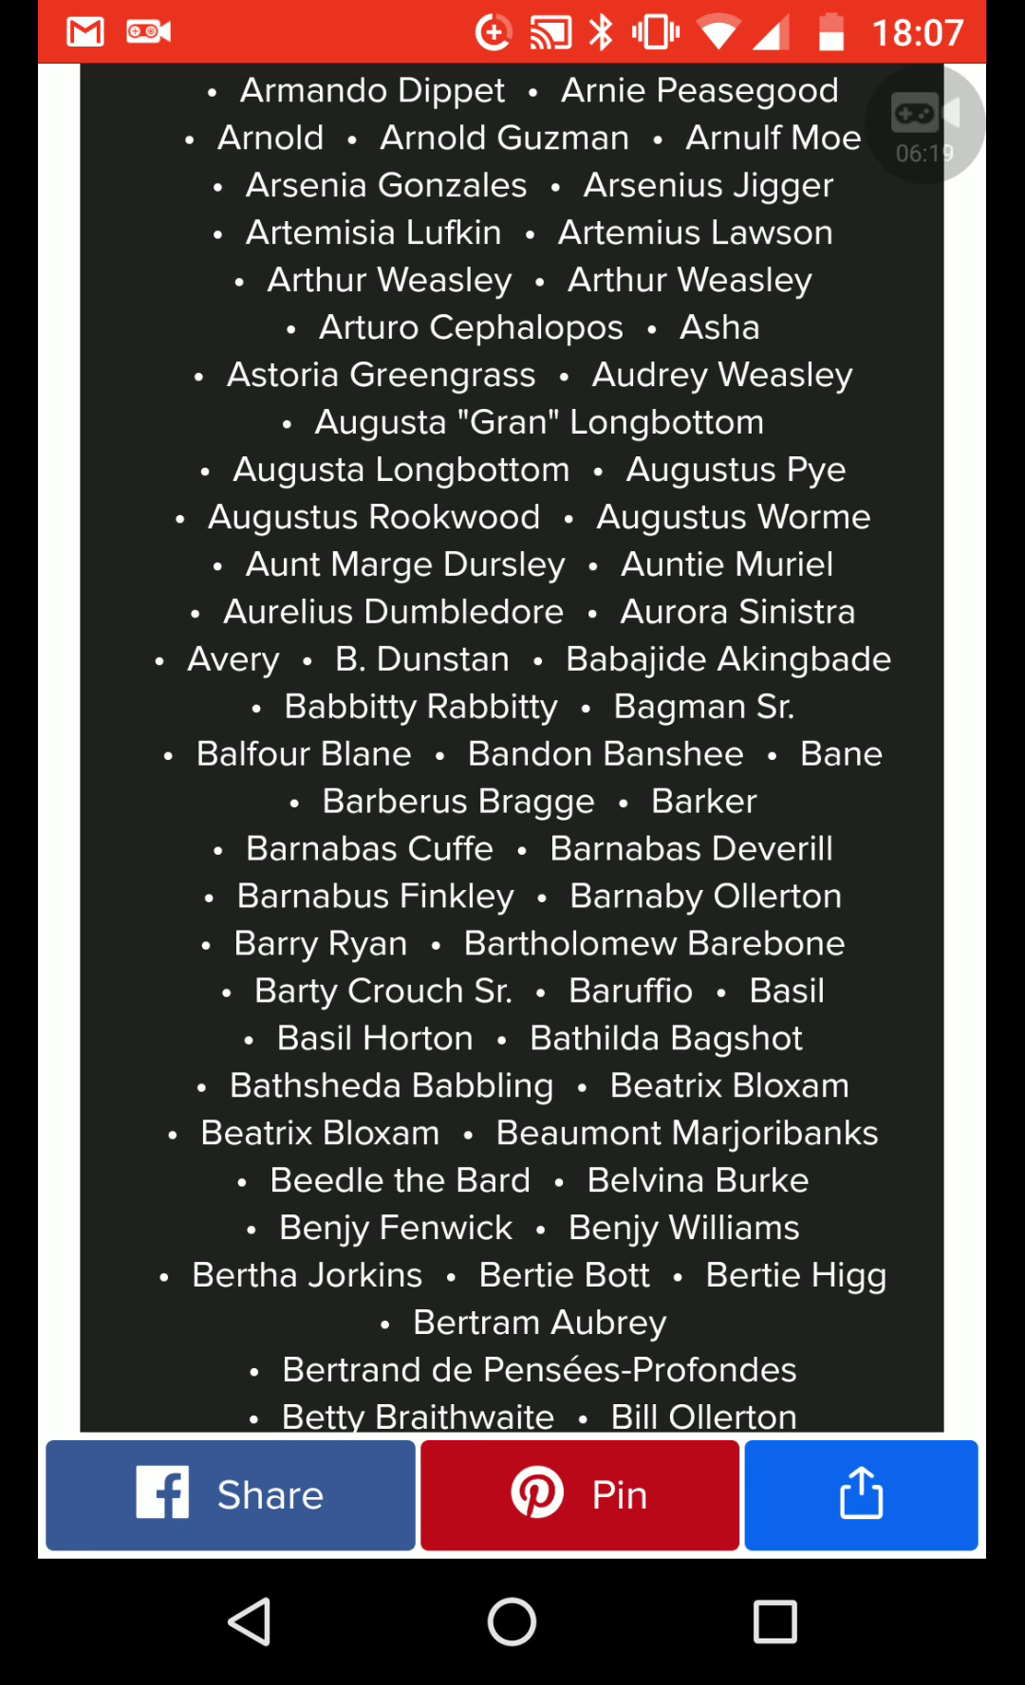
pyautogui.scroll(-3)
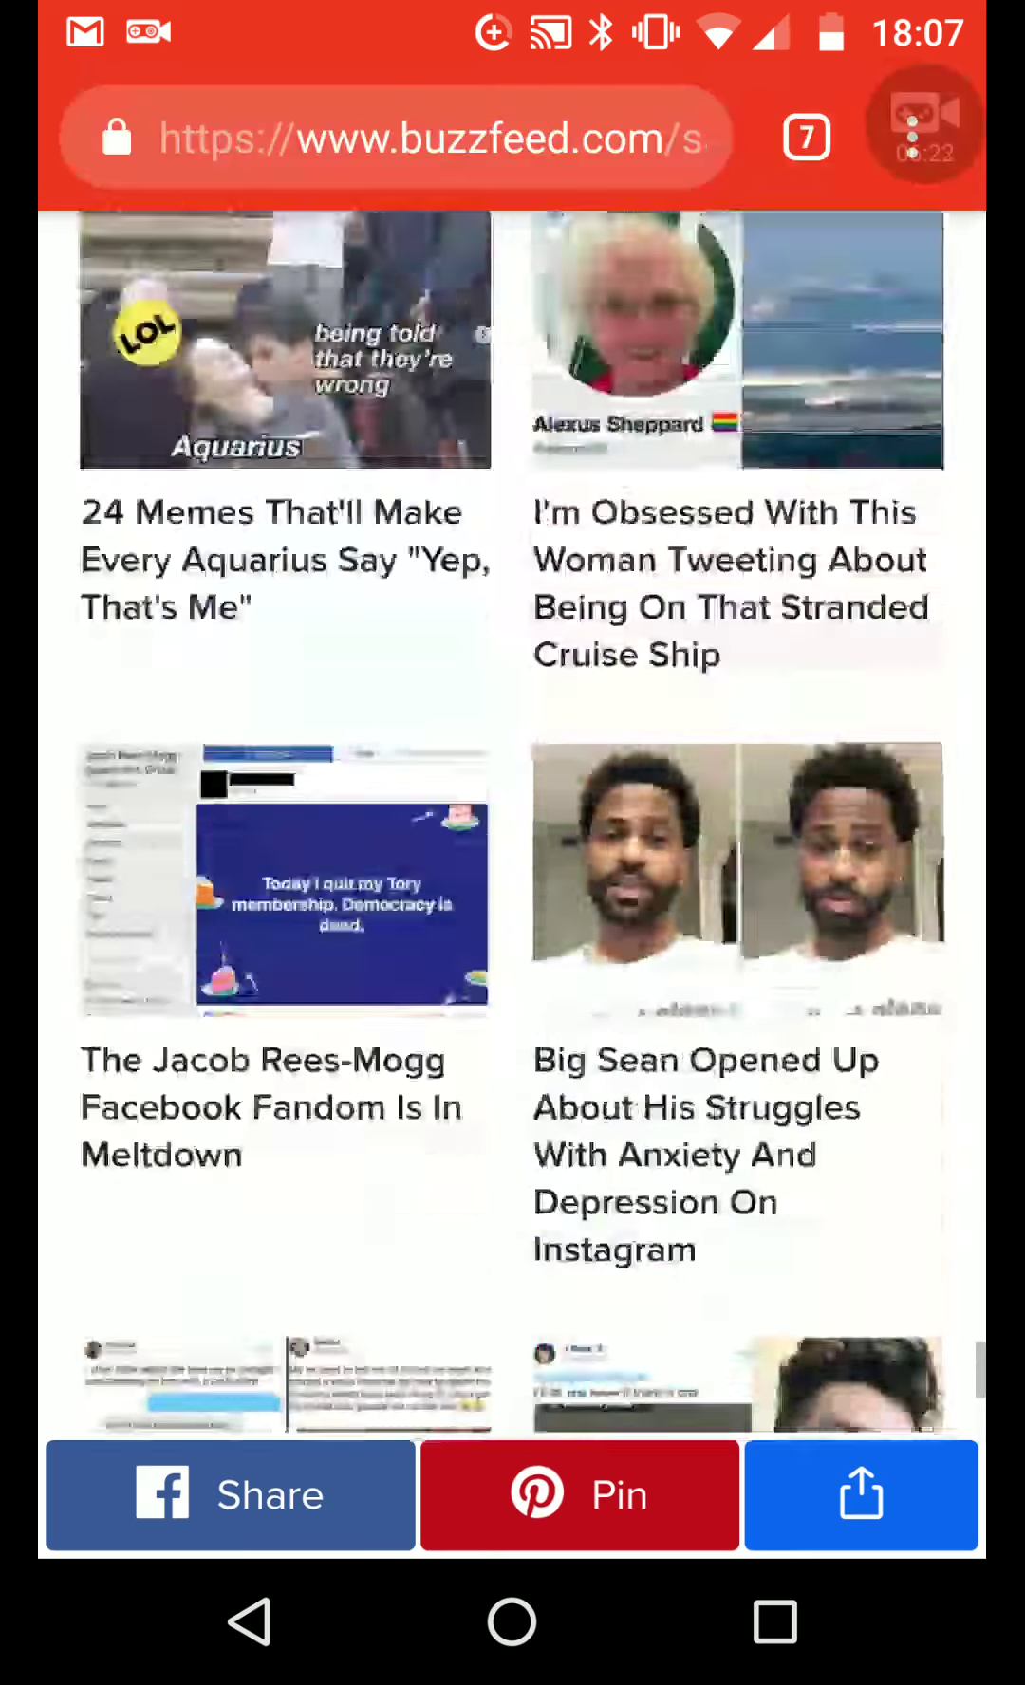
pyautogui.scroll(-3)
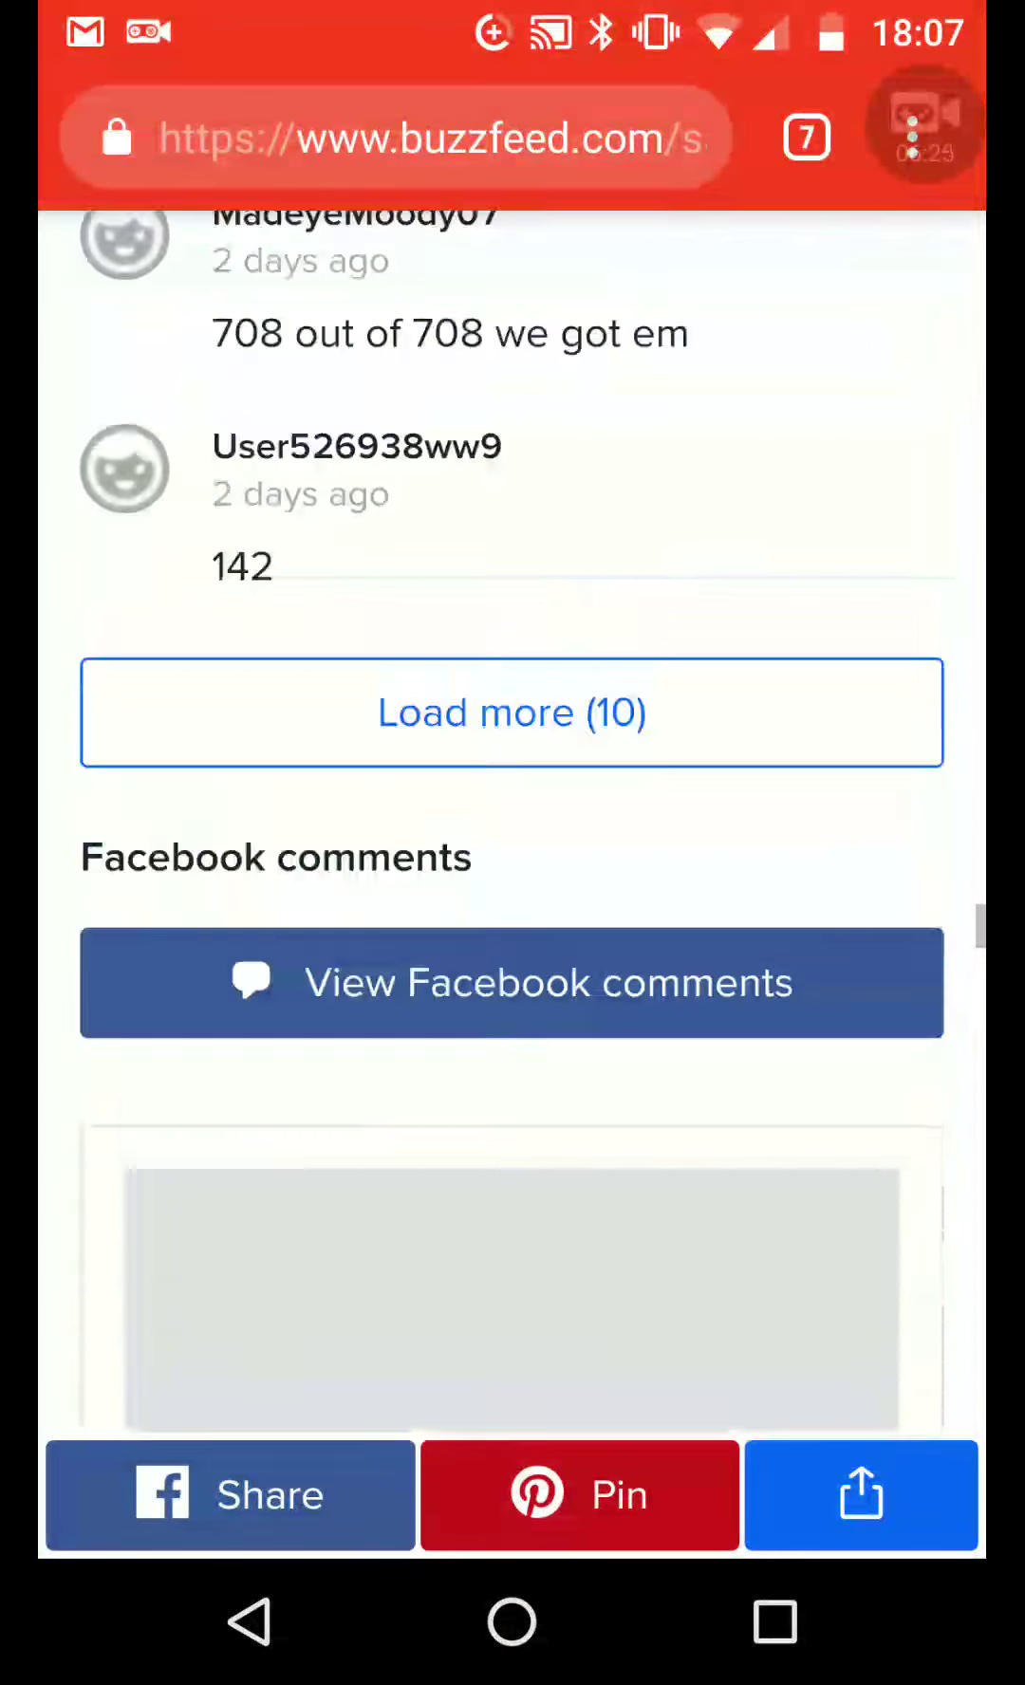